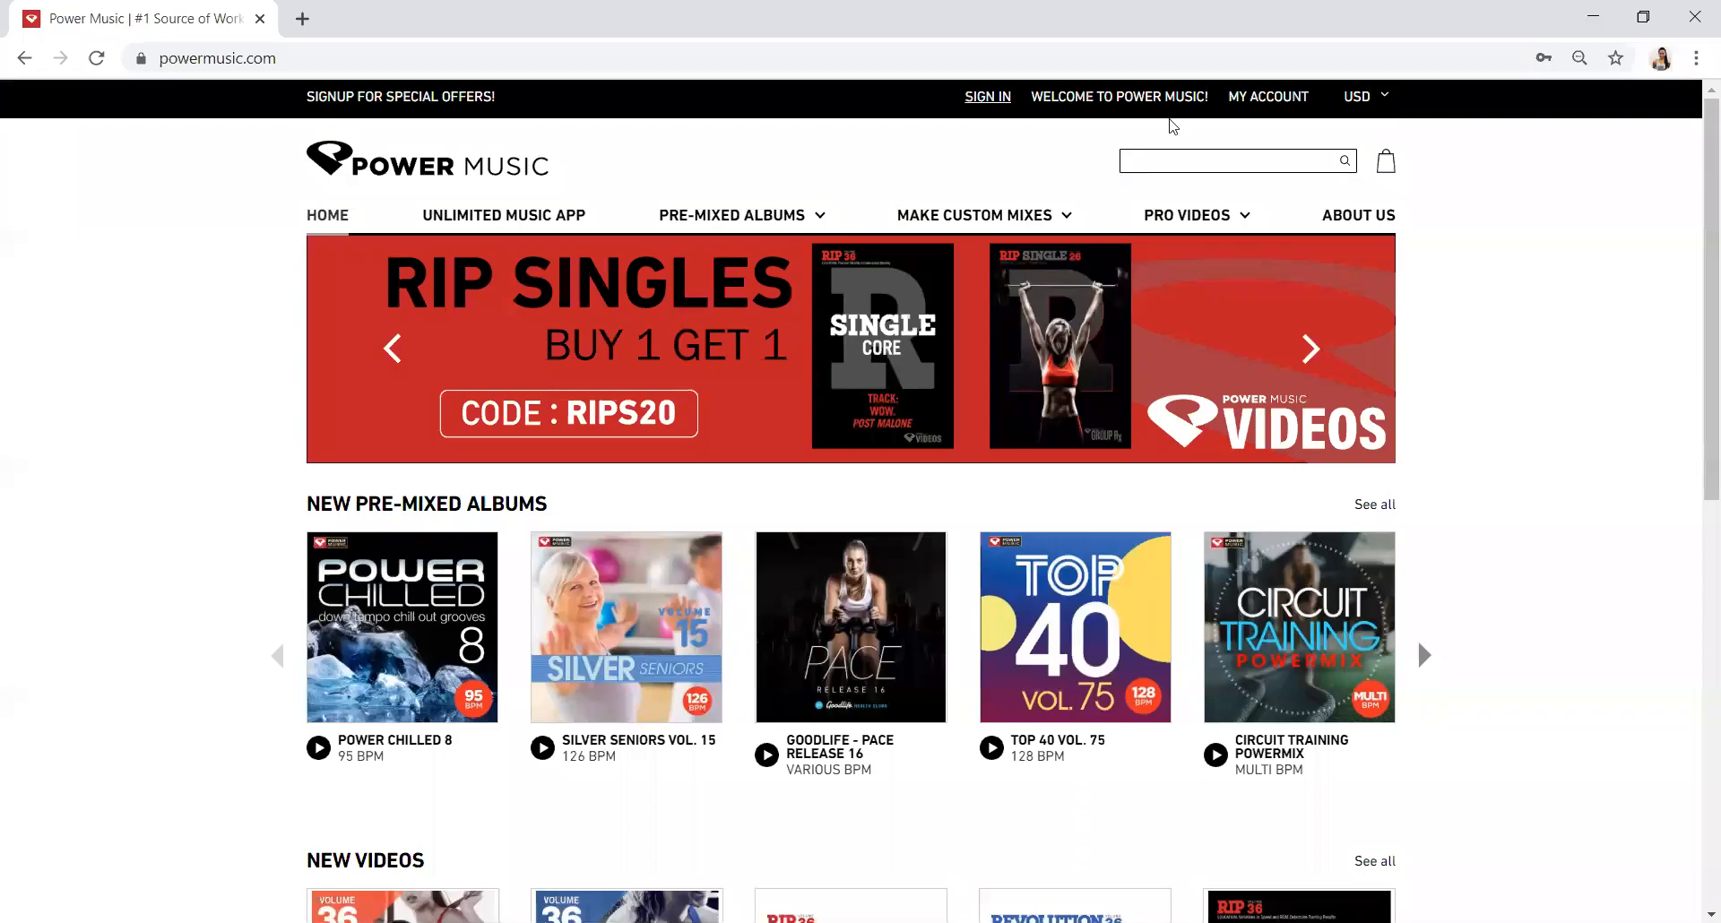
mouse_move(1004, 156)
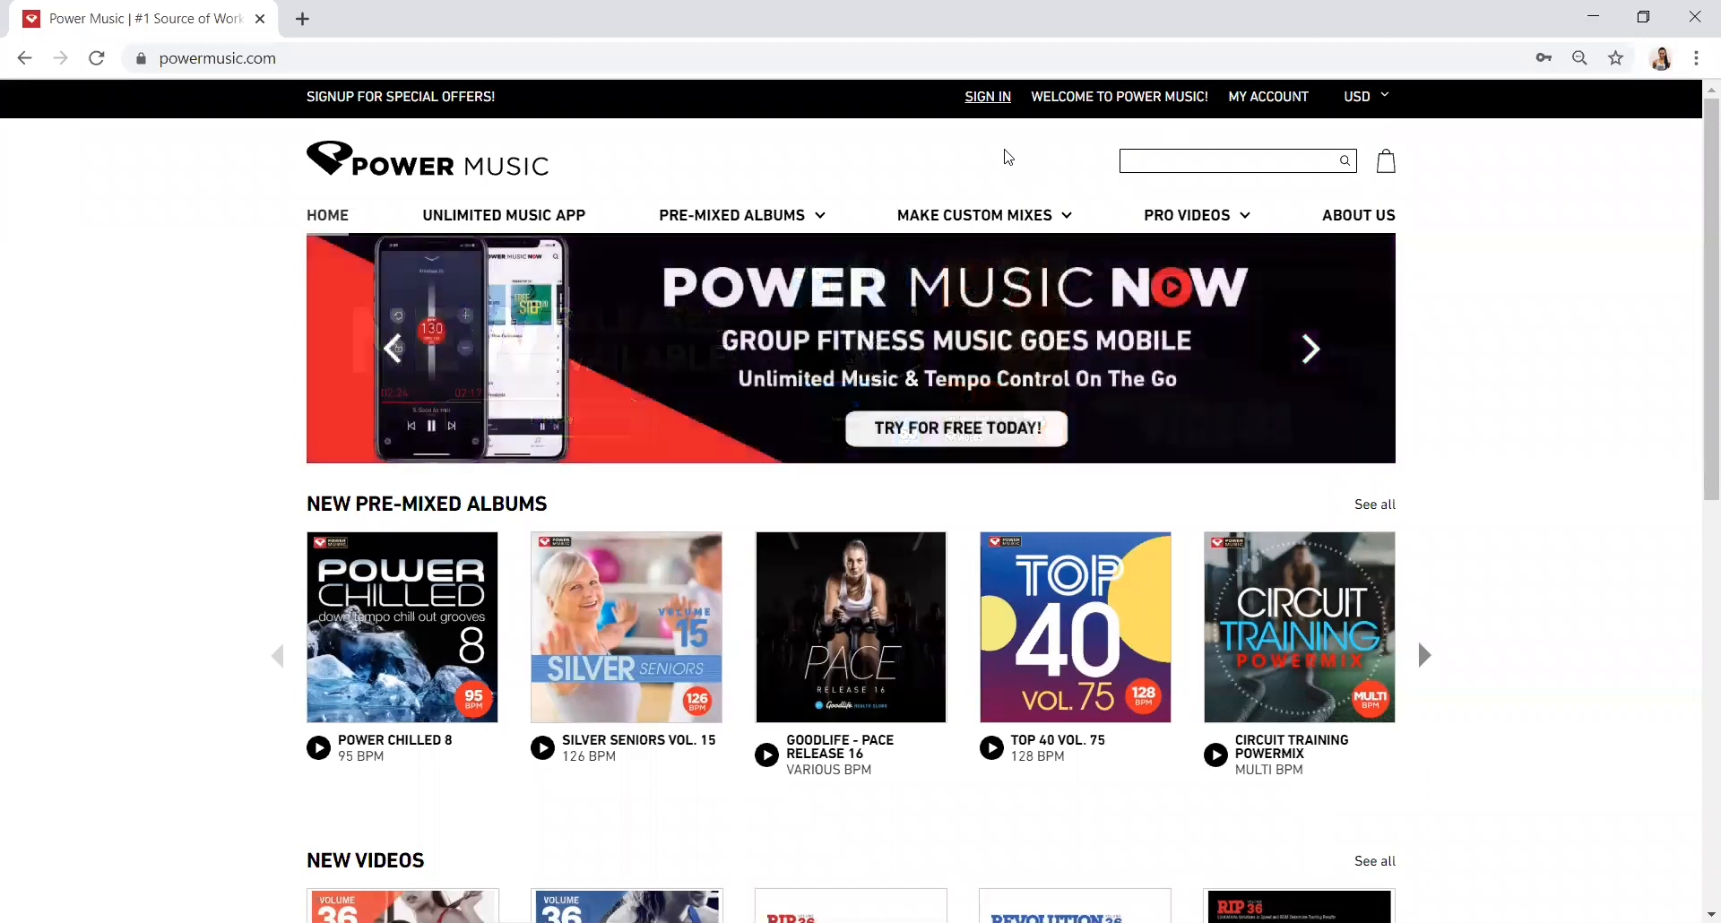
Log in to the customer account with the saved email and password.
left_click(216, 58)
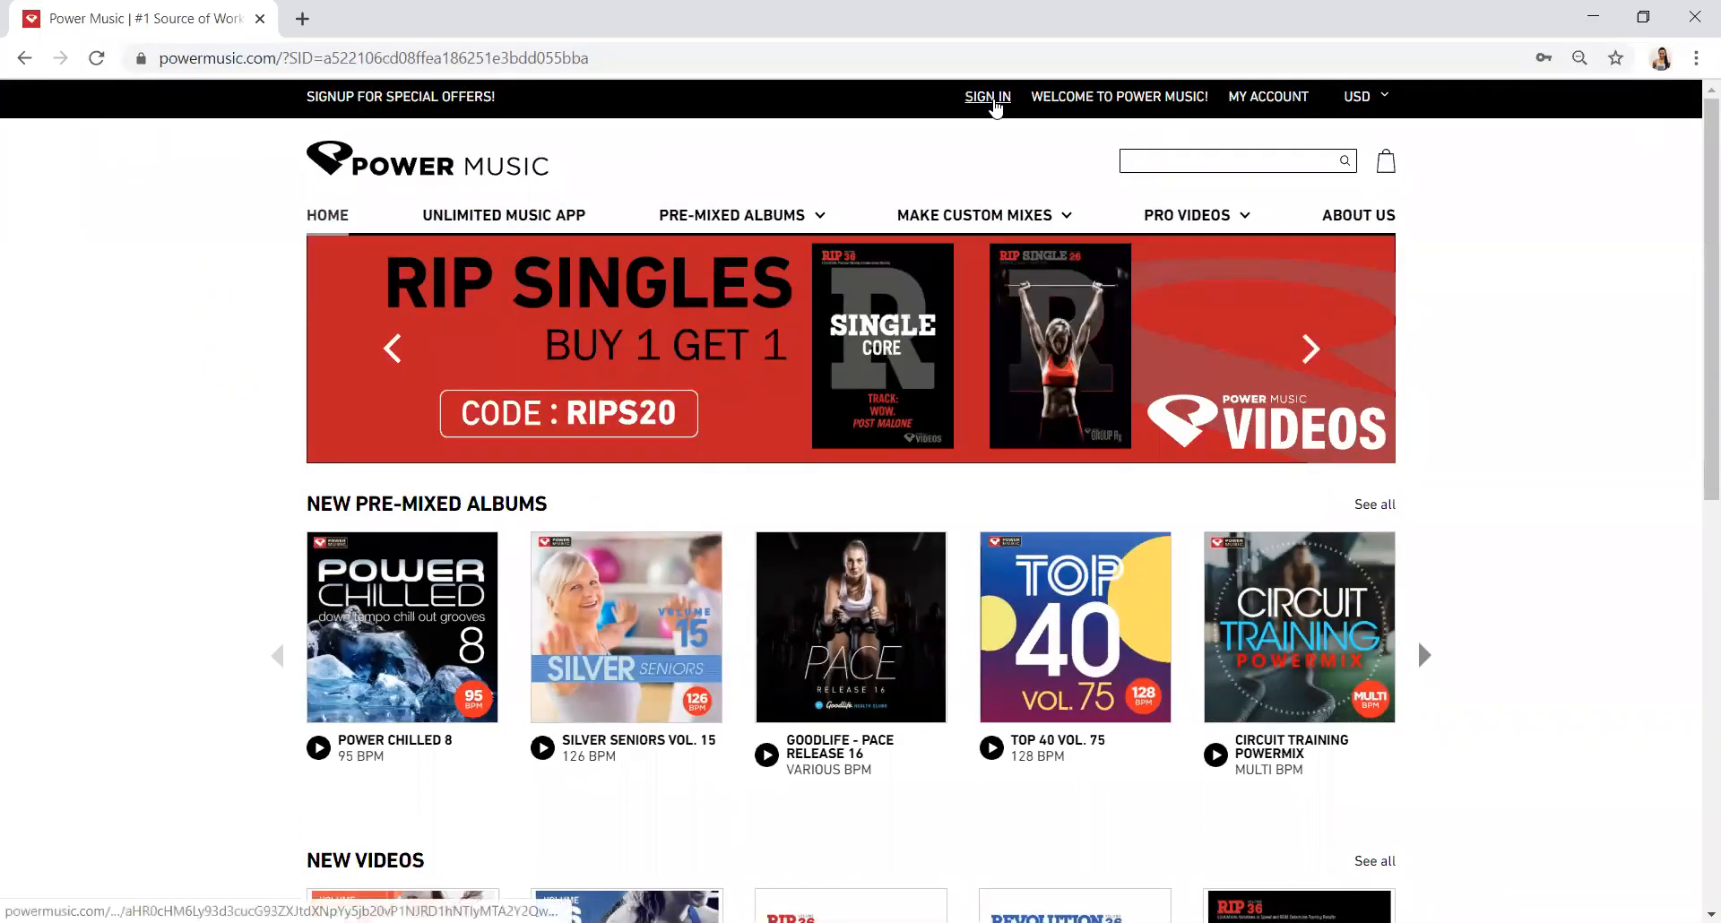
left_click(987, 97)
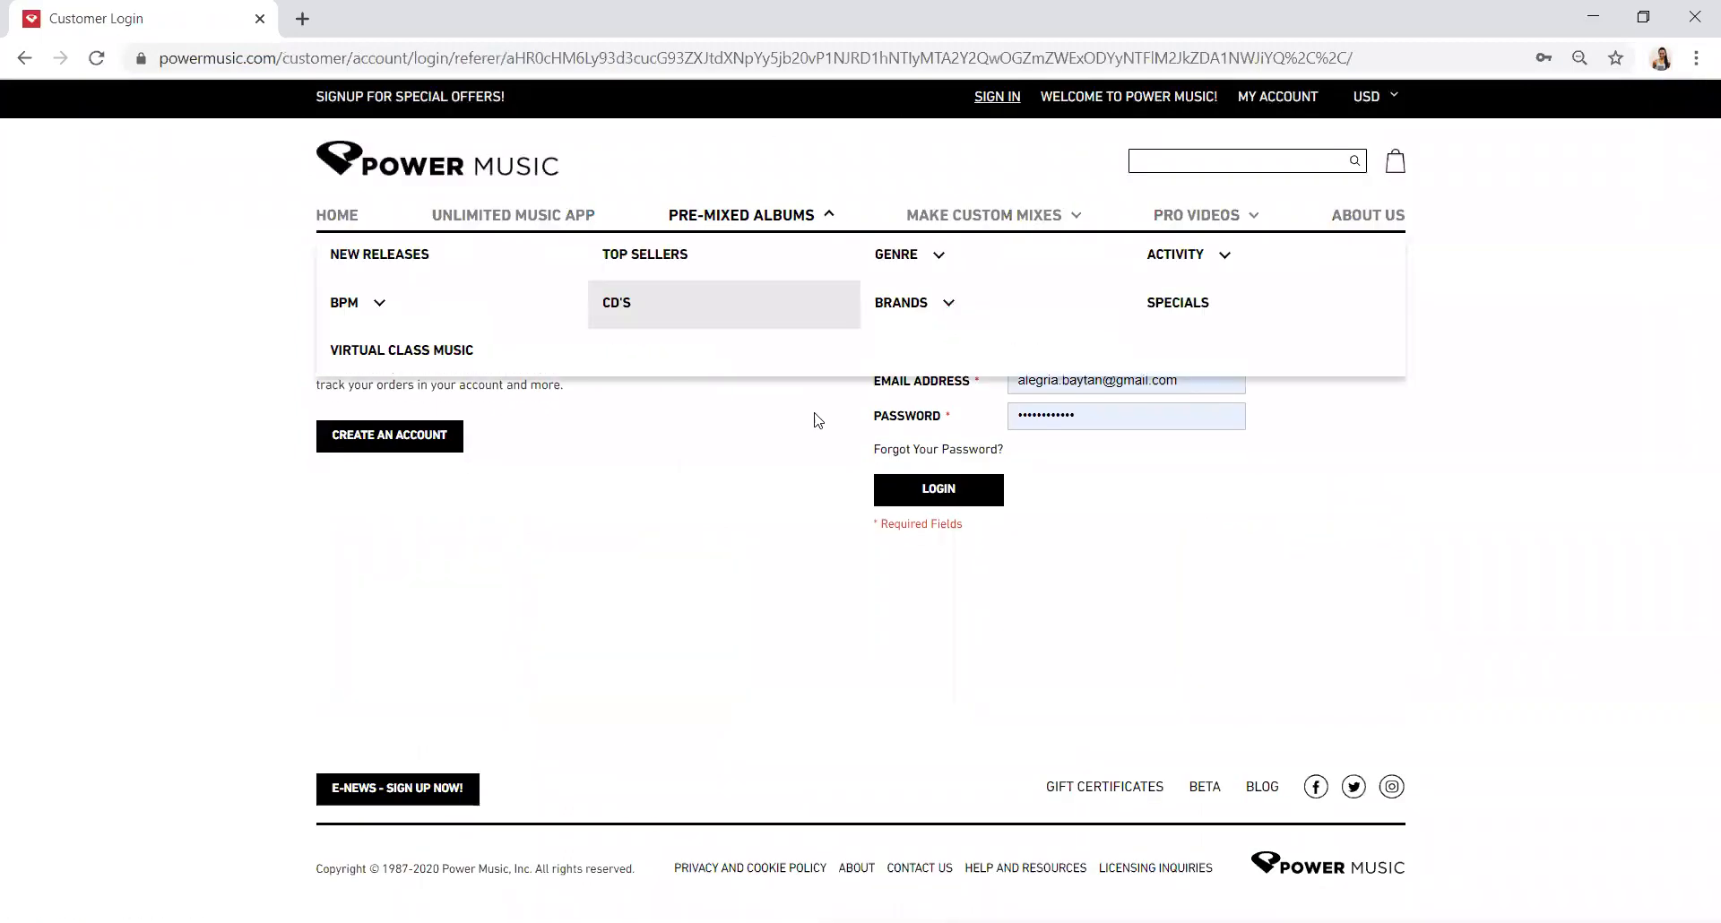
left_click(937, 488)
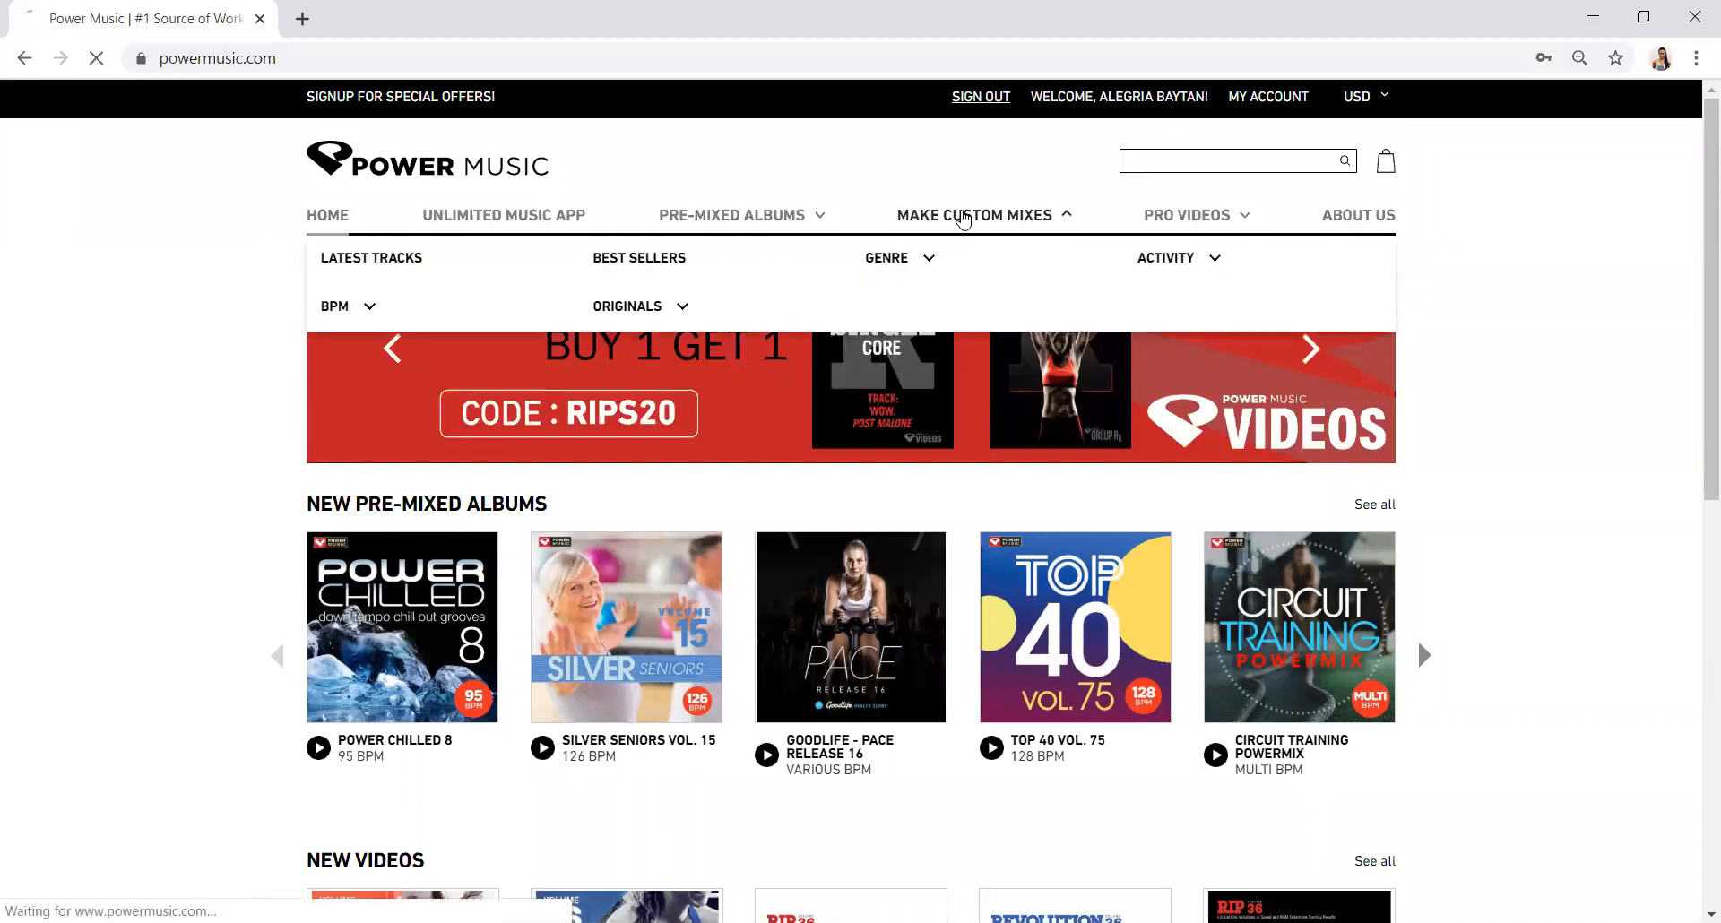
Open the Make Custom Mixes page and browse Latest Tracks, Radio Versions and New Classics.
left_click(973, 216)
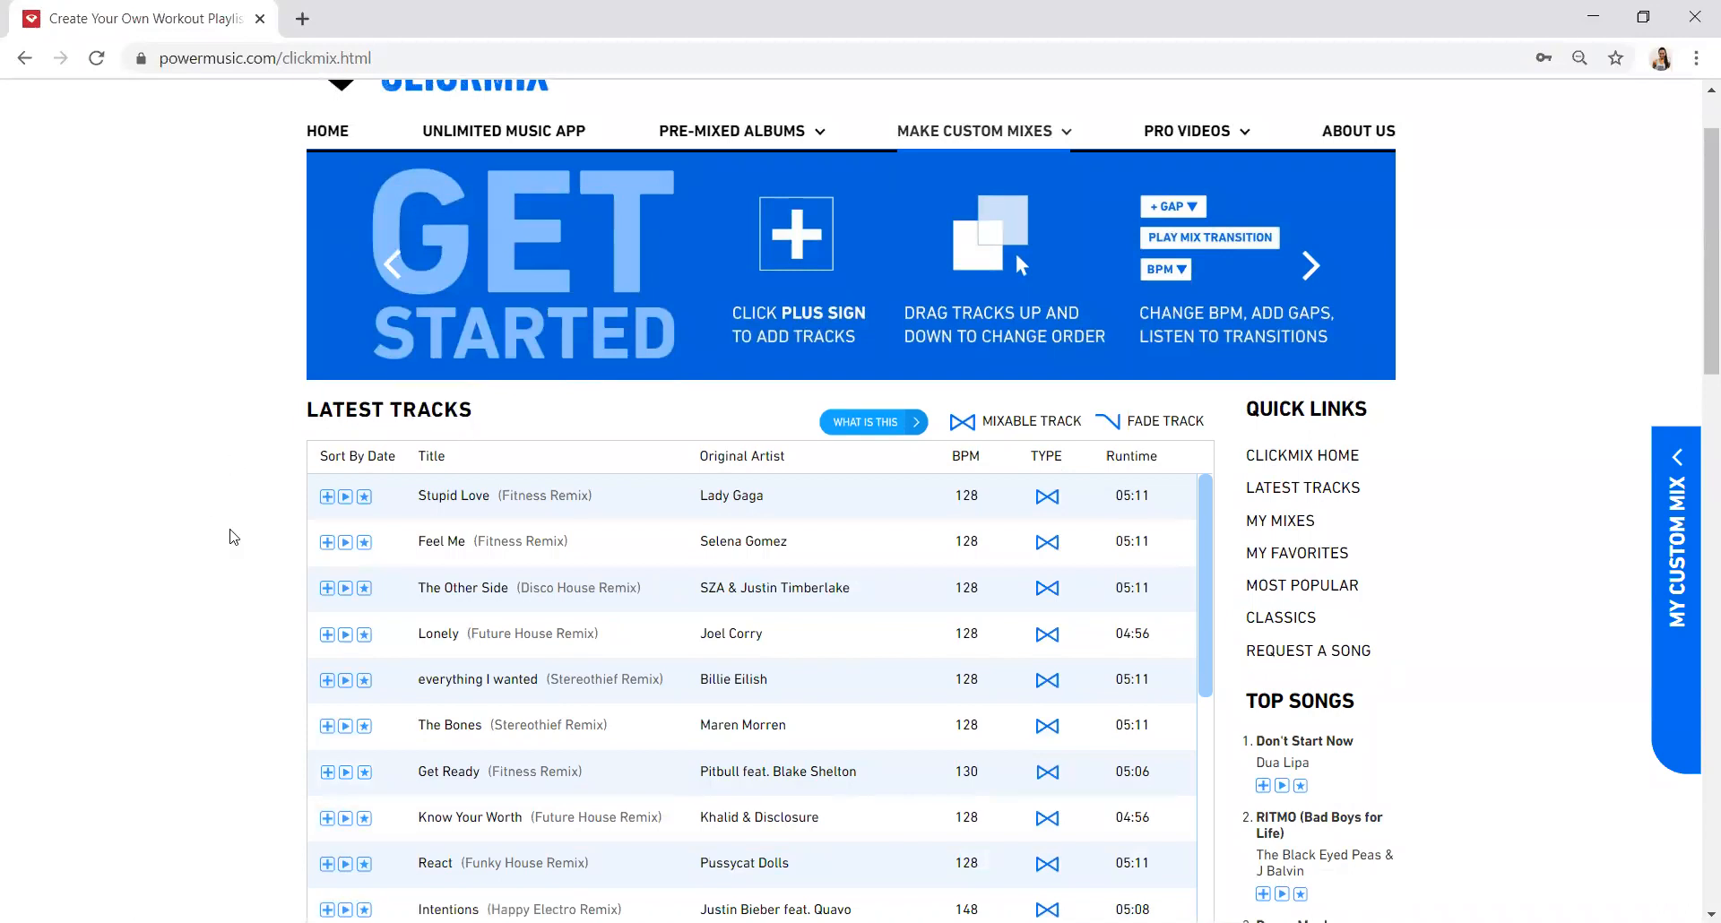
scroll("down", 3)
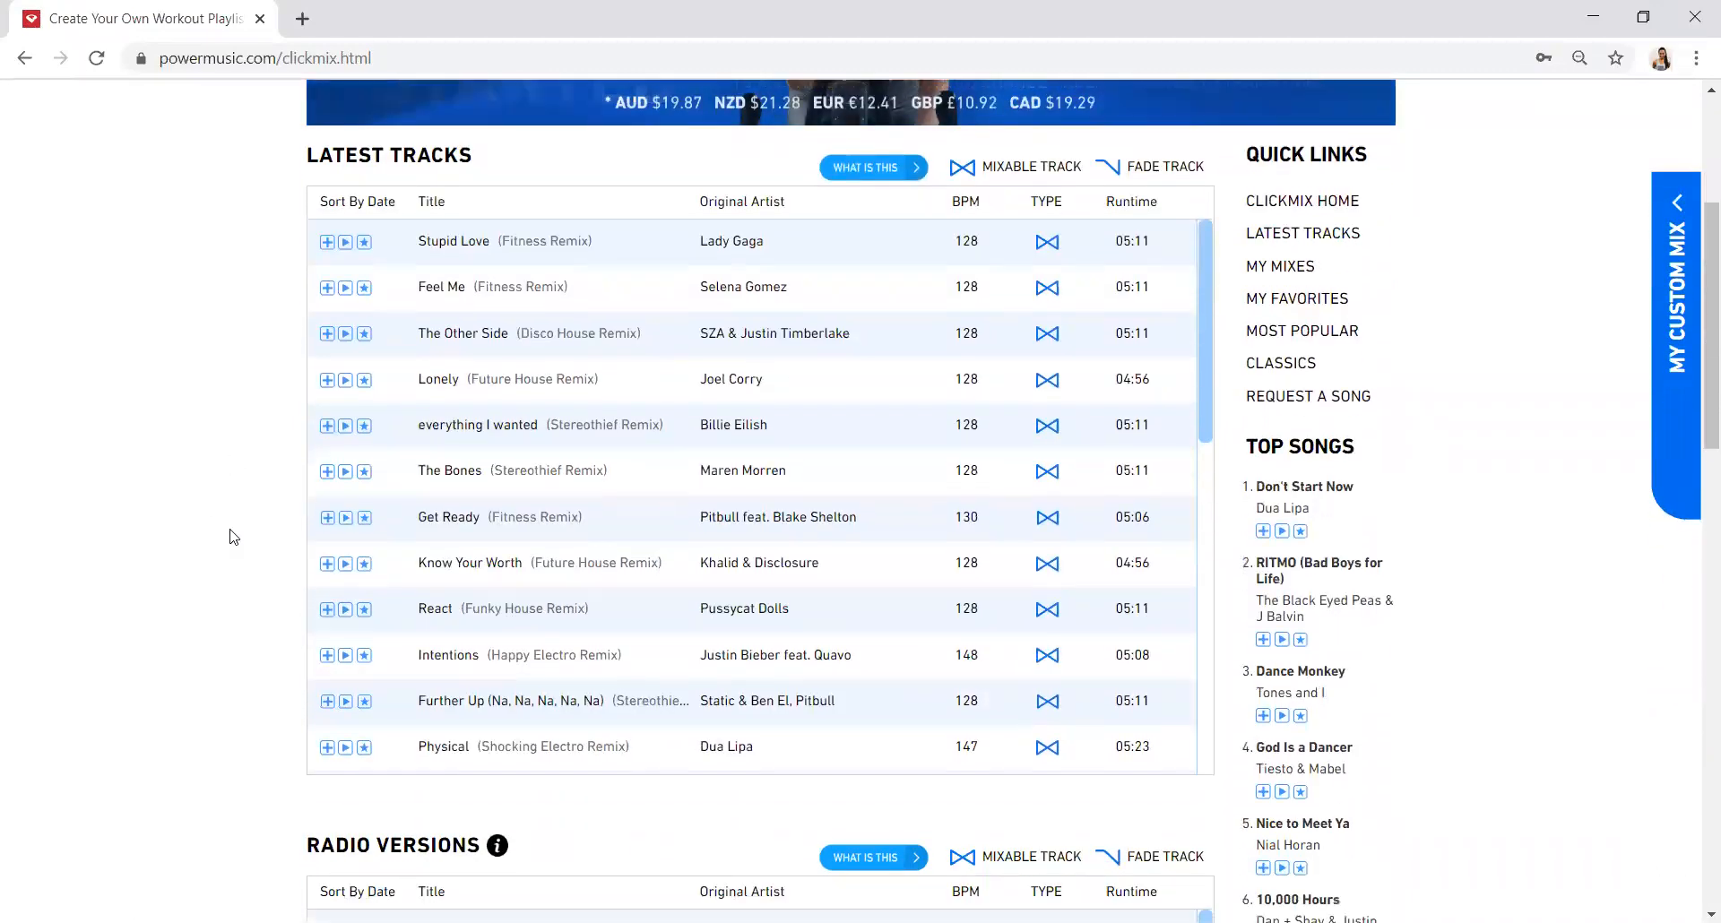
scroll("down", 3)
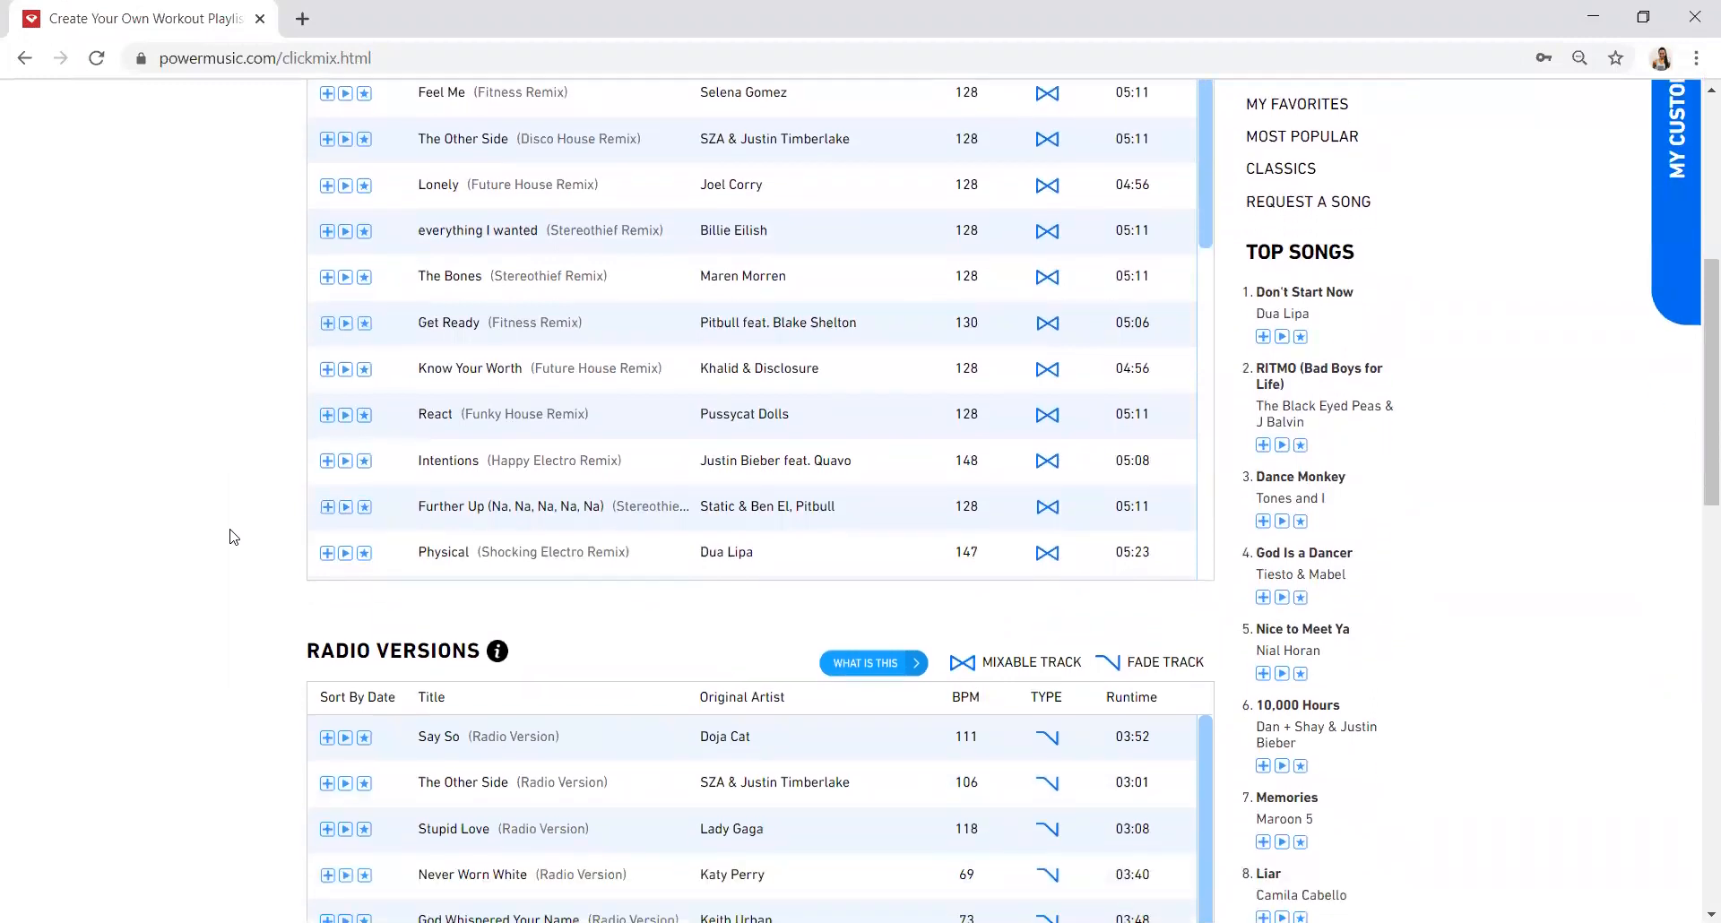
scroll("down", 3)
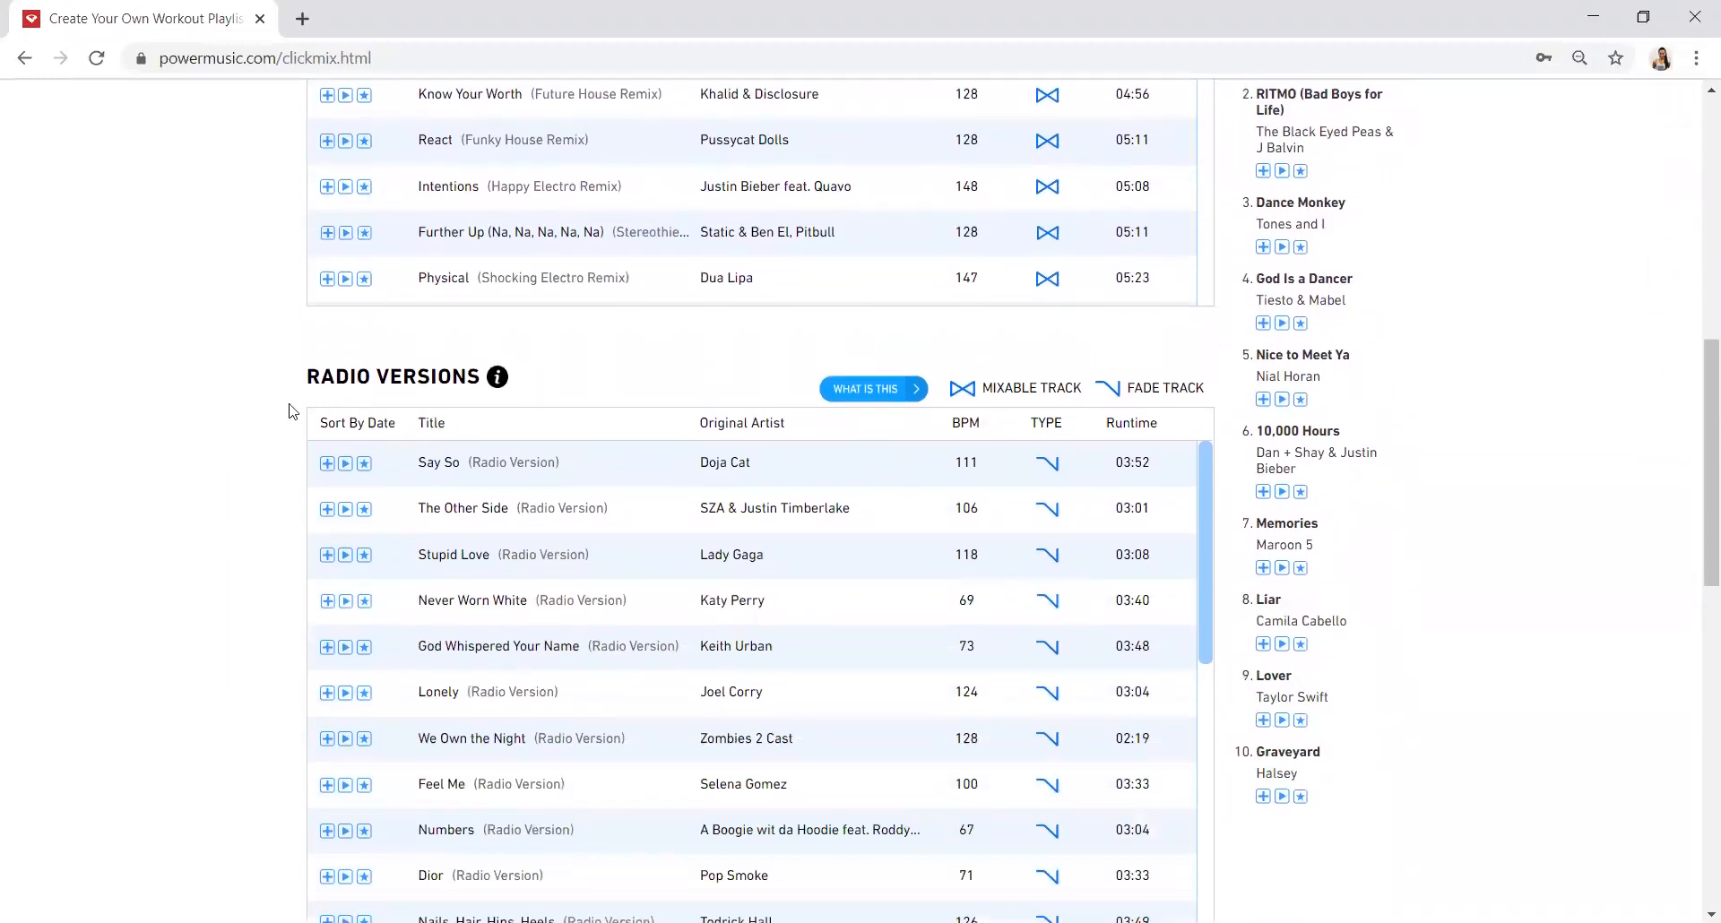
double_click(392, 377)
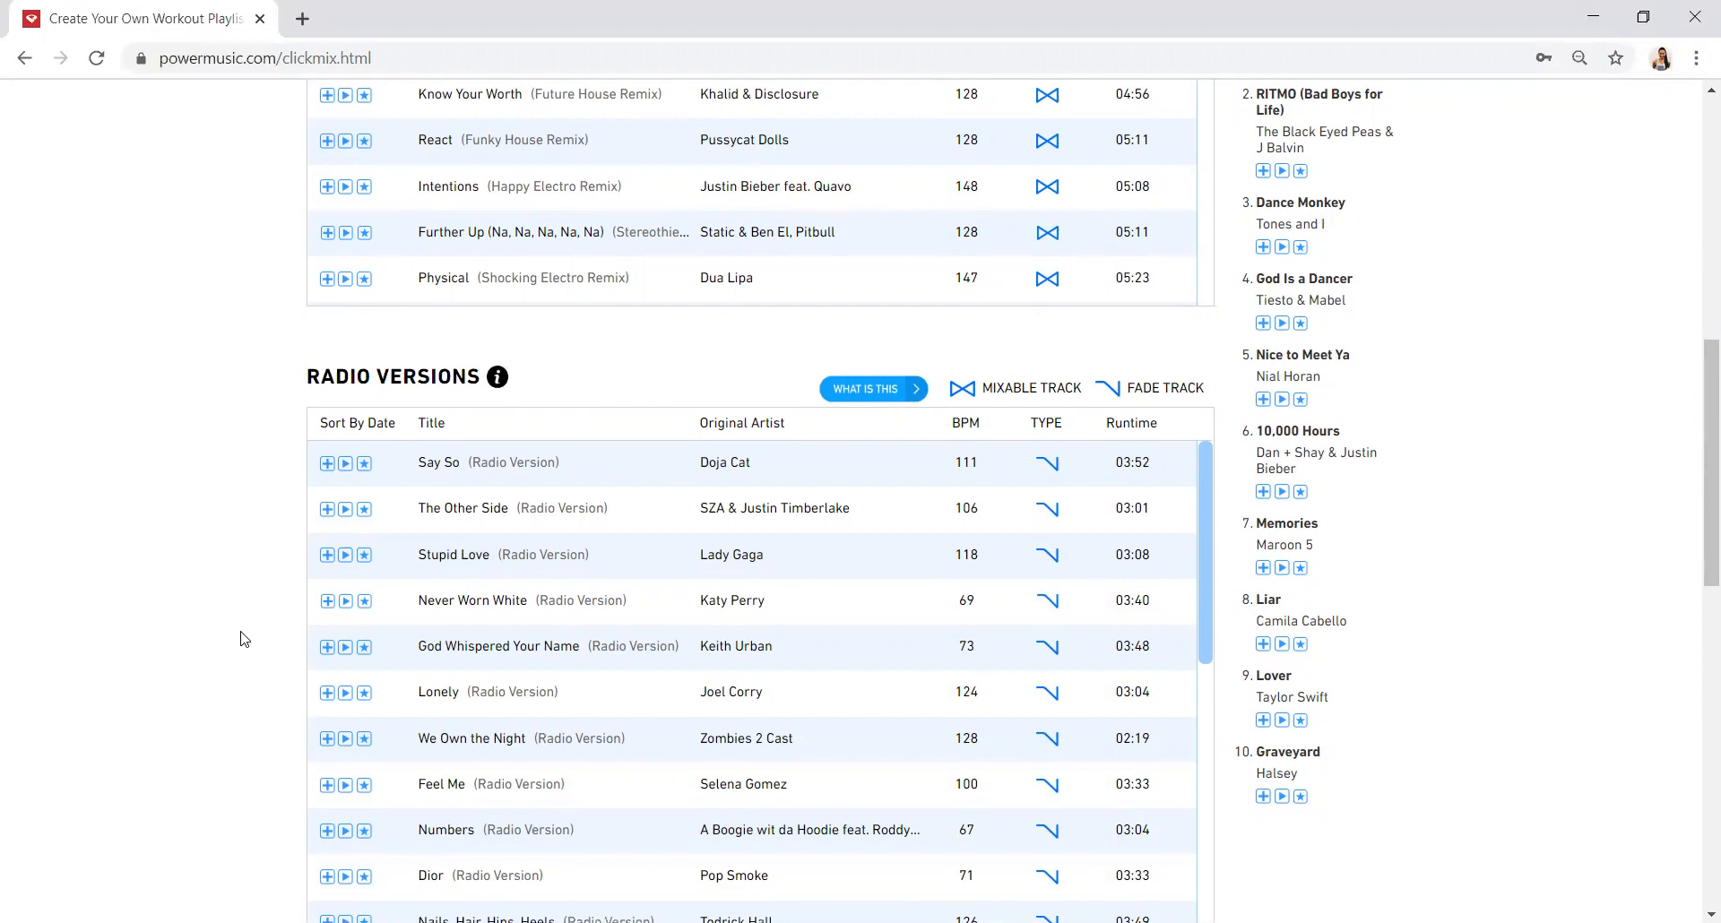
scroll("down", 3)
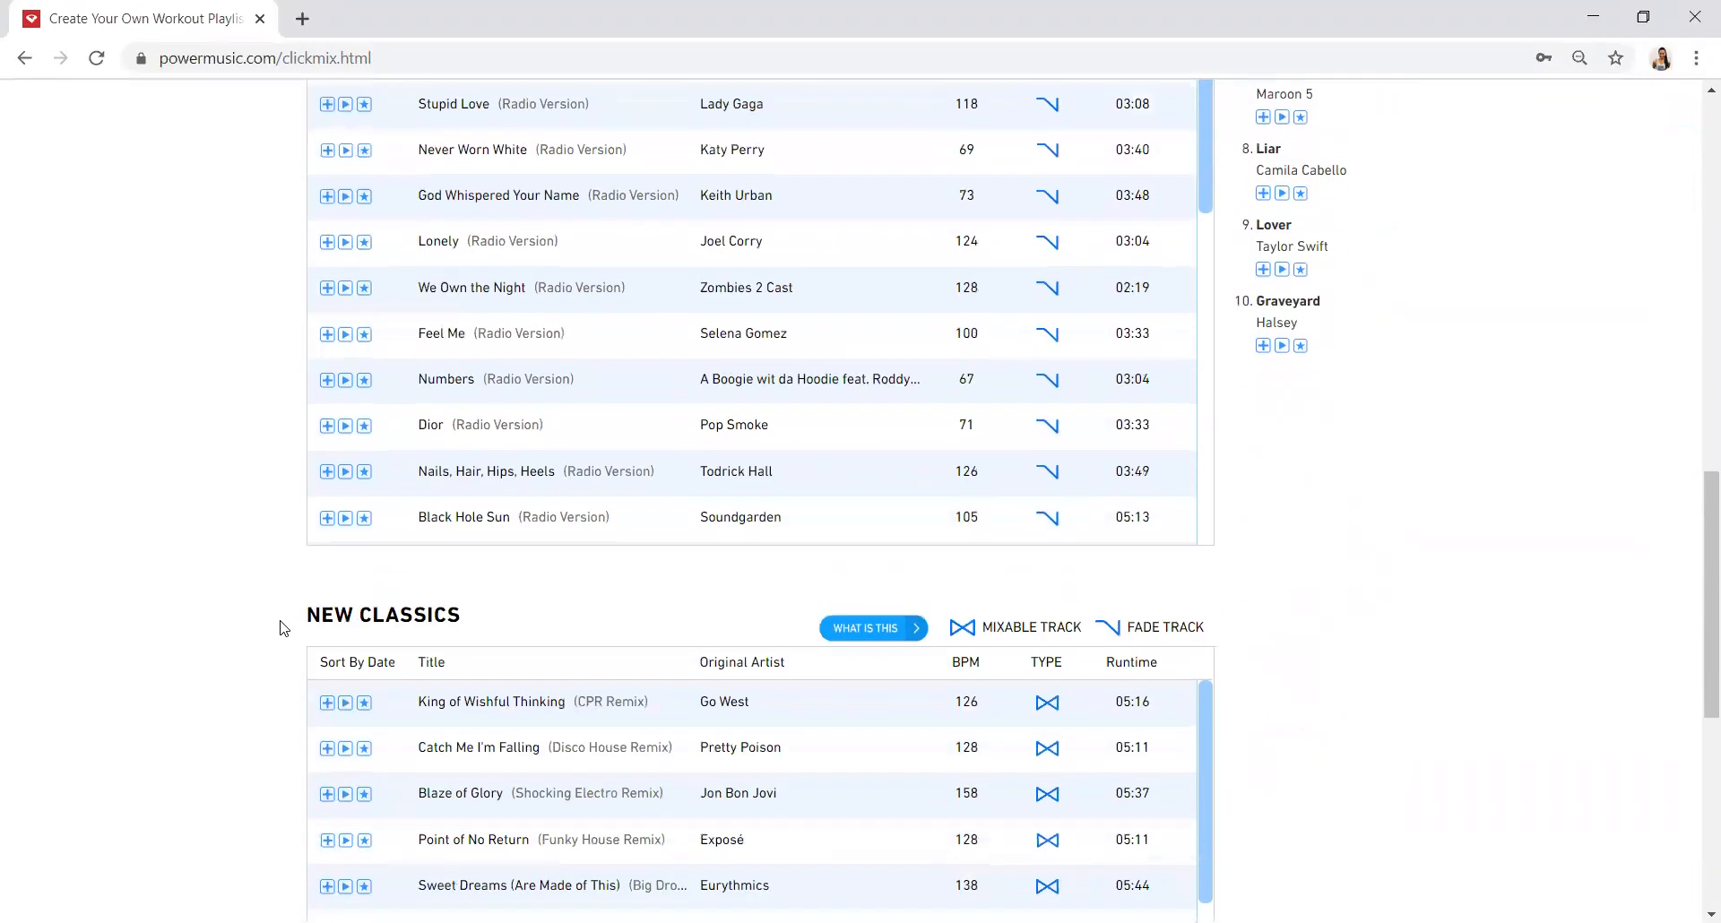
mouse_move(273, 693)
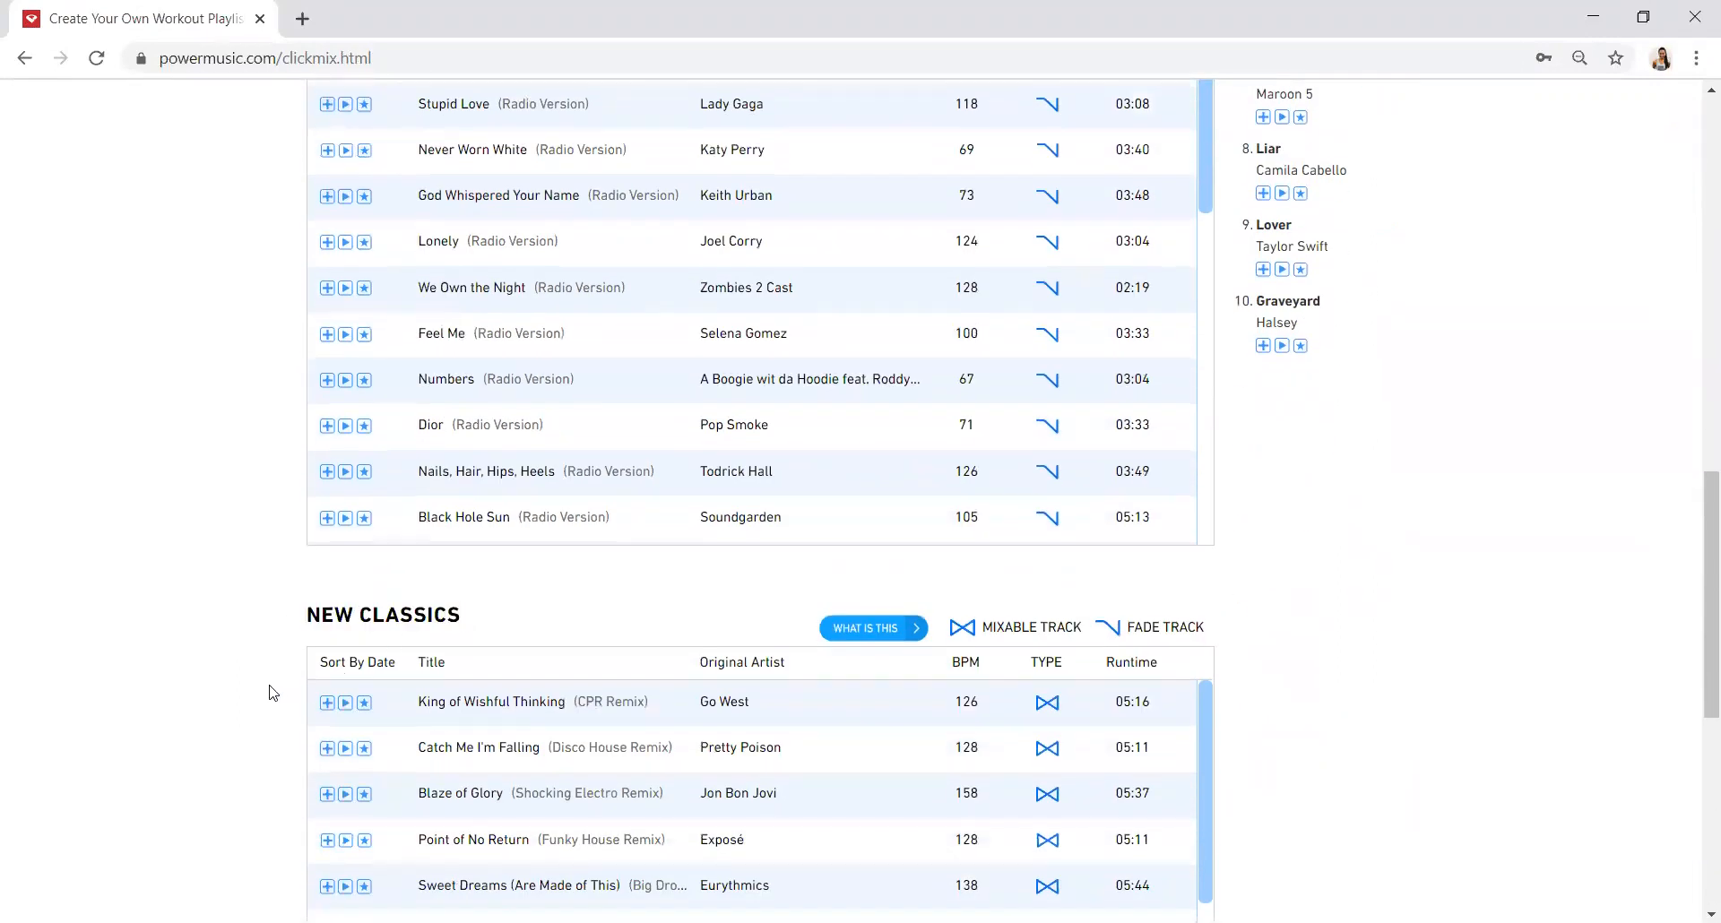
scroll("down", 3)
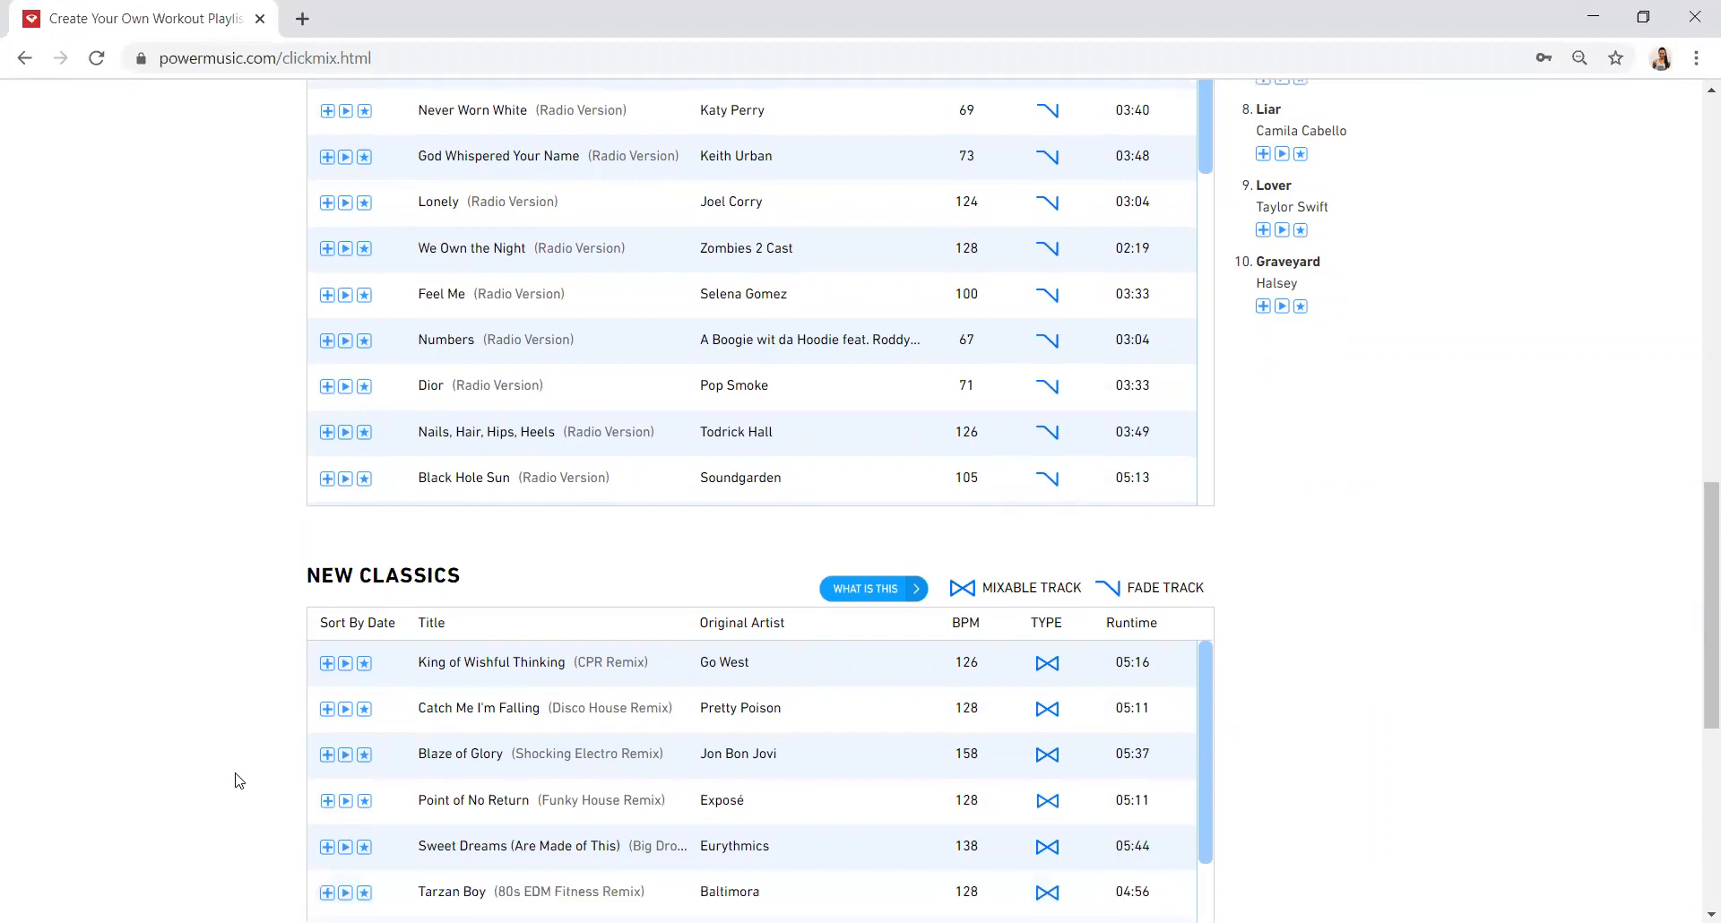
scroll("down", 3)
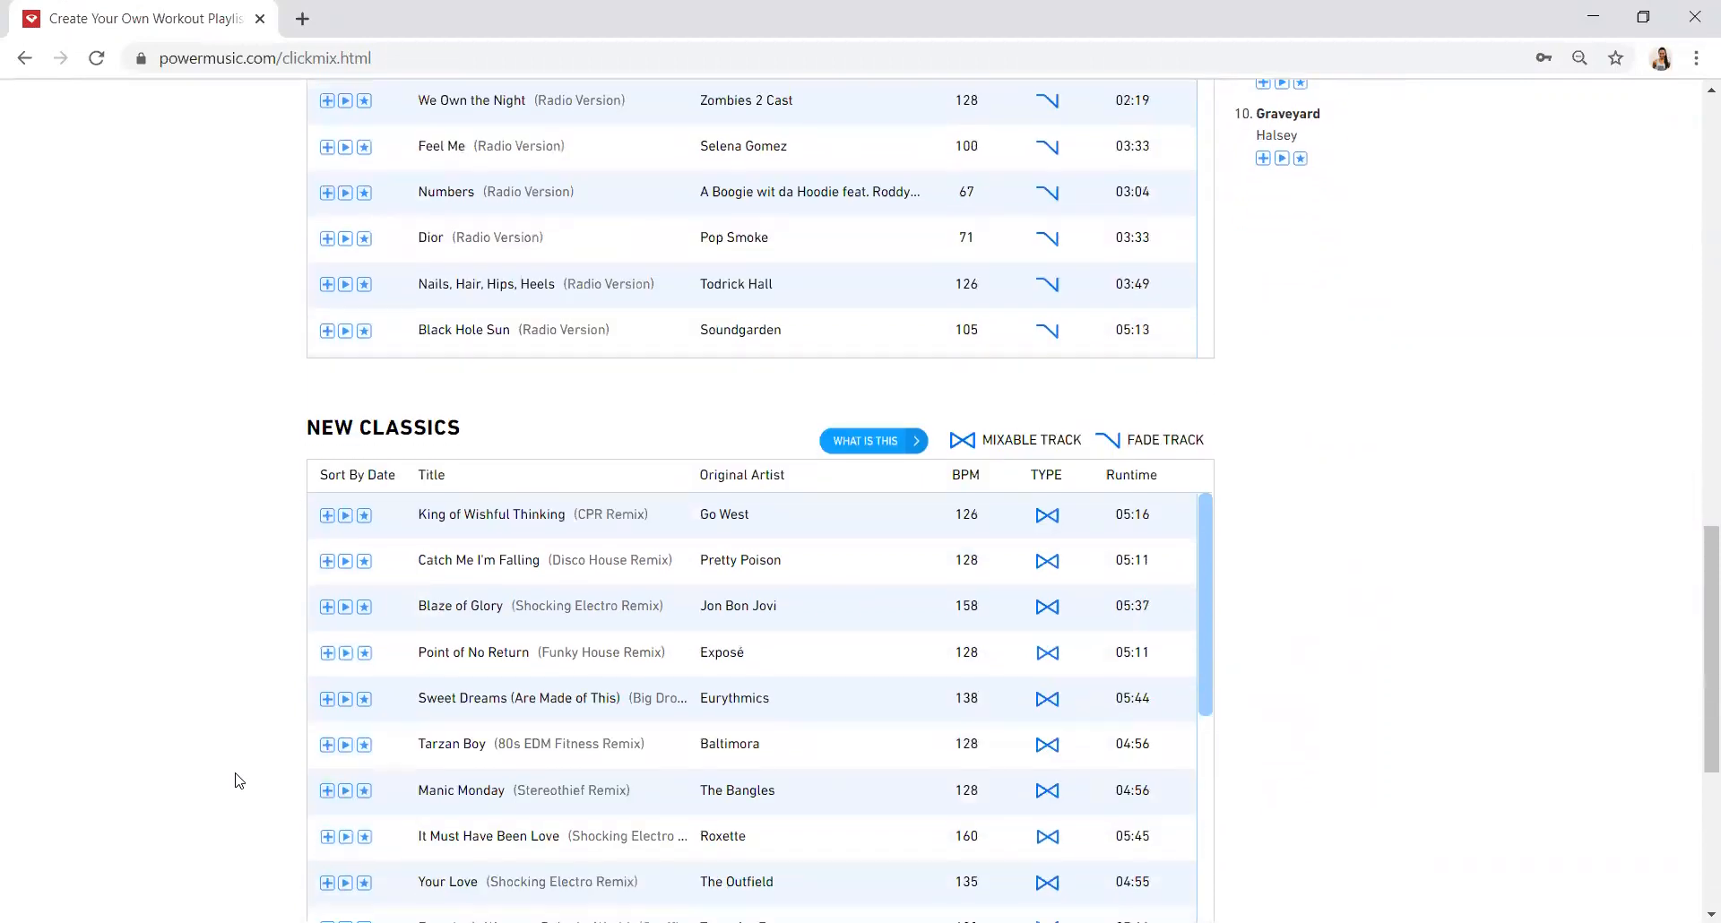
scroll("down", 3)
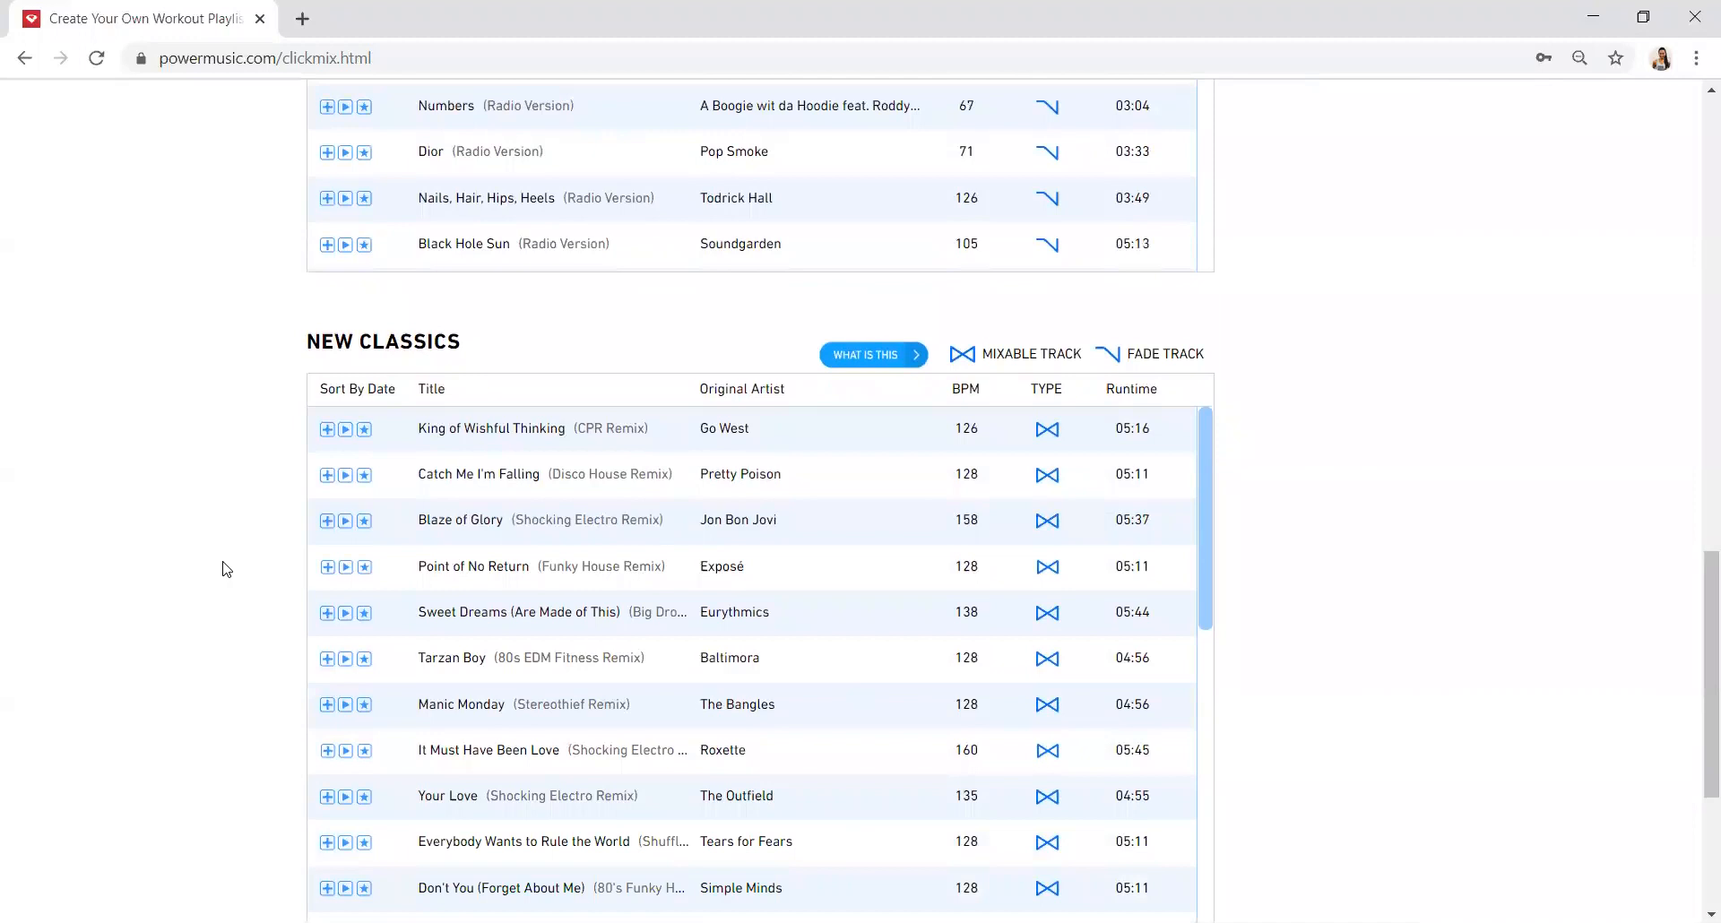
scroll("down", 3)
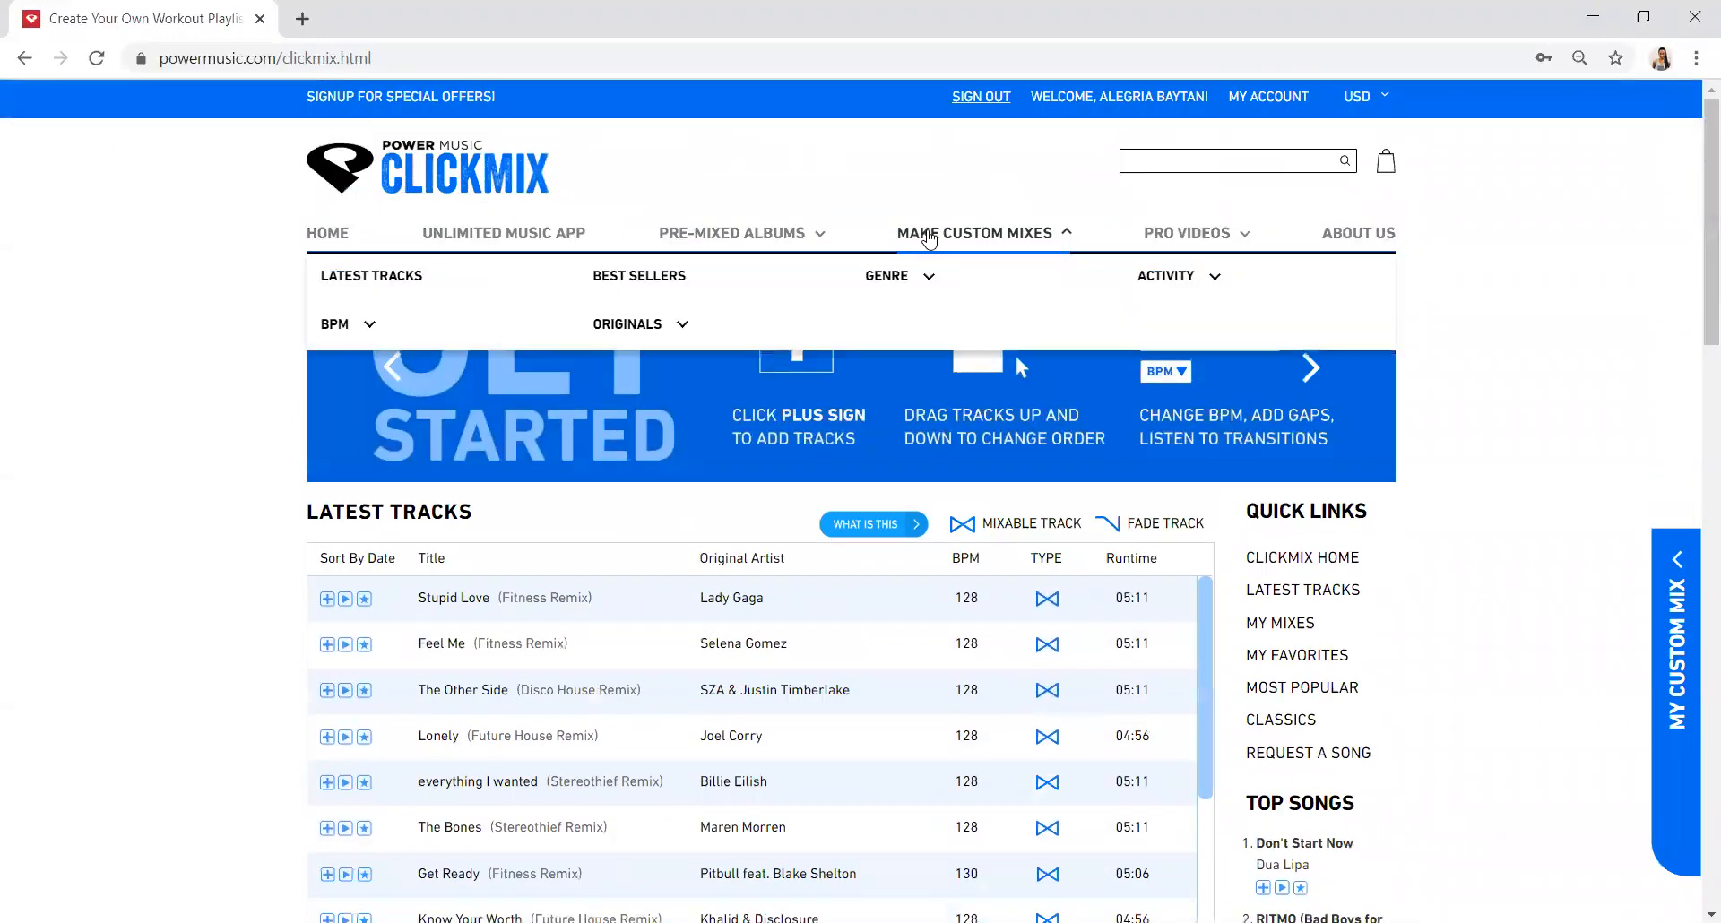
left_click(887, 276)
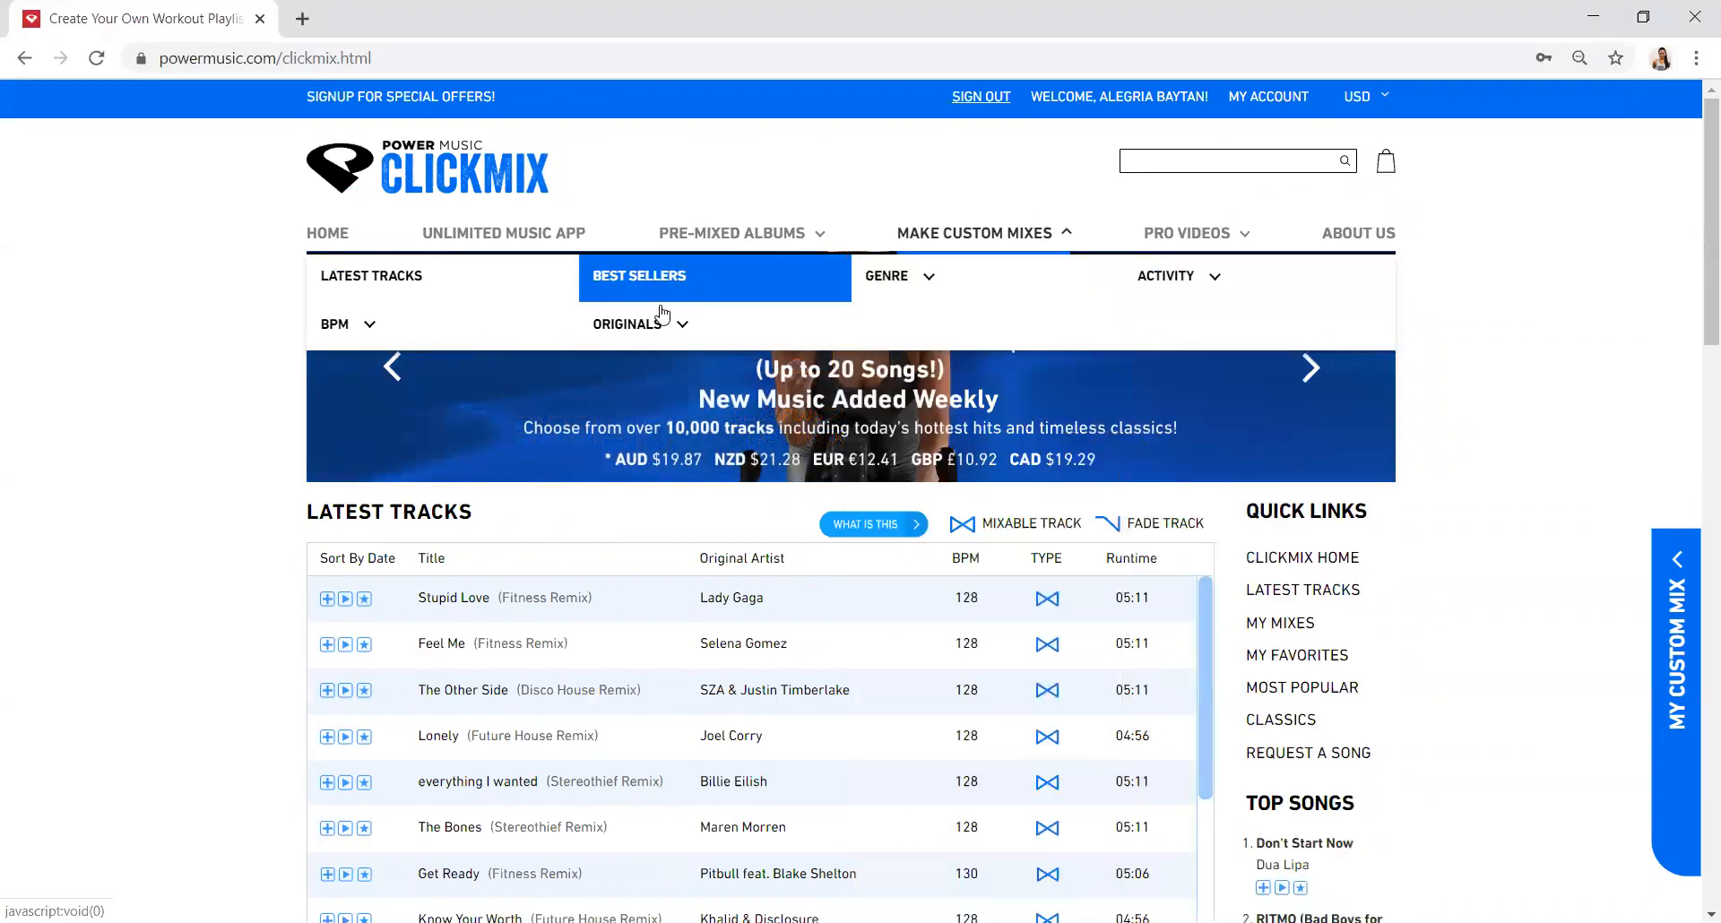
left_click(346, 323)
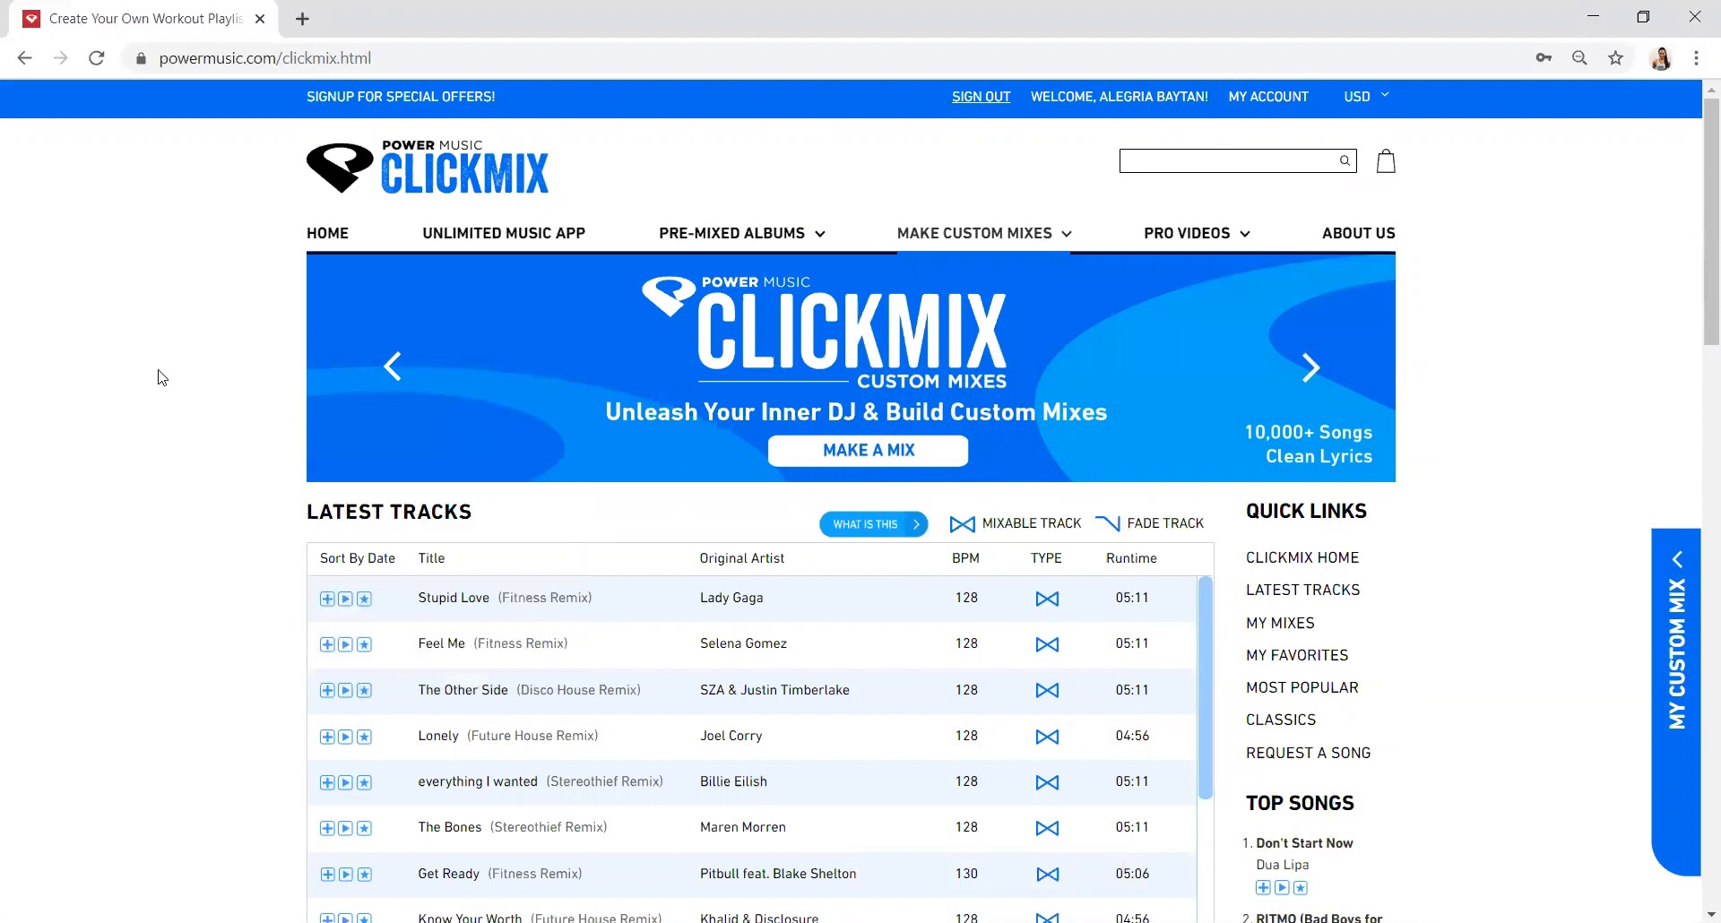
scroll("down", 3)
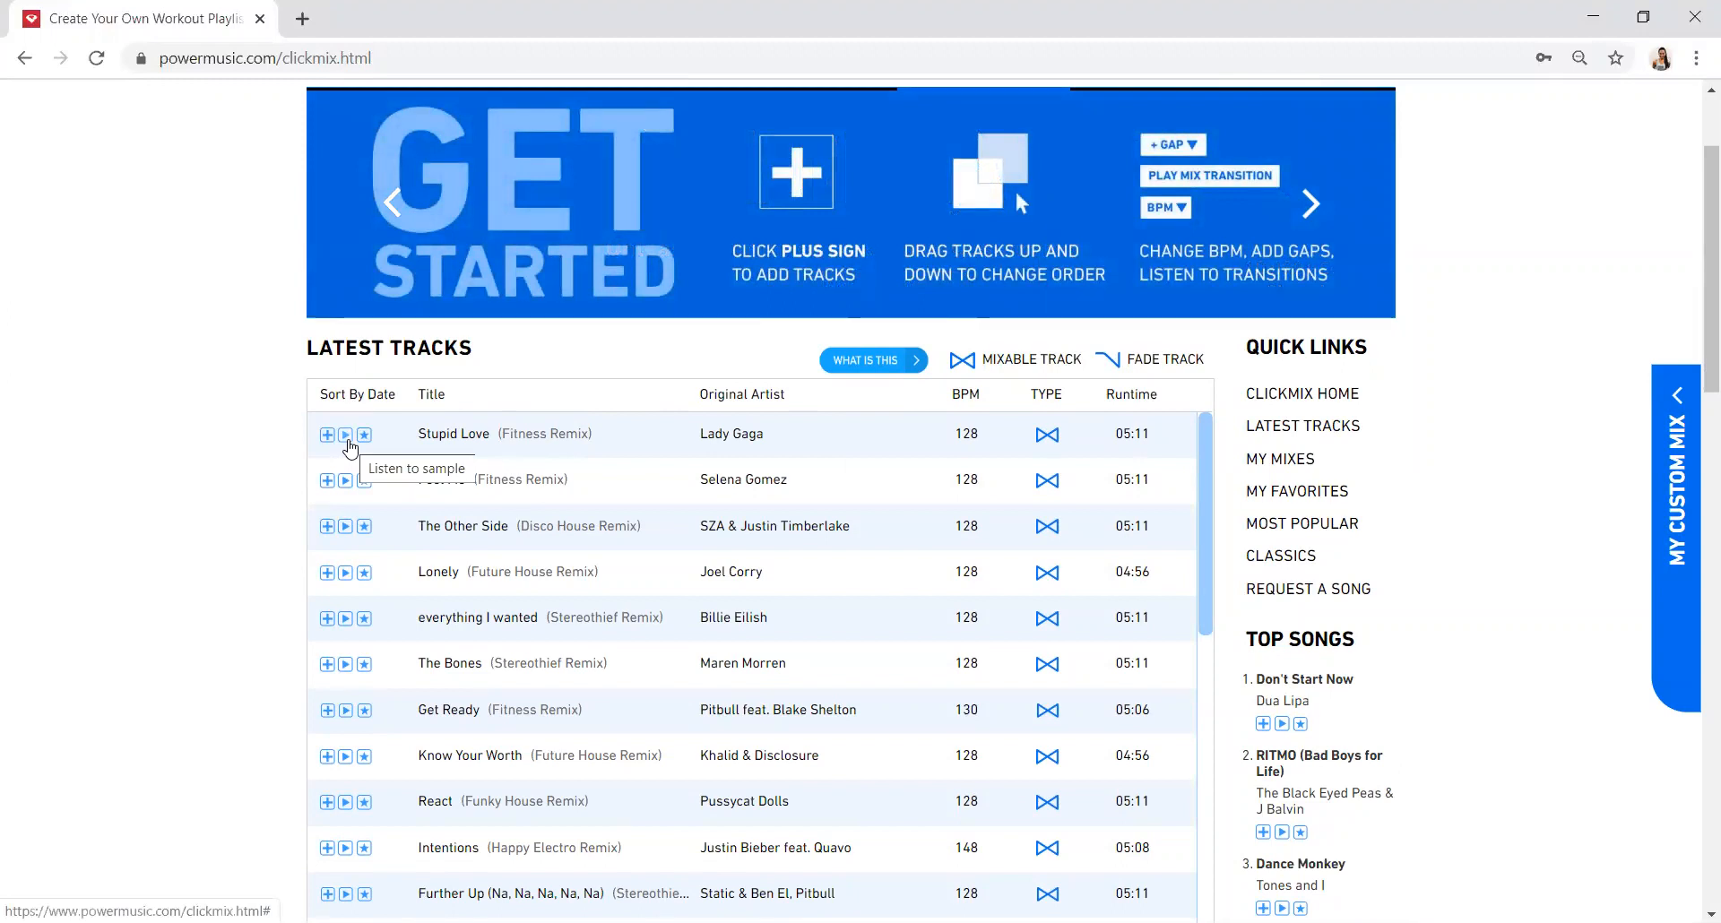
Preview Stupid Love and confirm Feel Me and The Other Side as favourites.
left_click(344, 434)
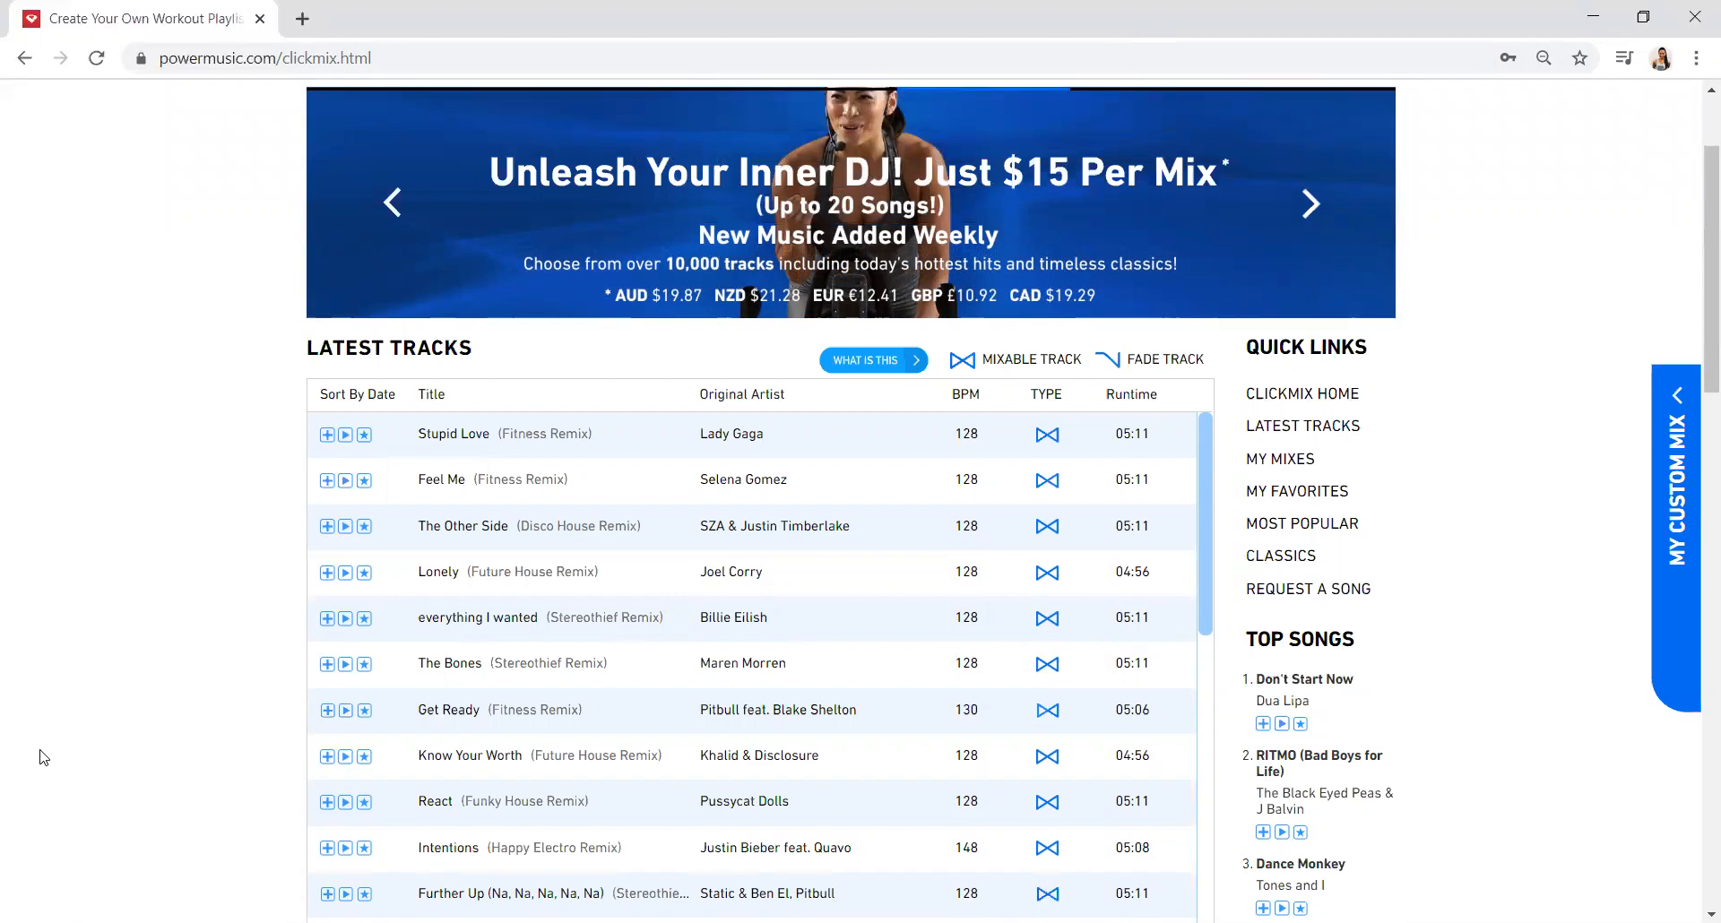
mouse_move(175, 743)
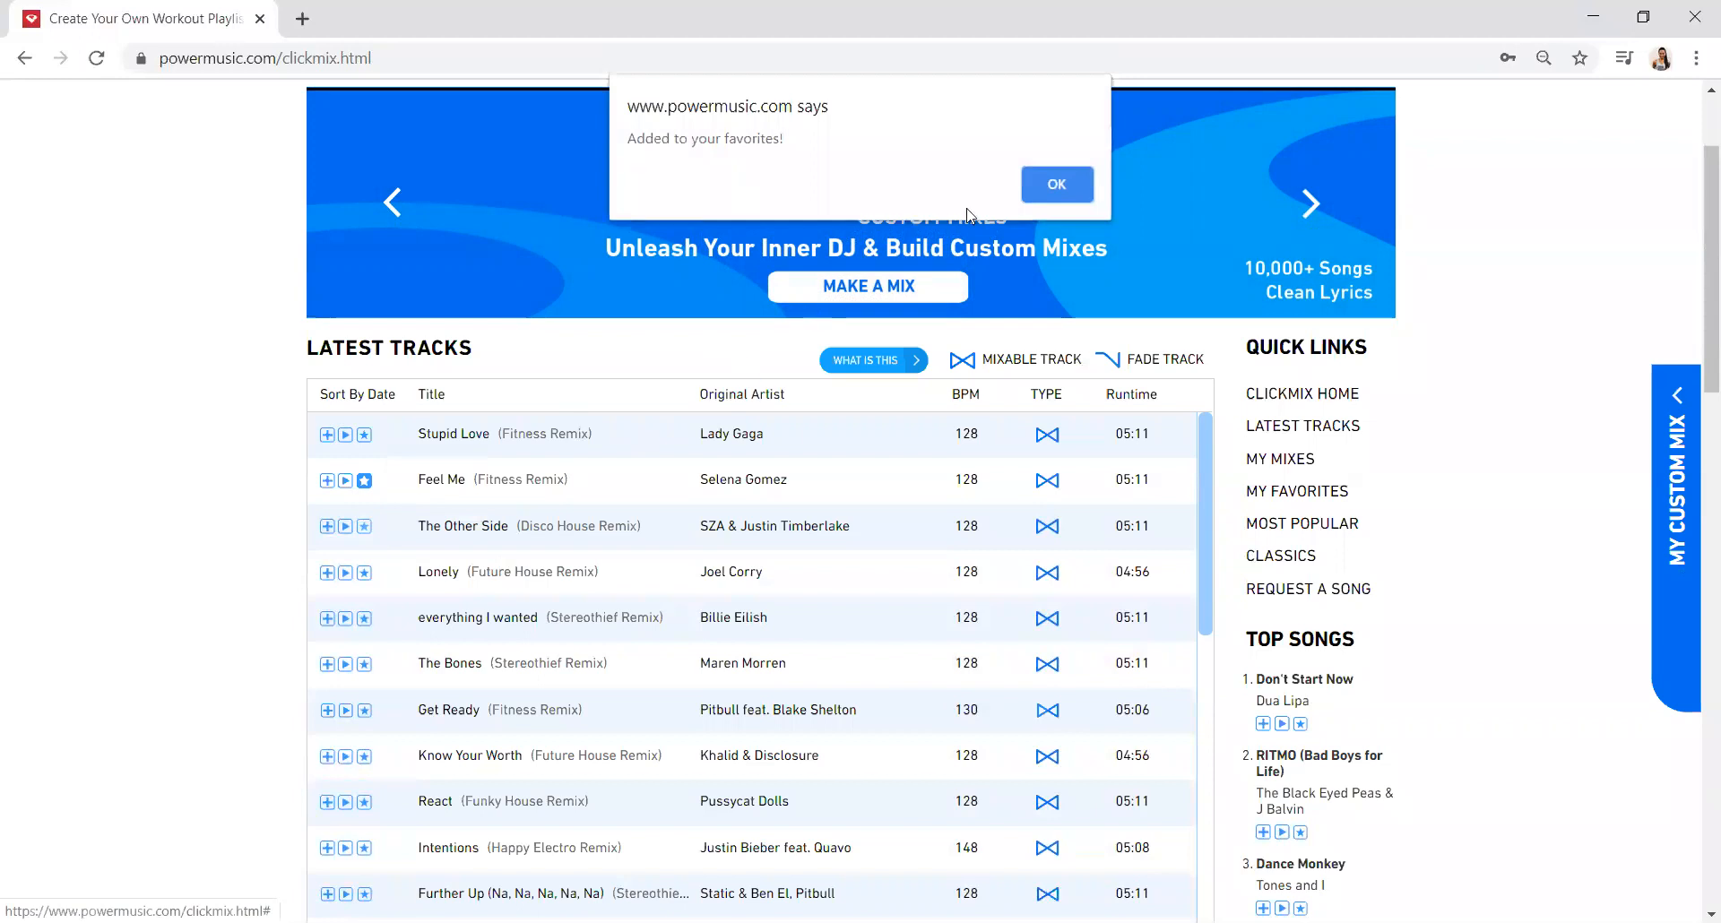
left_click(1056, 184)
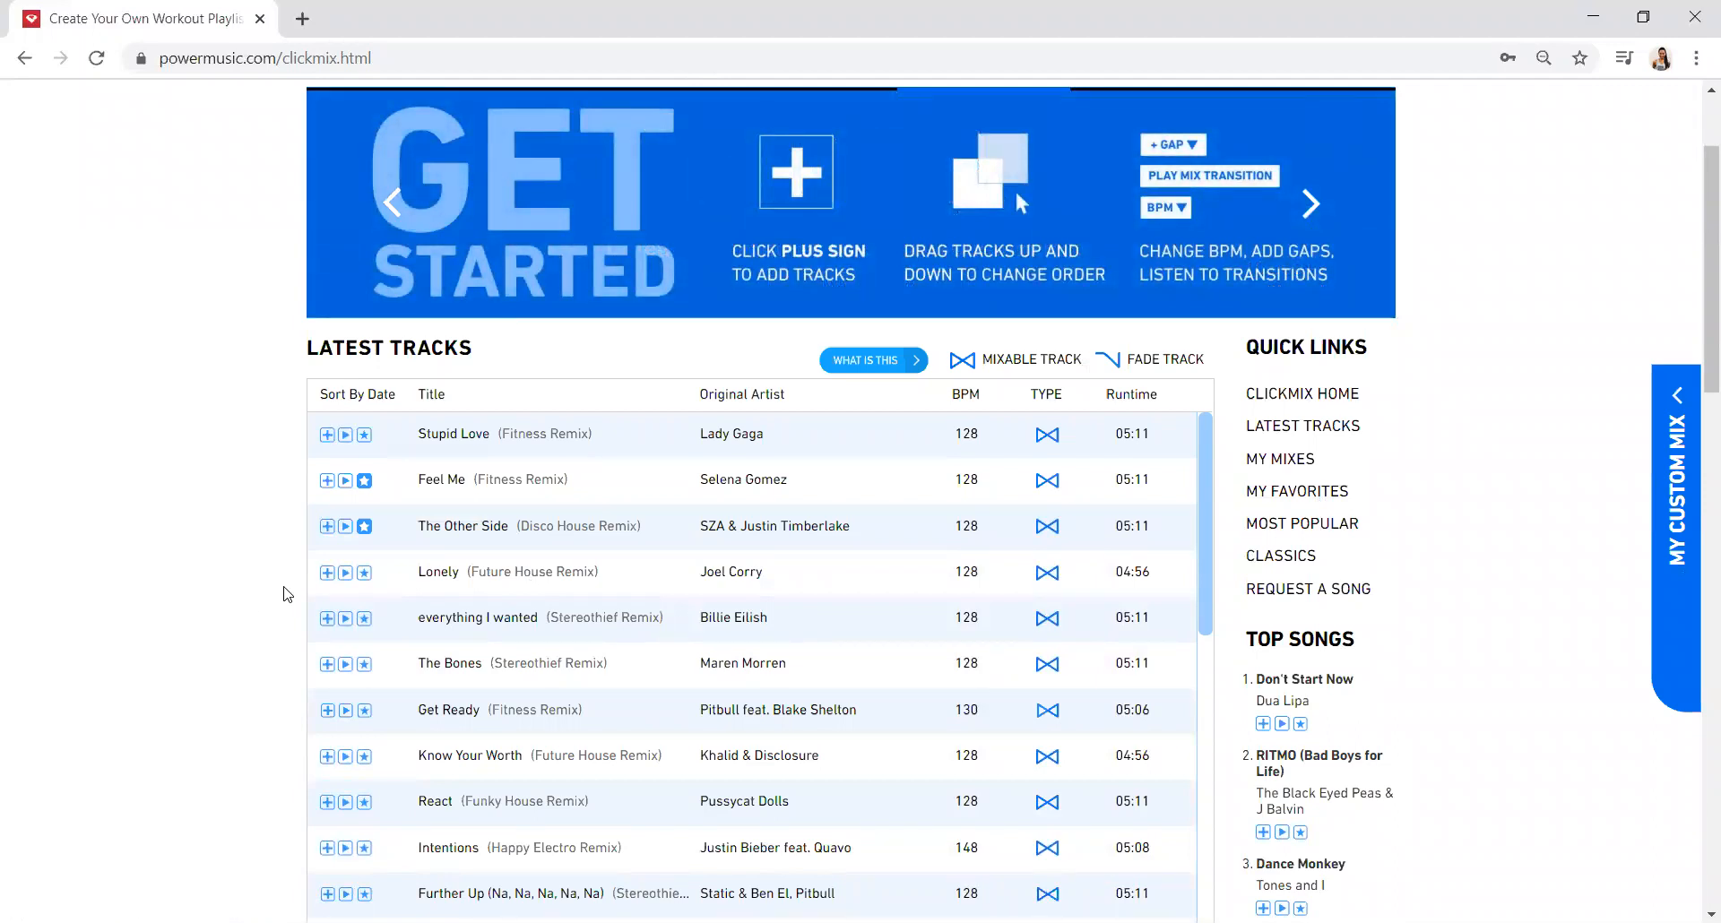
mouse_move(327, 572)
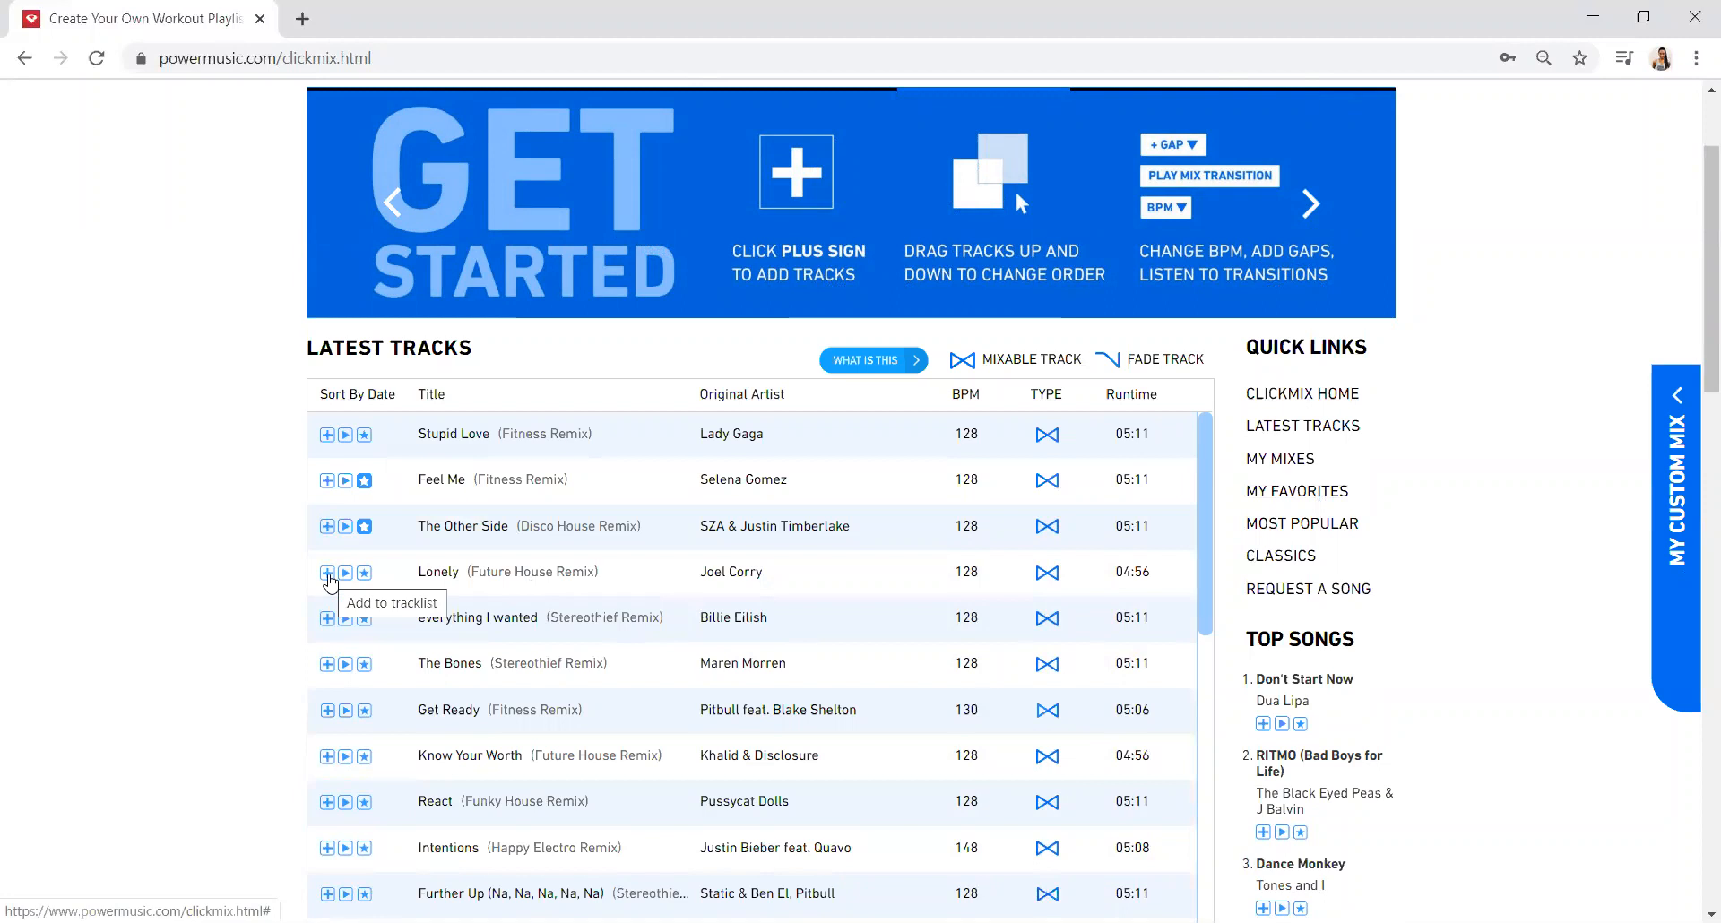
Add Lonely, everything I wanted, Get Ready and React to My Custom Mix.
left_click(327, 572)
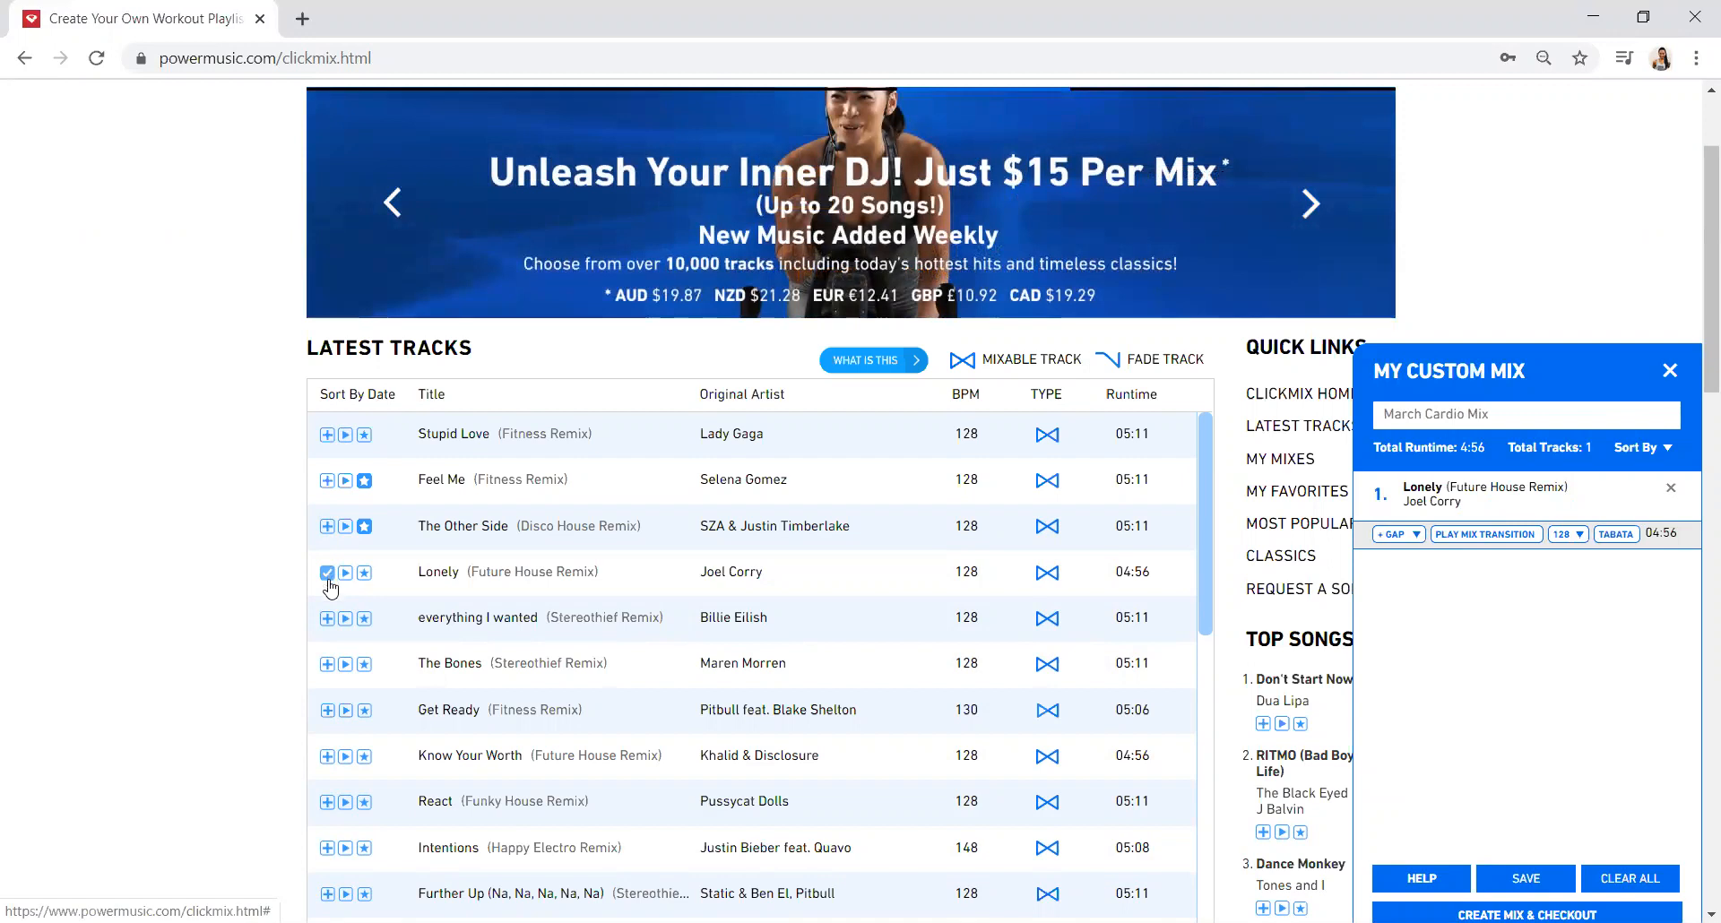
left_click(327, 666)
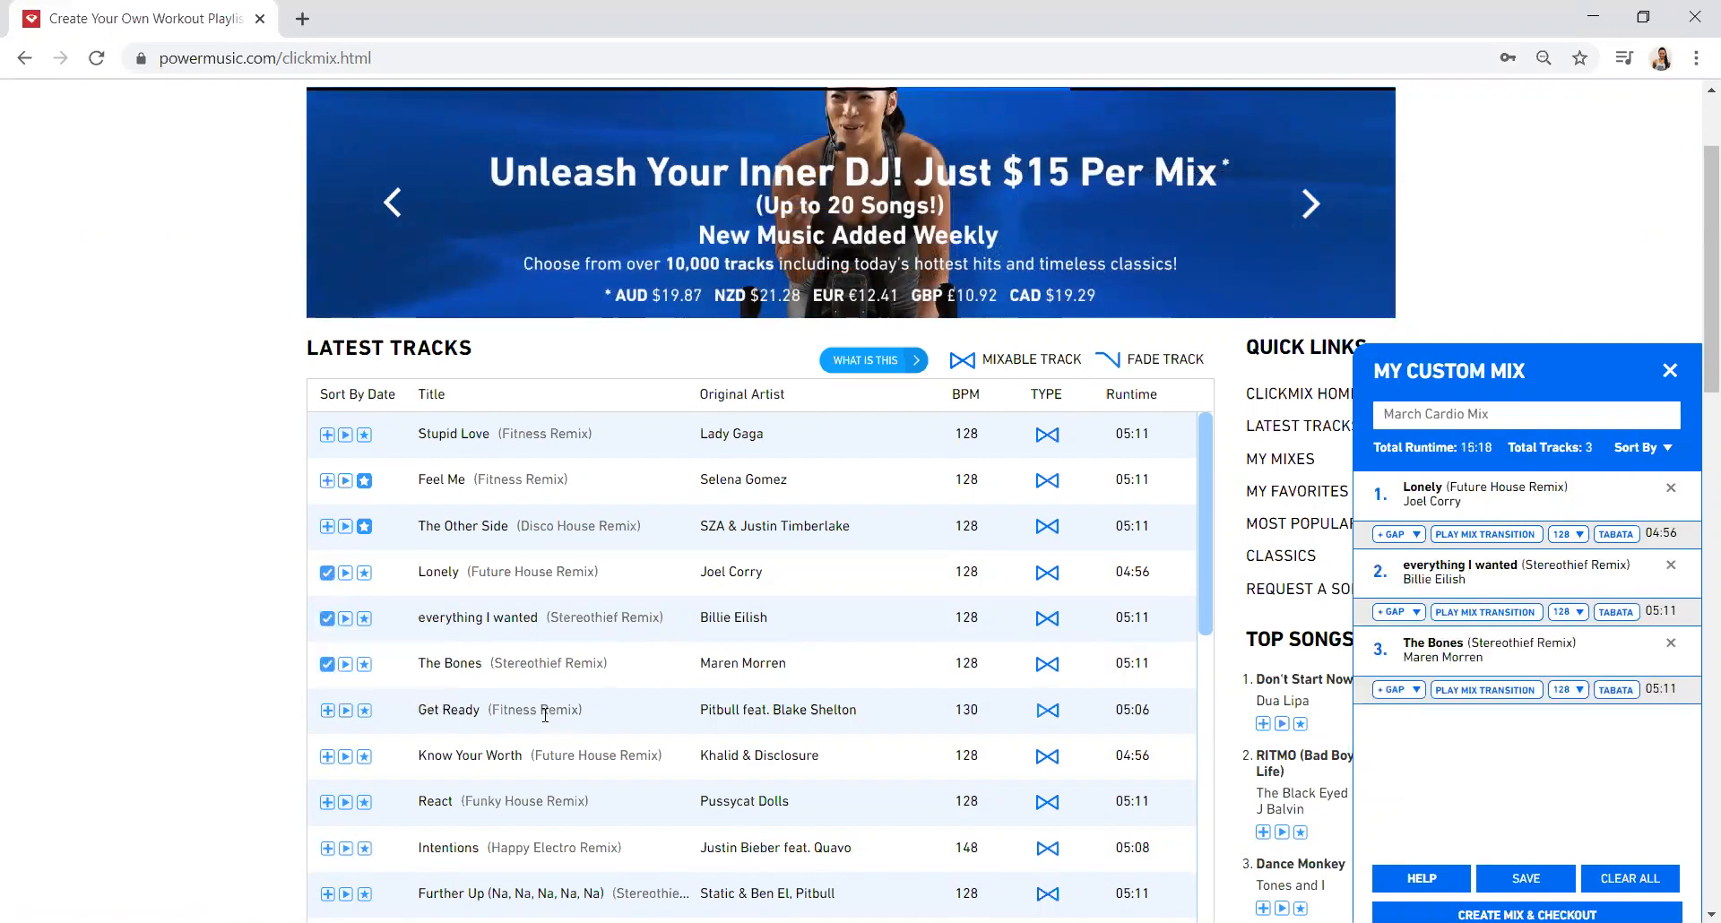
left_click(326, 712)
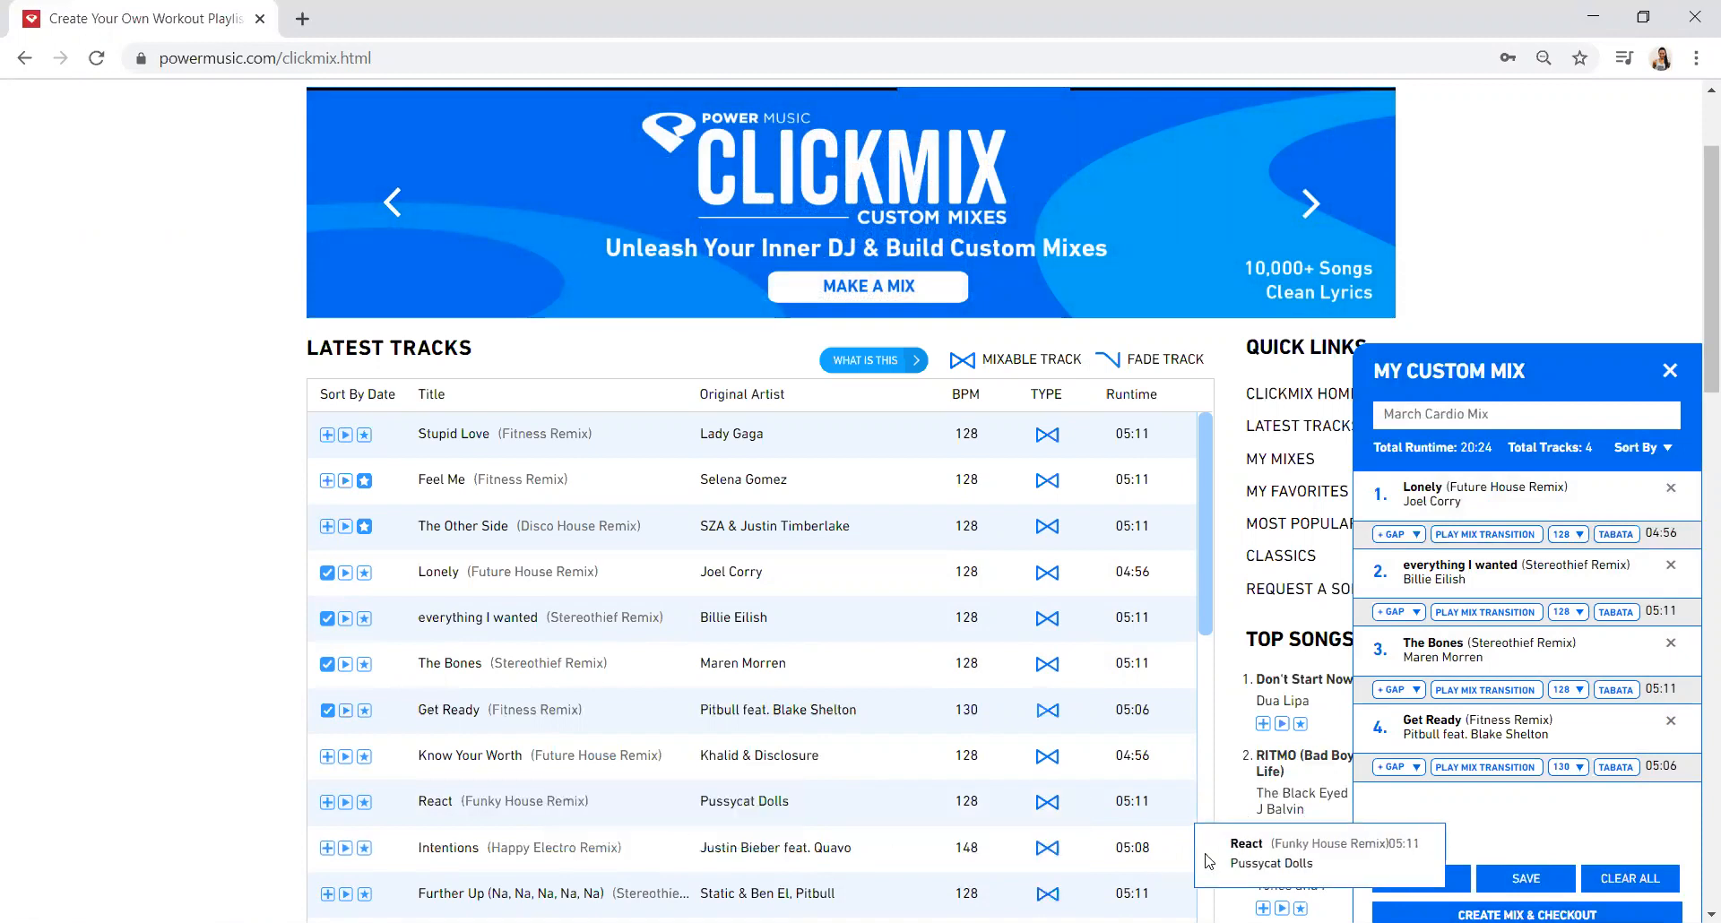
left_click(327, 802)
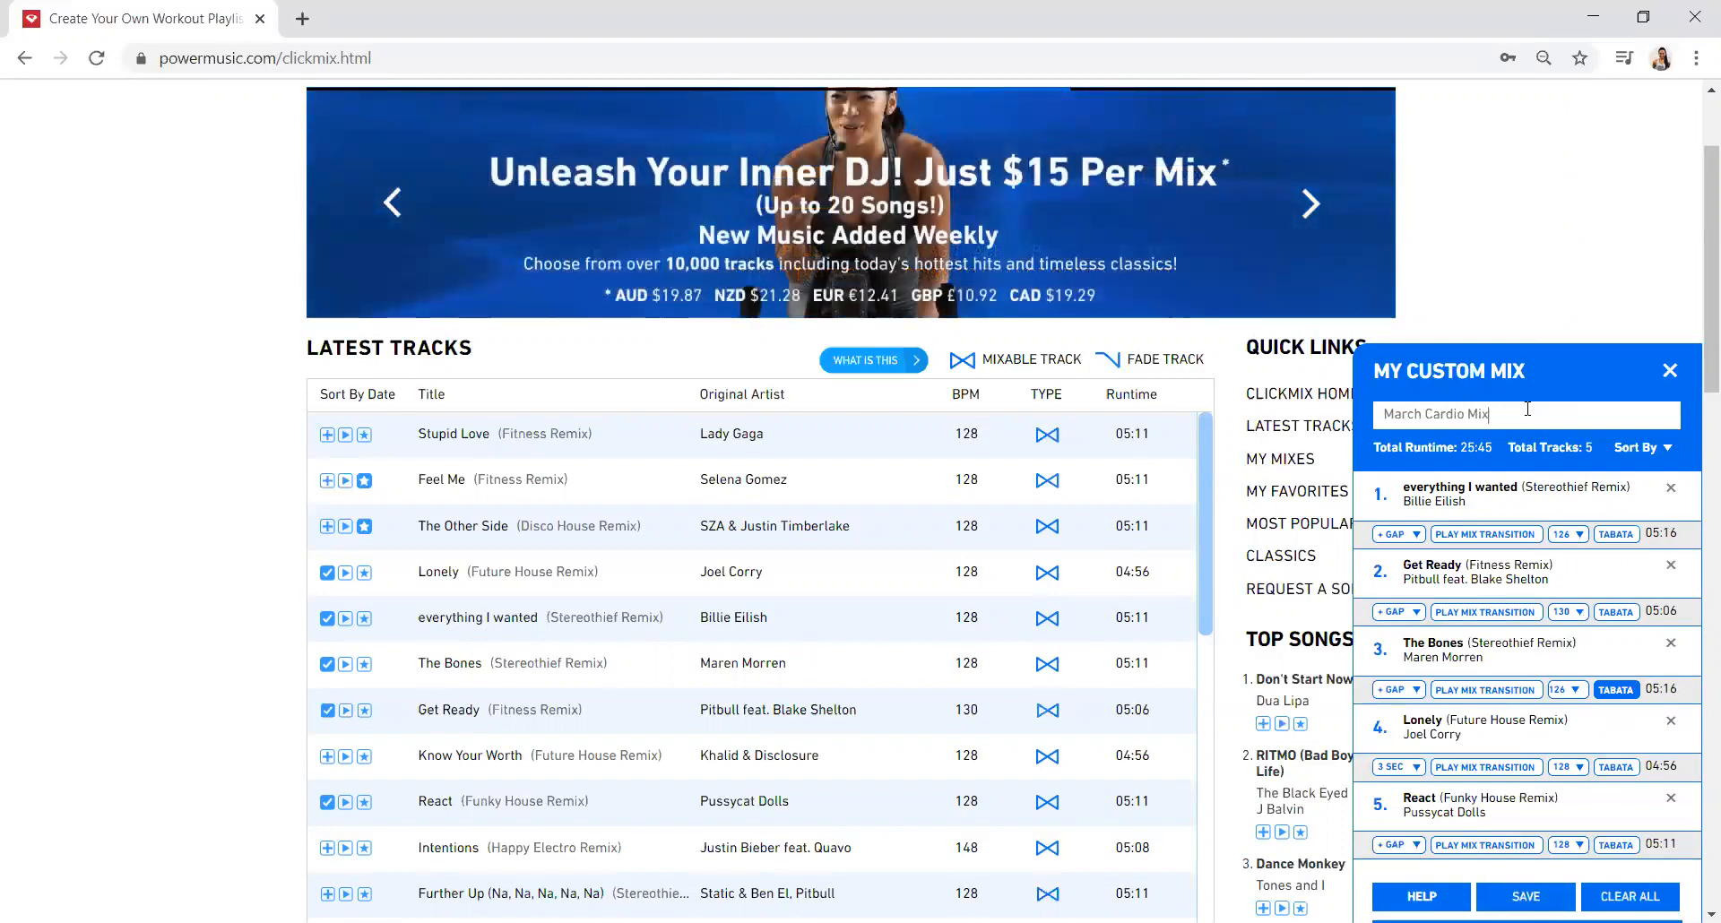
Rename the custom mix to 'Playlist 1', save it, and dismiss the confirmation.
triple_click(1471, 414)
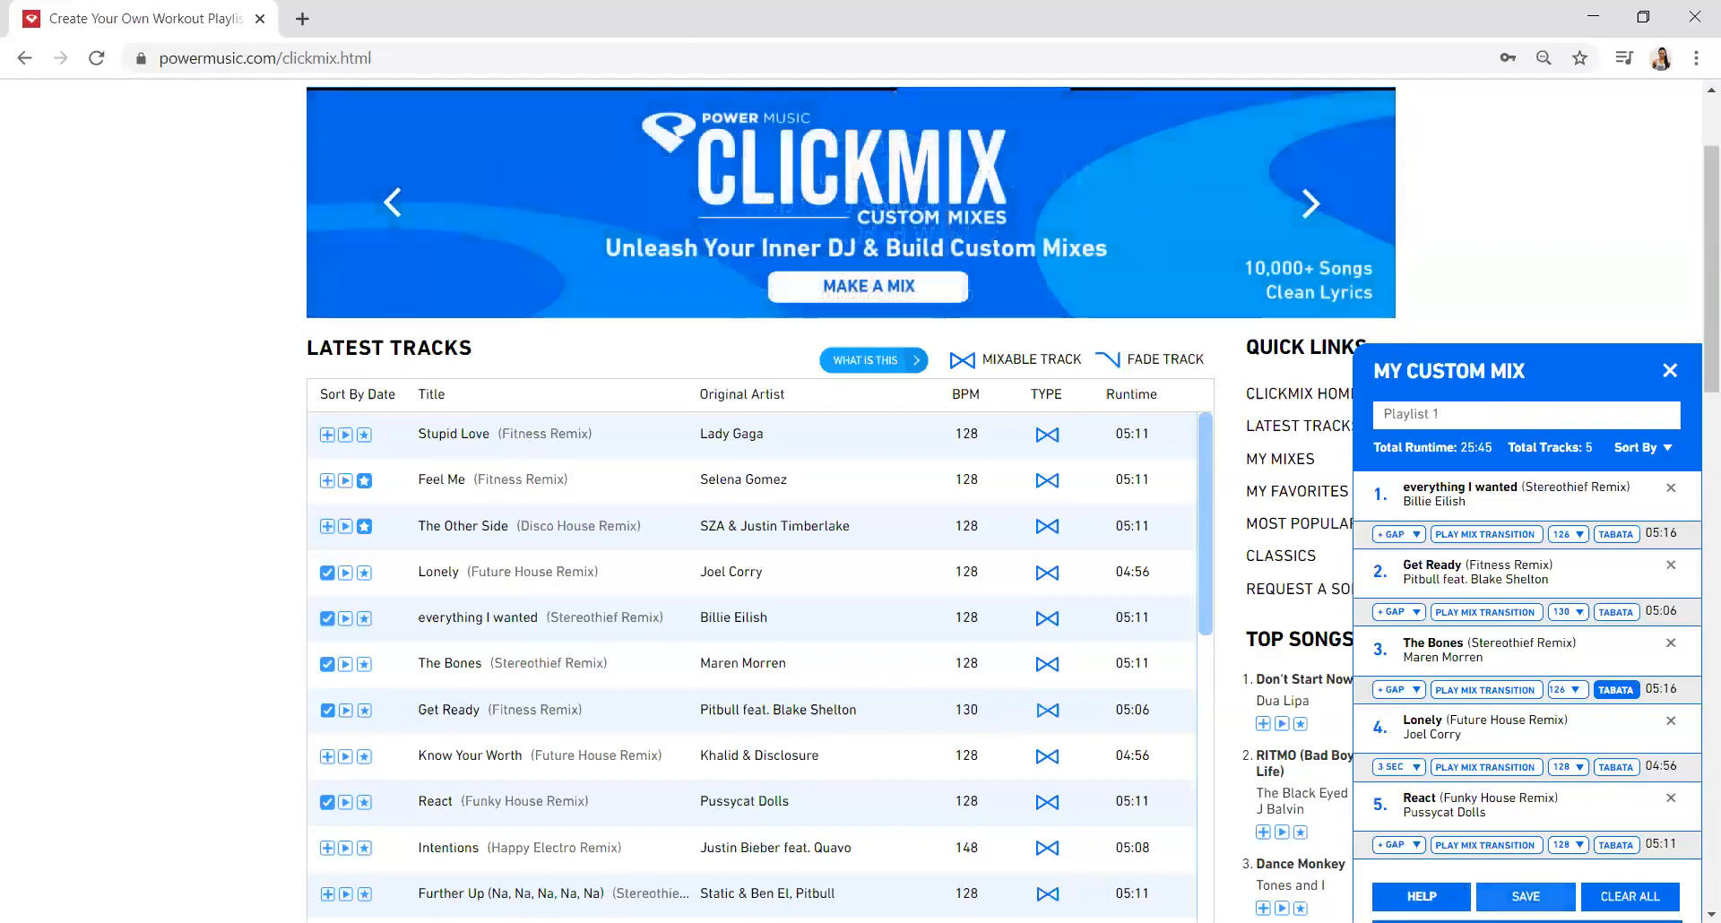
left_click(1525, 897)
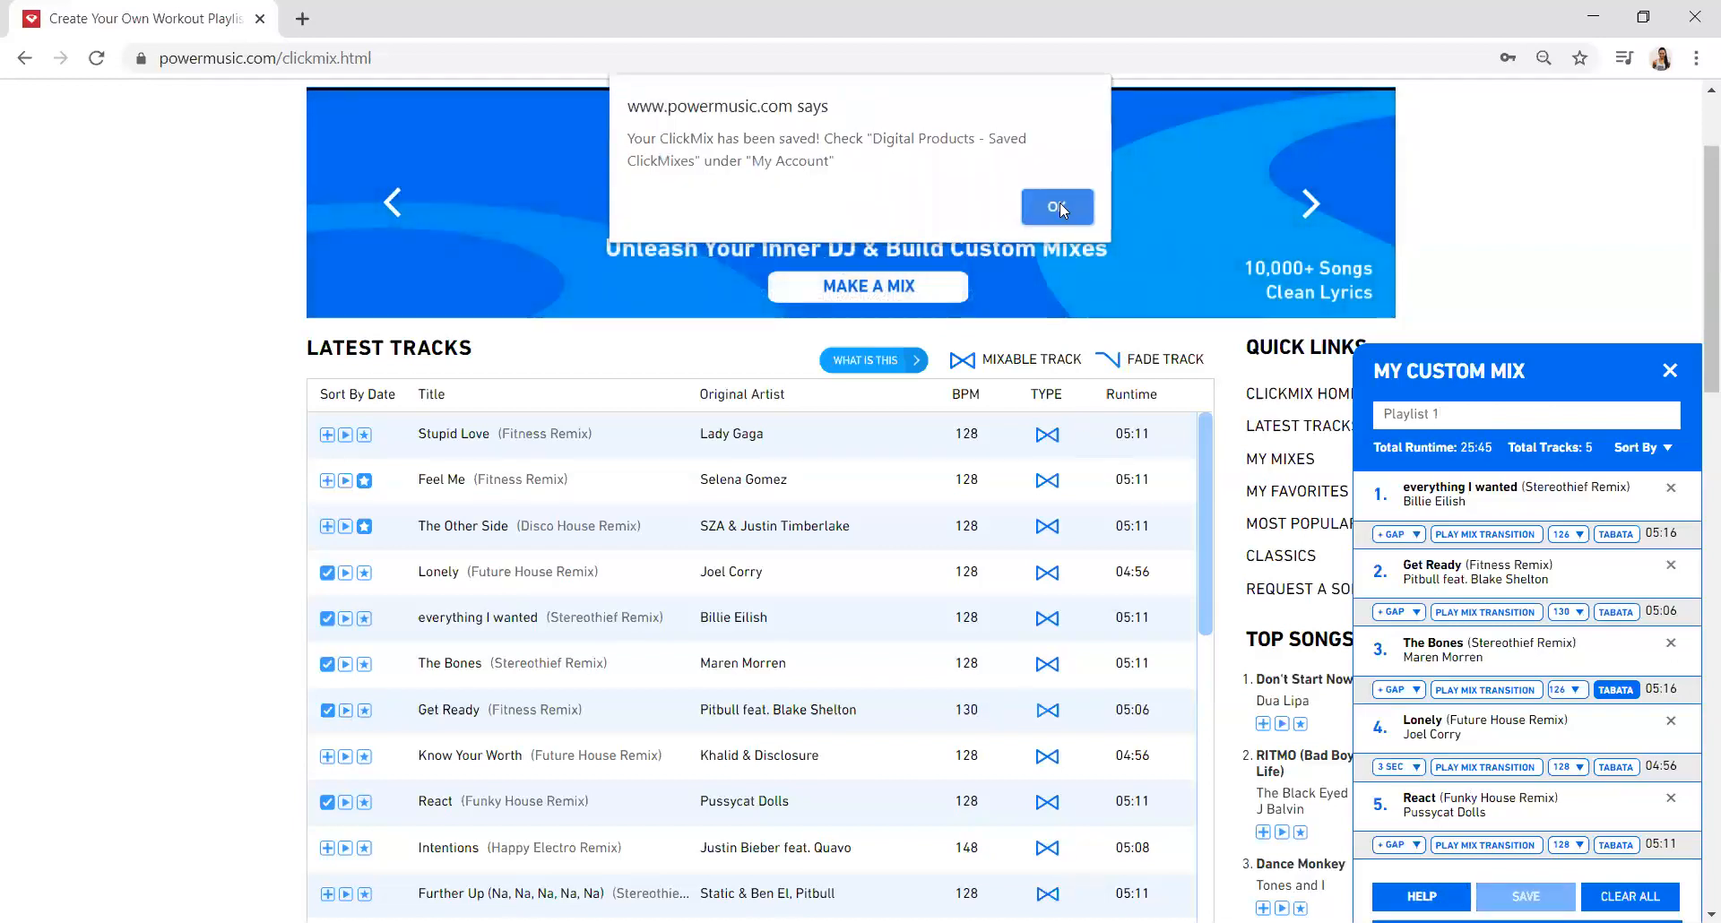
left_click(1056, 207)
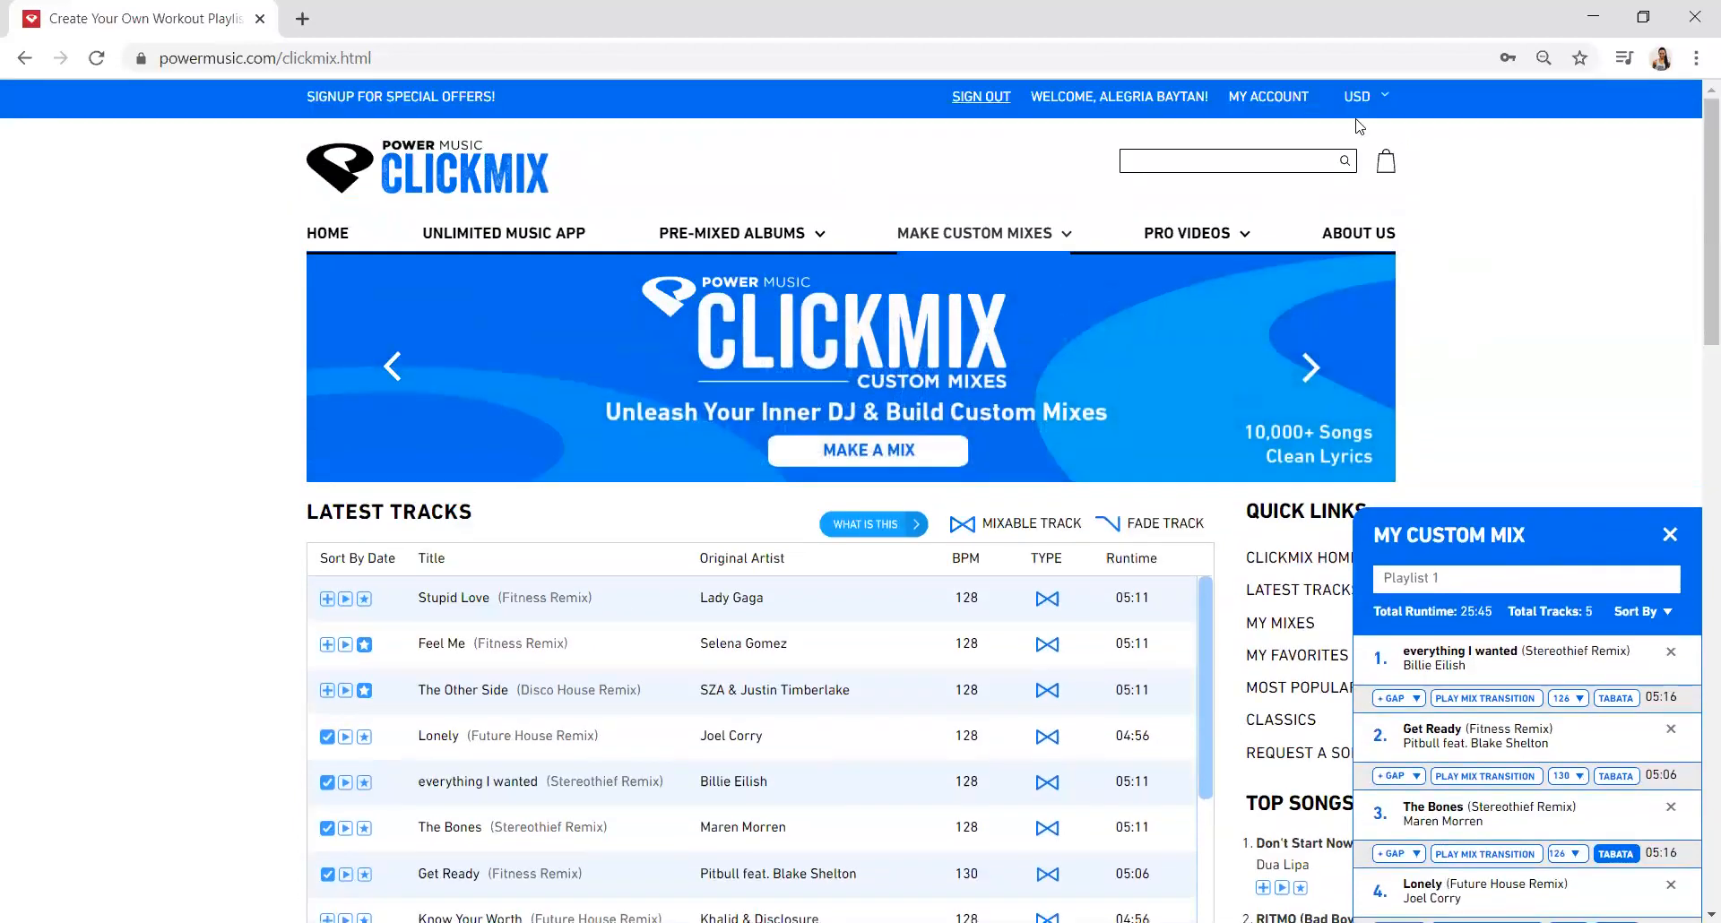
Open Total Body Mix from Saved Mixes under My Account's Digital Products.
left_click(1267, 97)
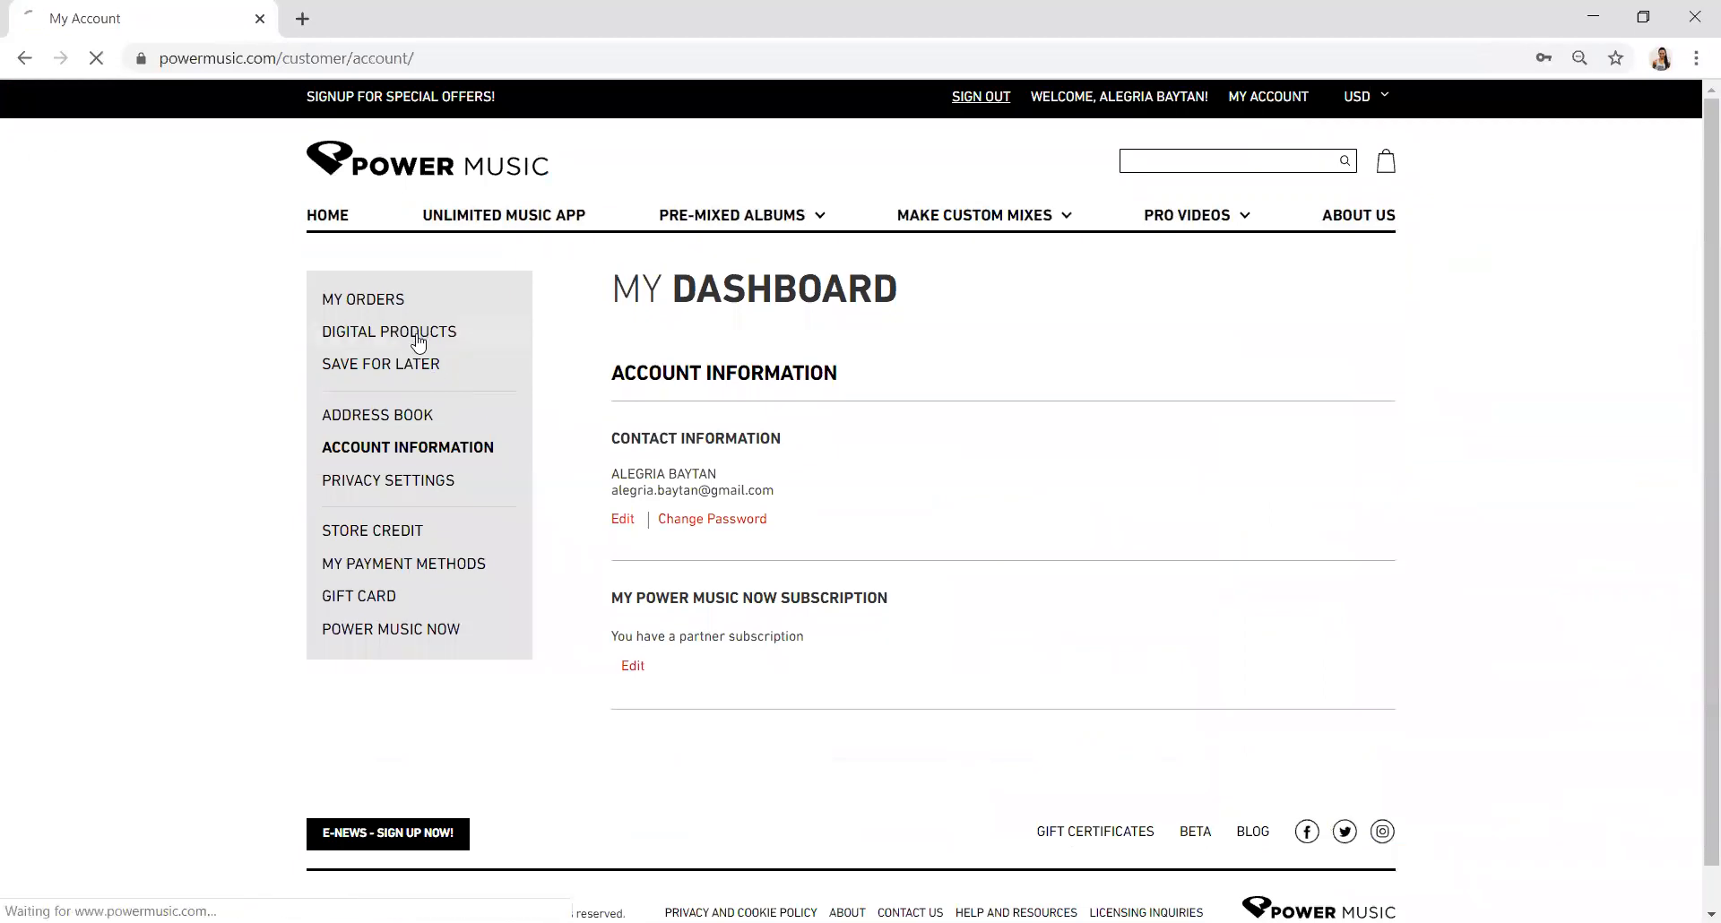
left_click(388, 332)
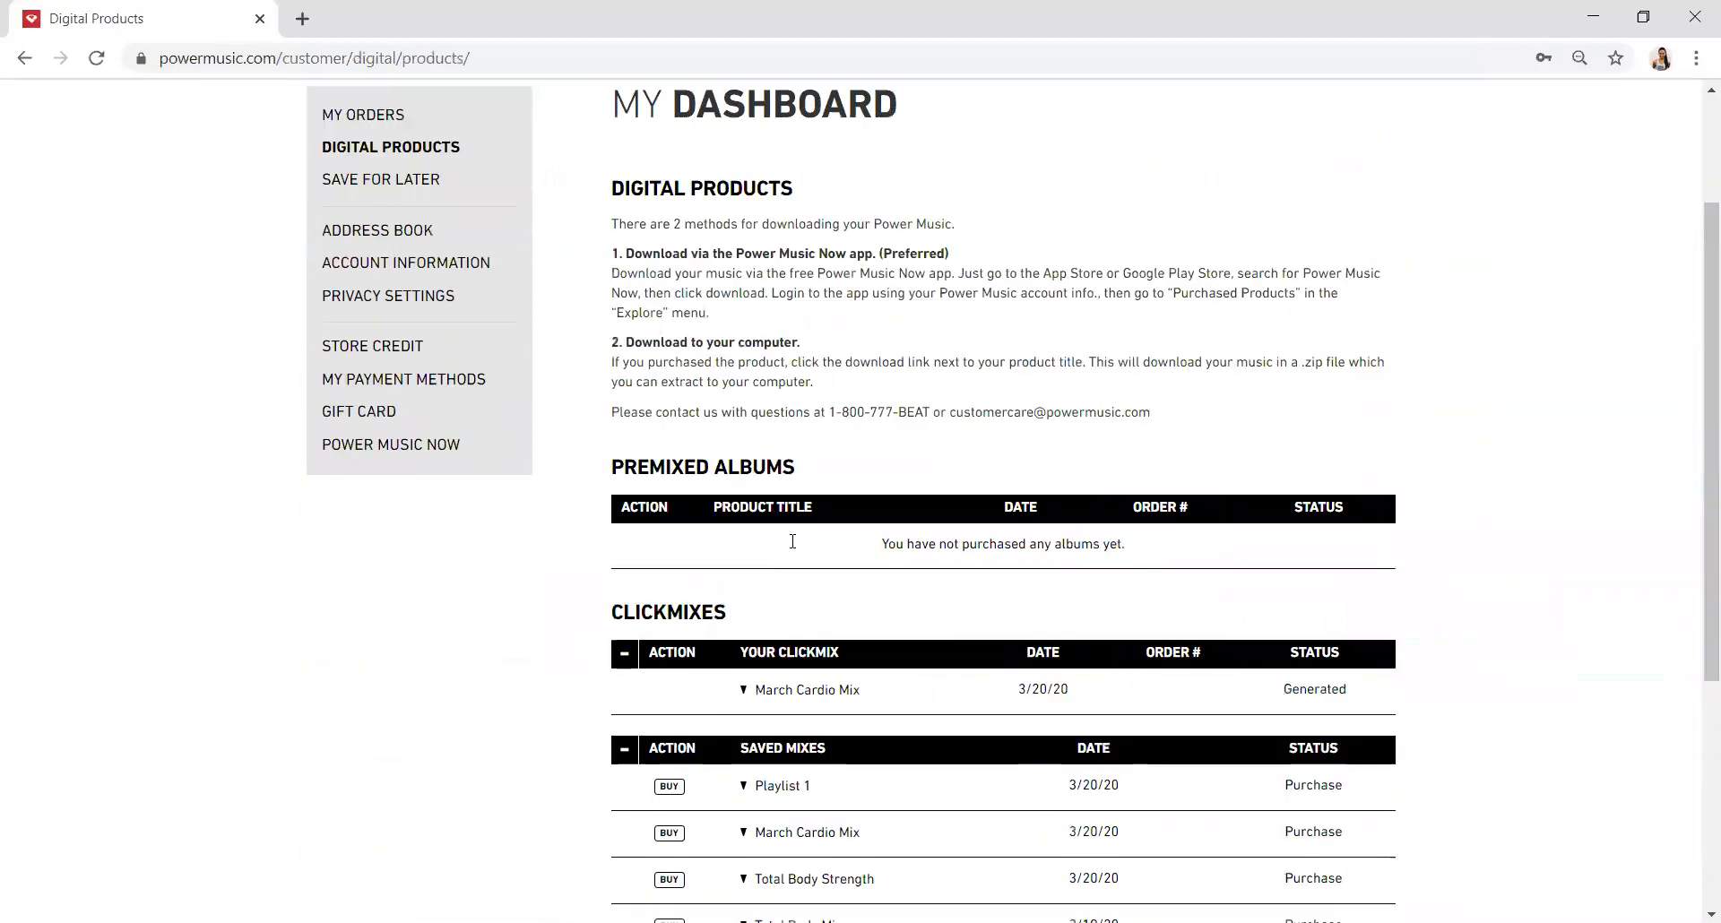
scroll("down", 3)
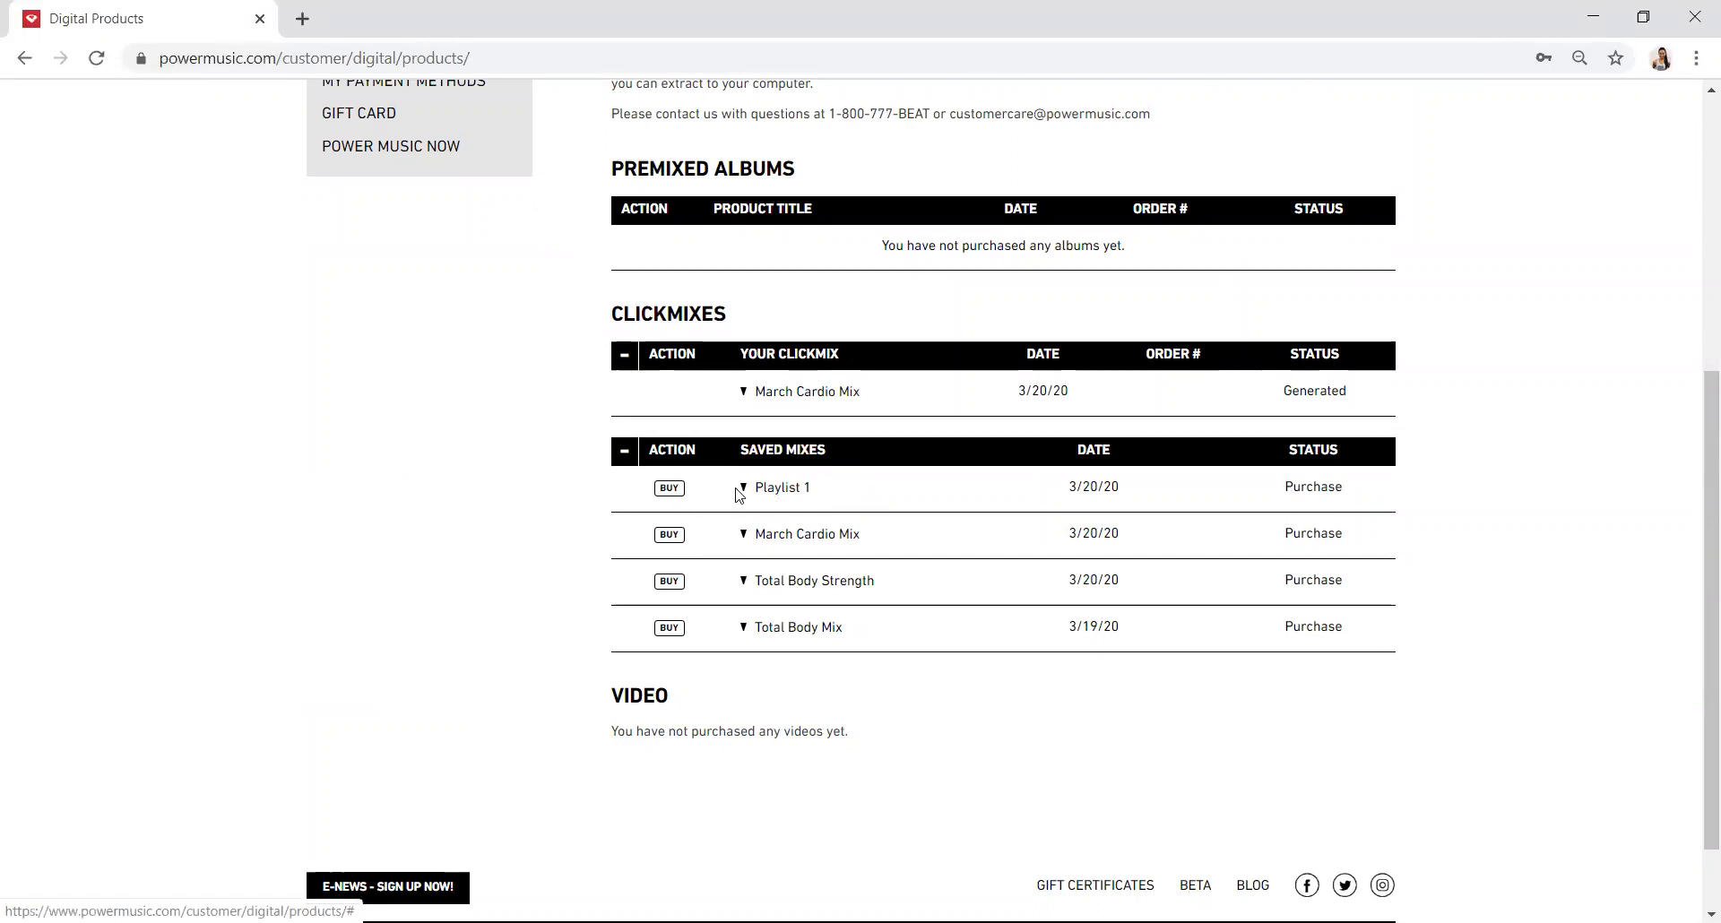
mouse_move(743, 497)
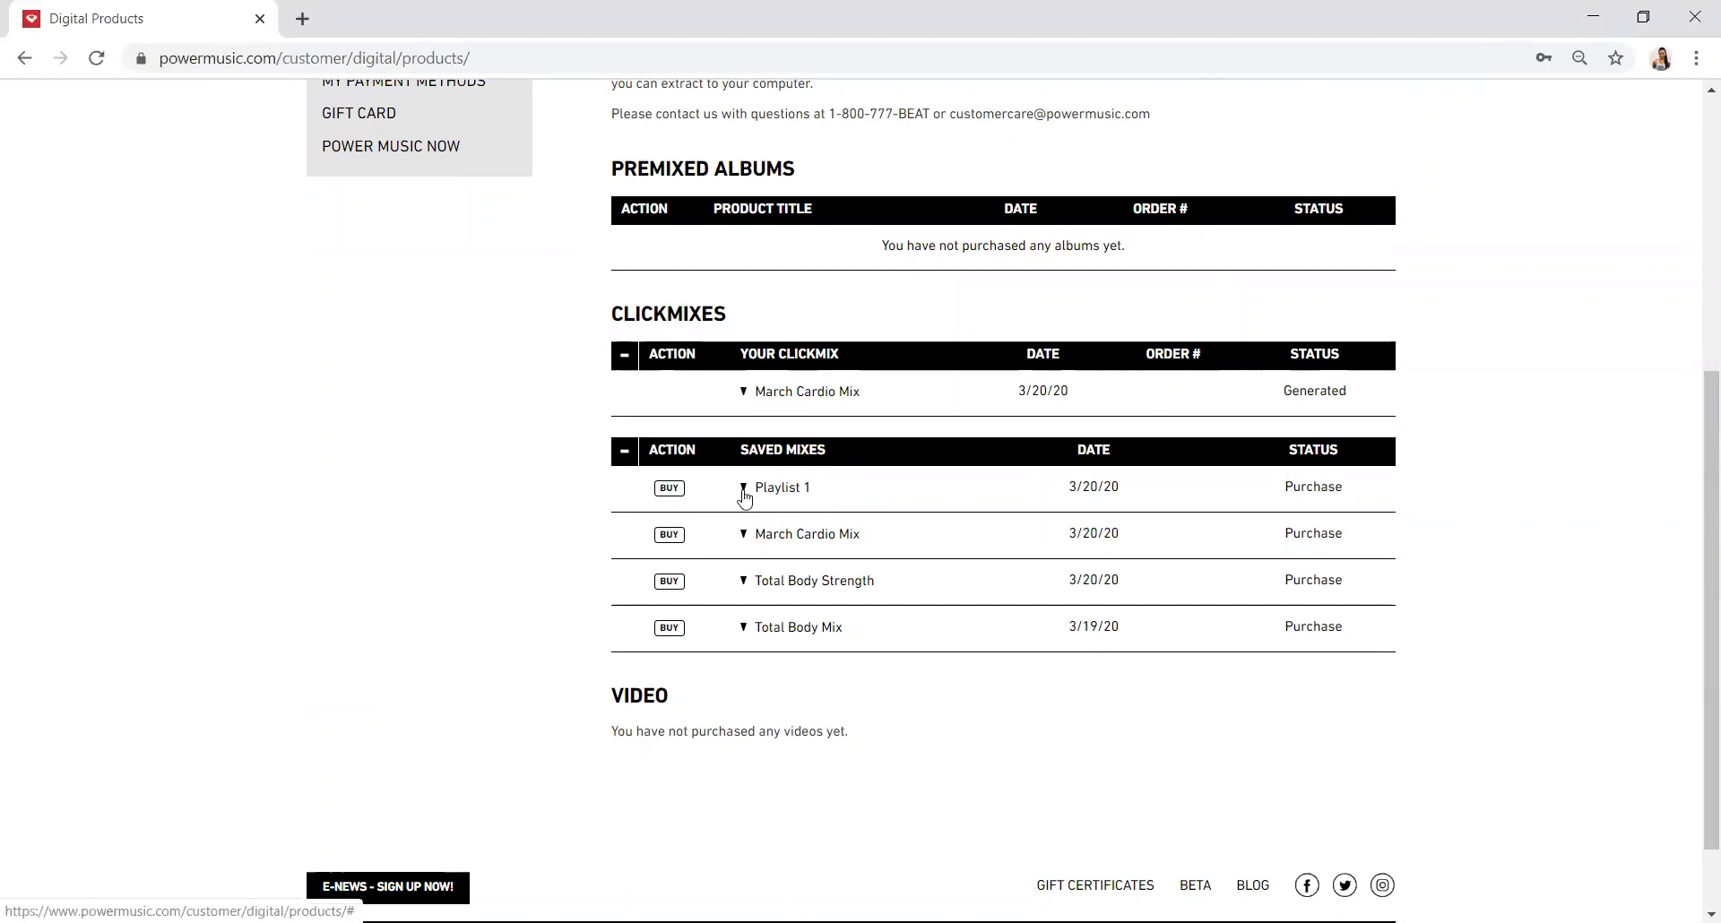
left_click(743, 487)
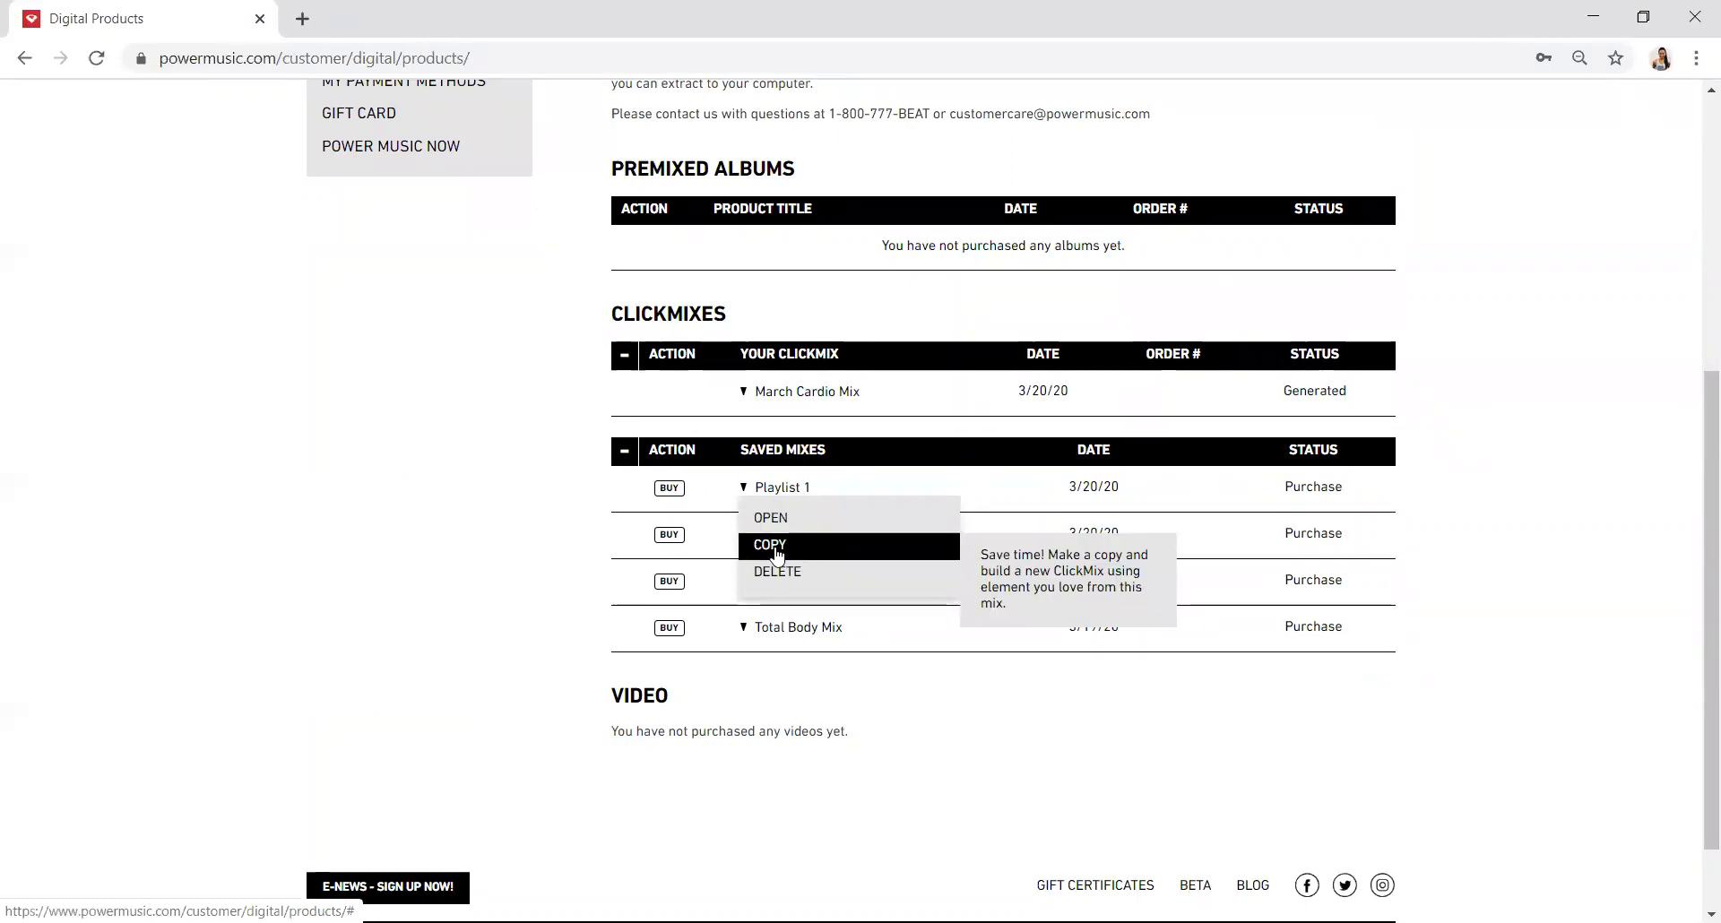
mouse_move(777, 572)
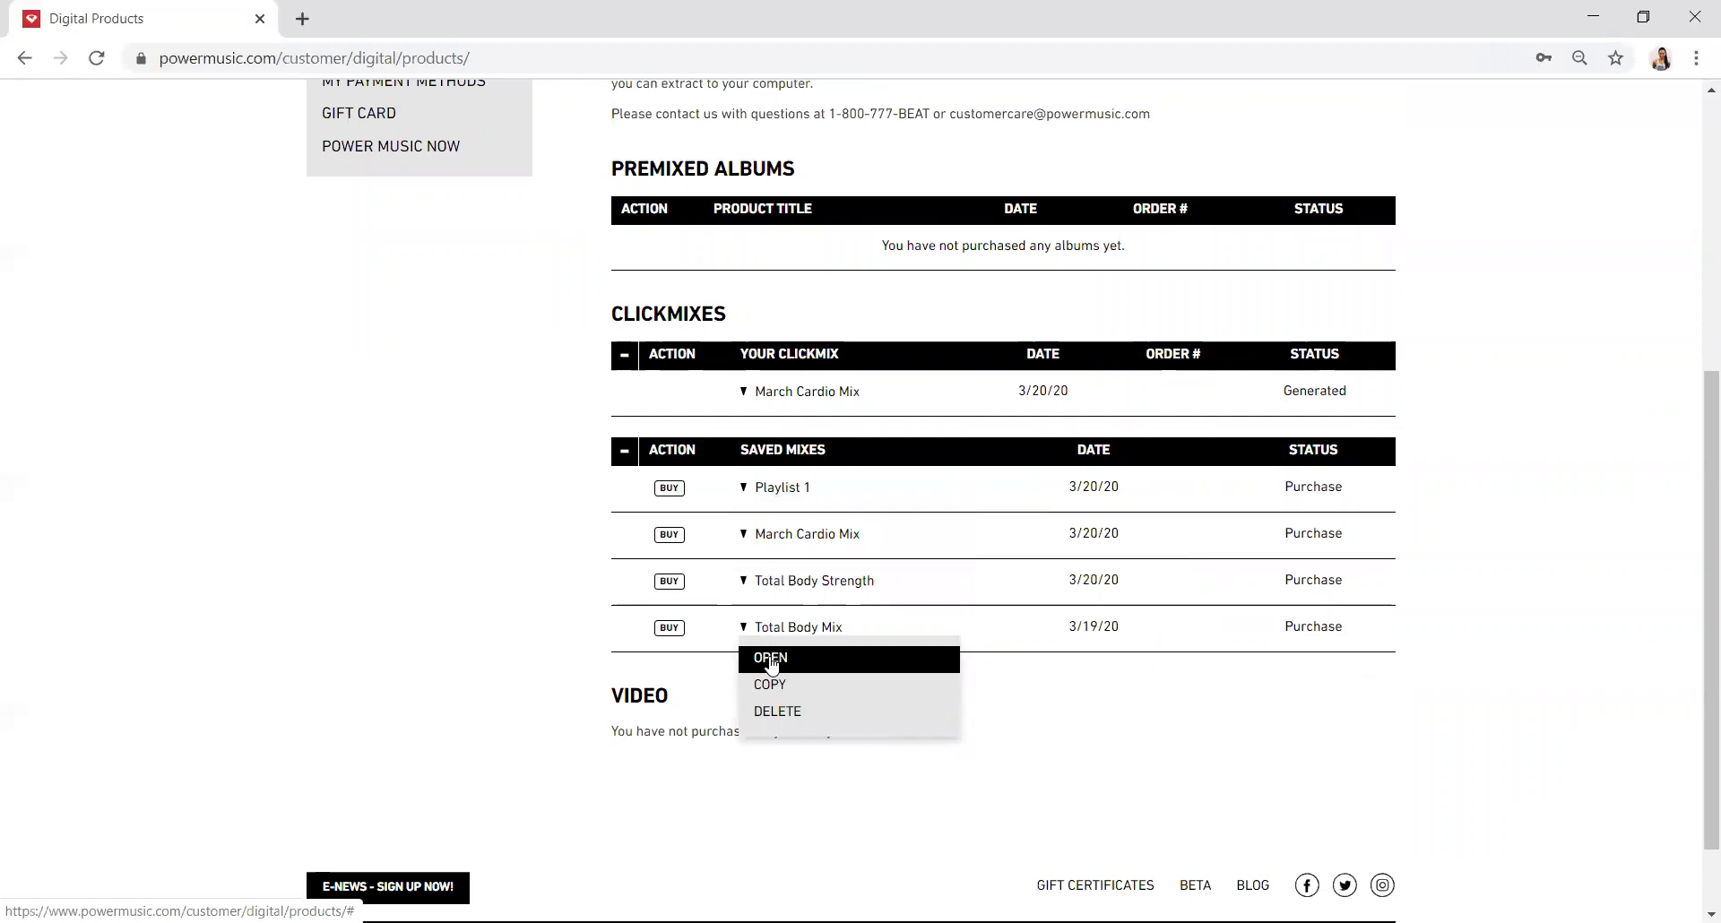
left_click(770, 659)
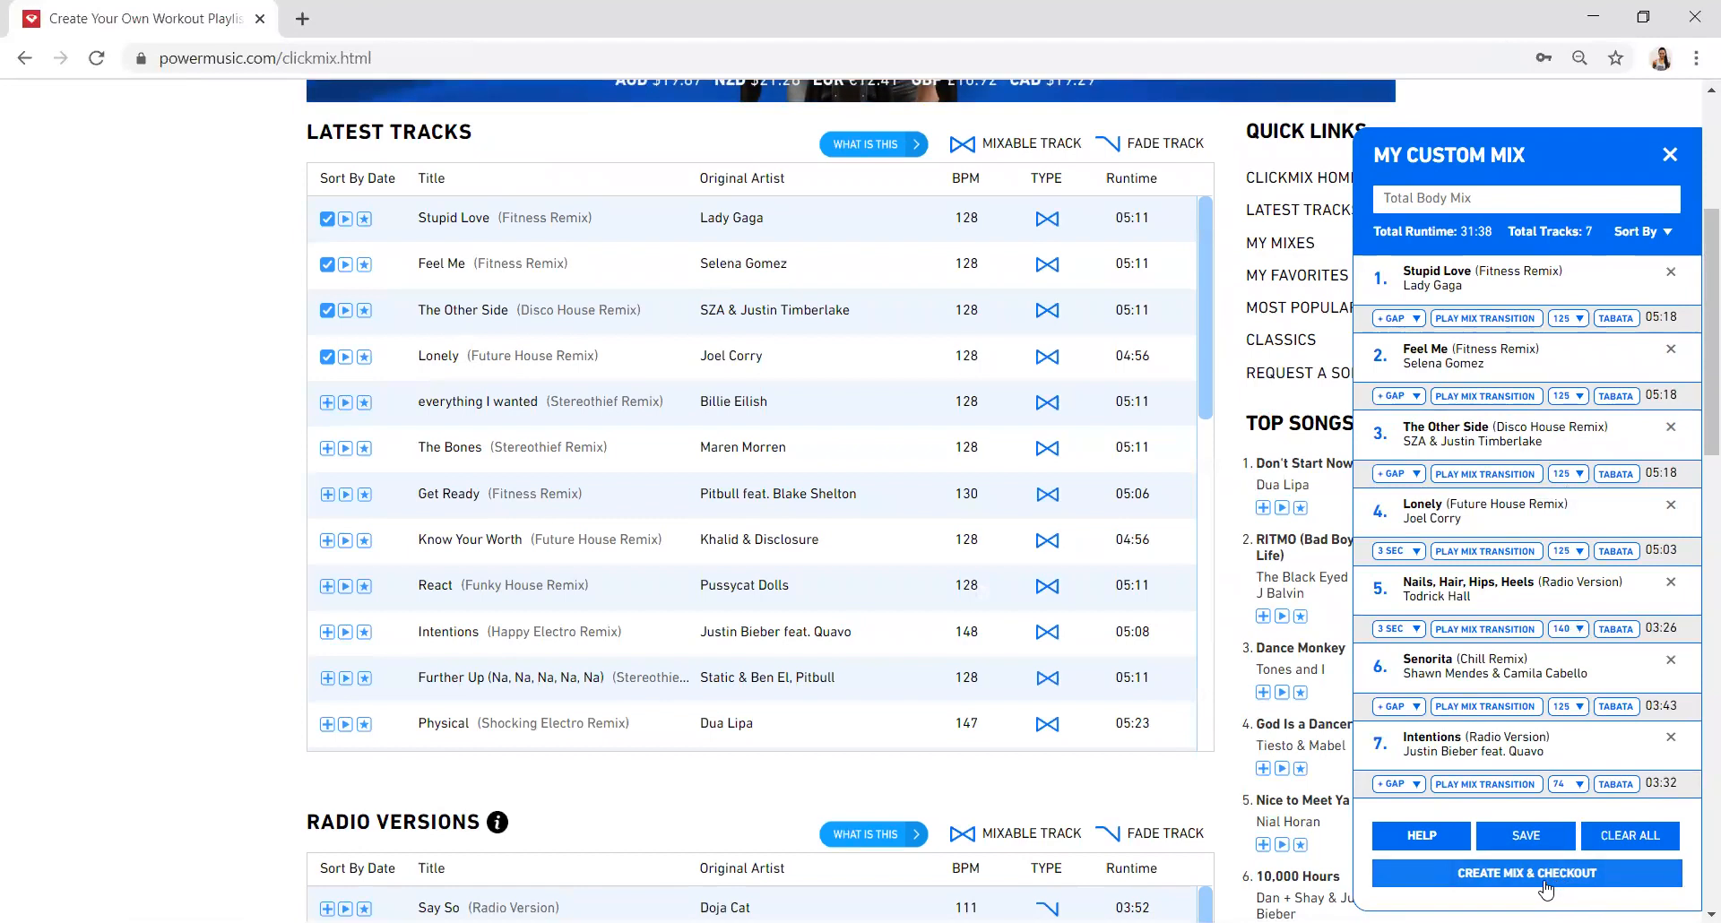
mouse_move(1495, 884)
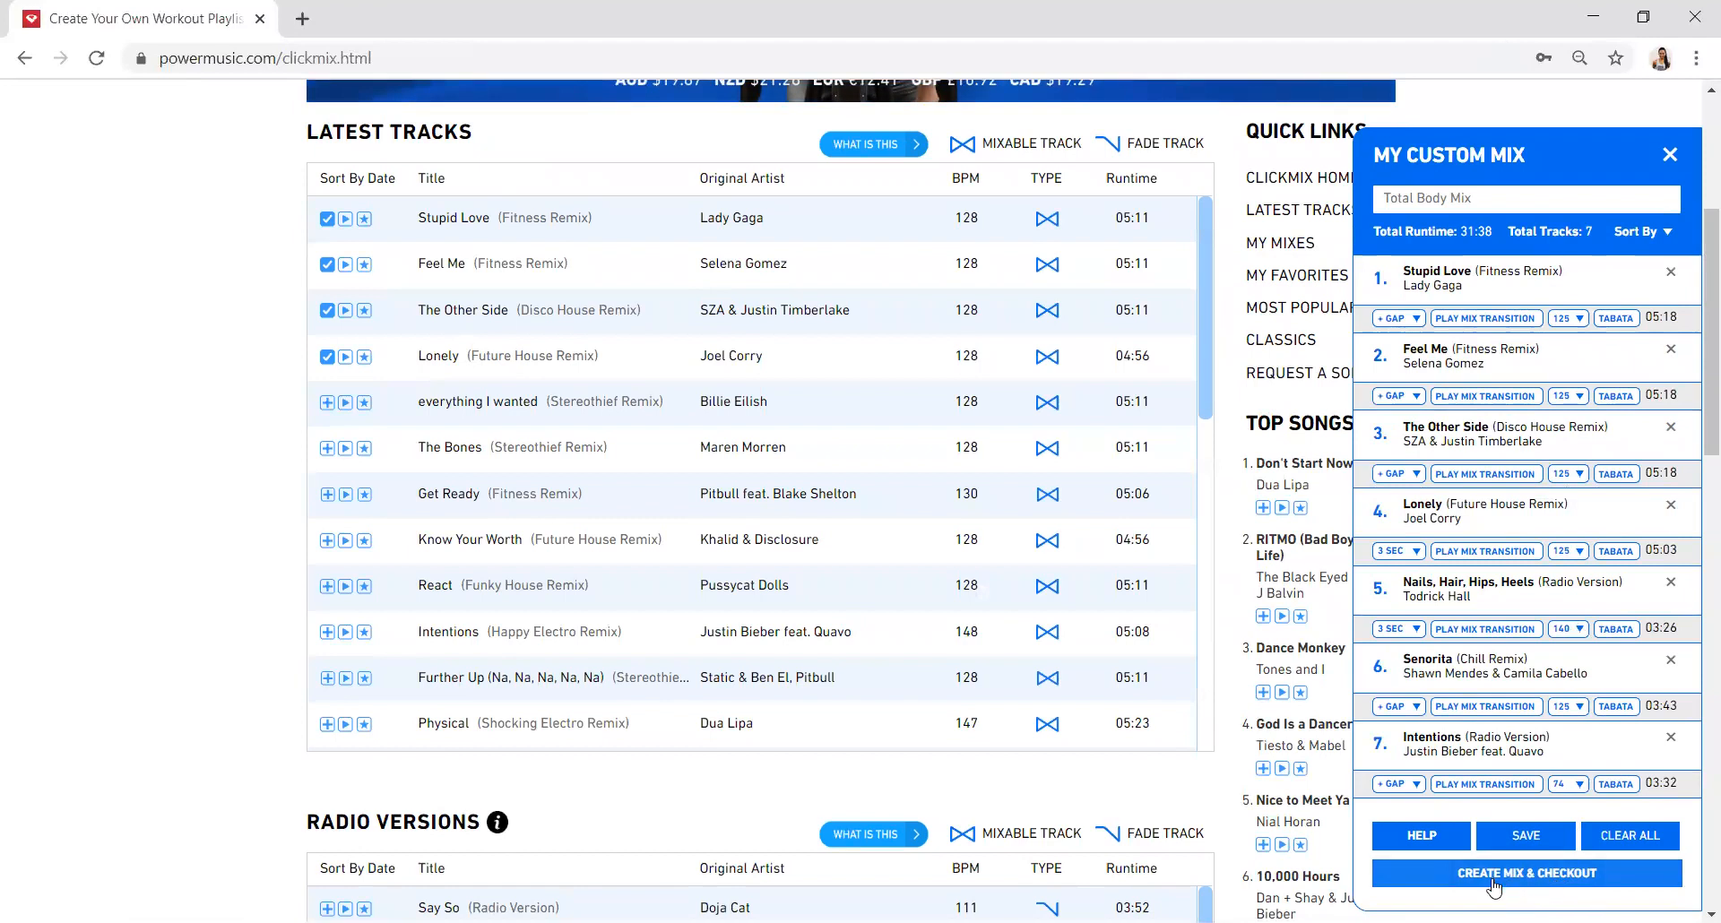
Create the Total Body Mix and begin checkout.
left_click(1525, 873)
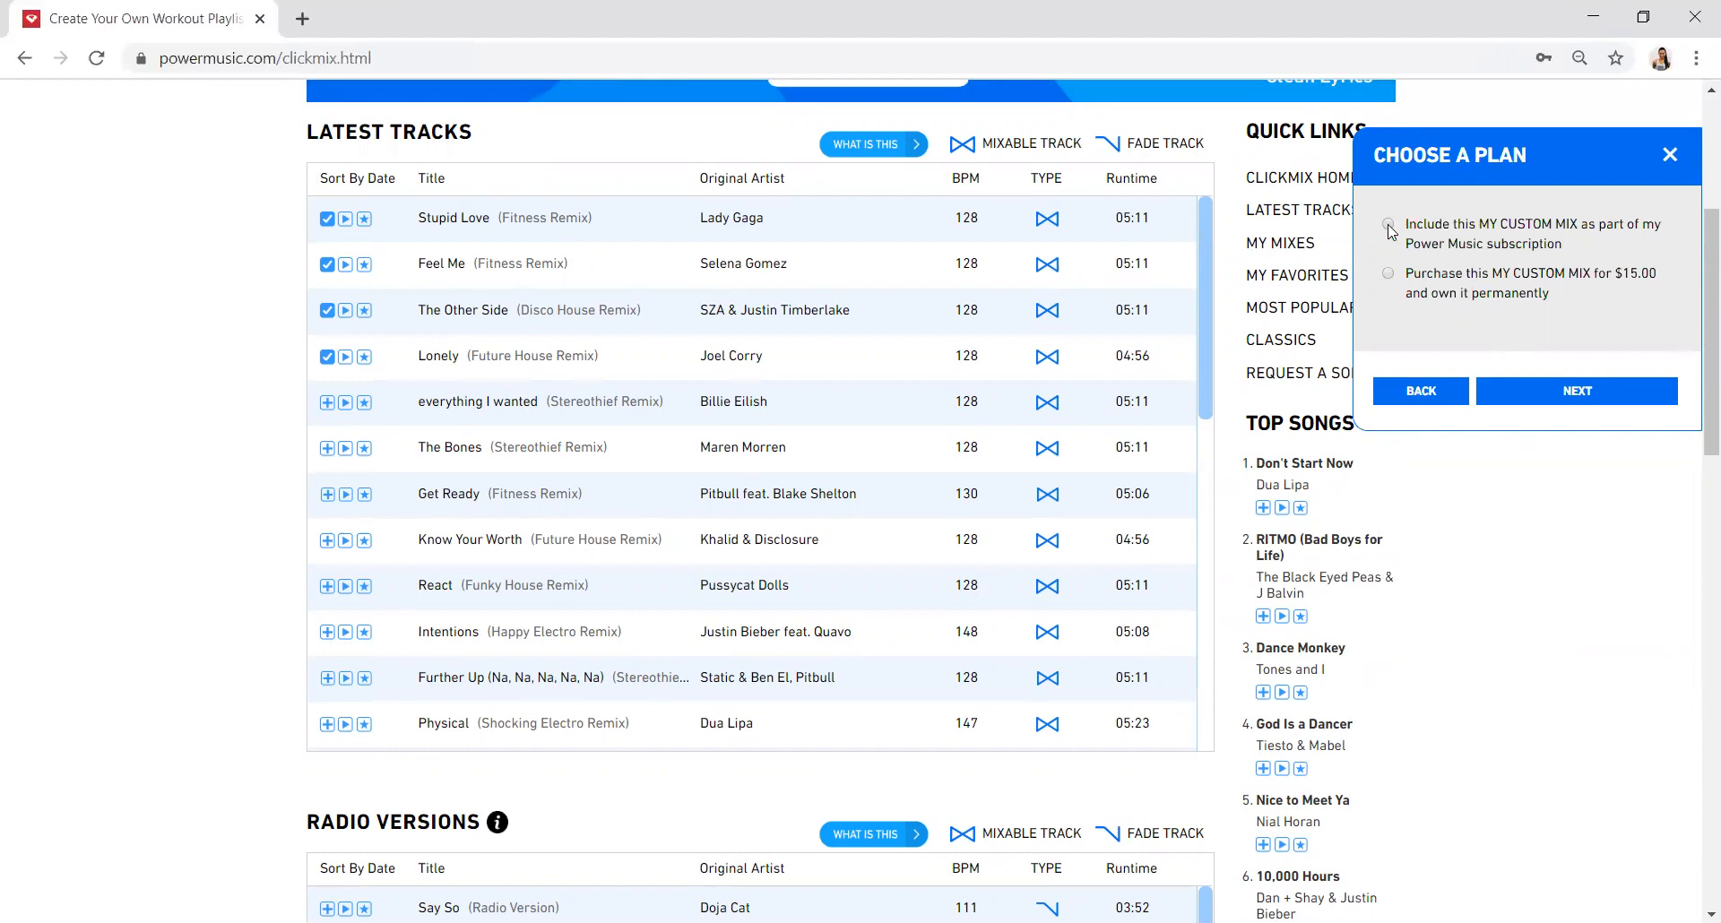
Choose the subscription plan and pass the mix name review to reach album art.
left_click(1390, 226)
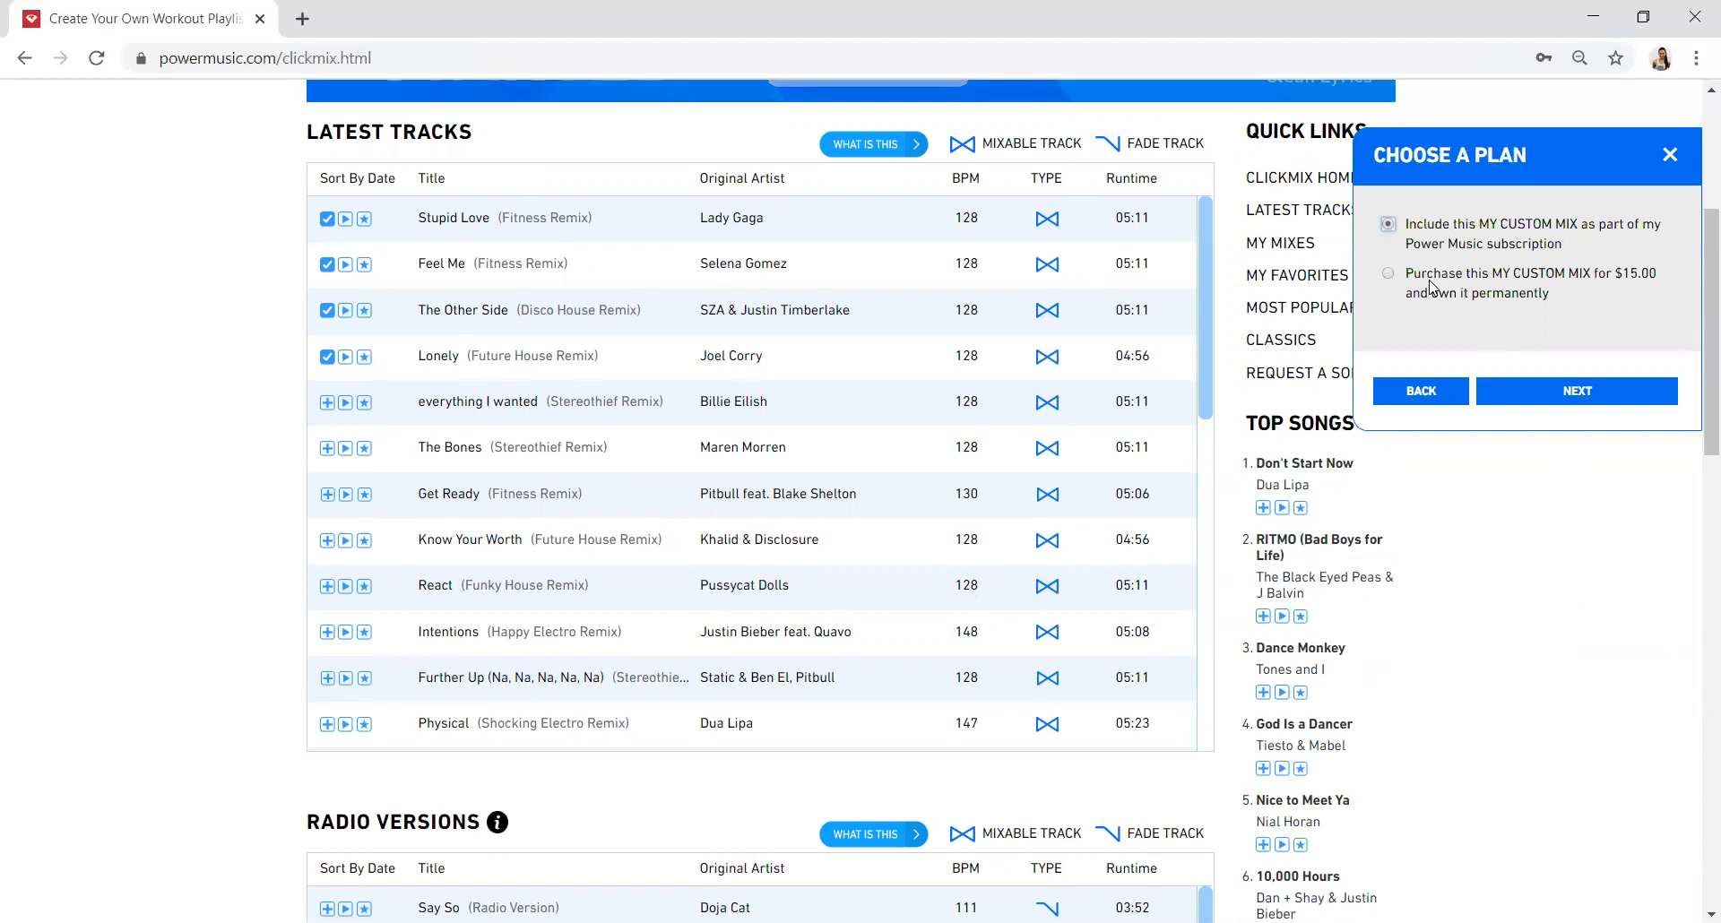
left_click(1576, 391)
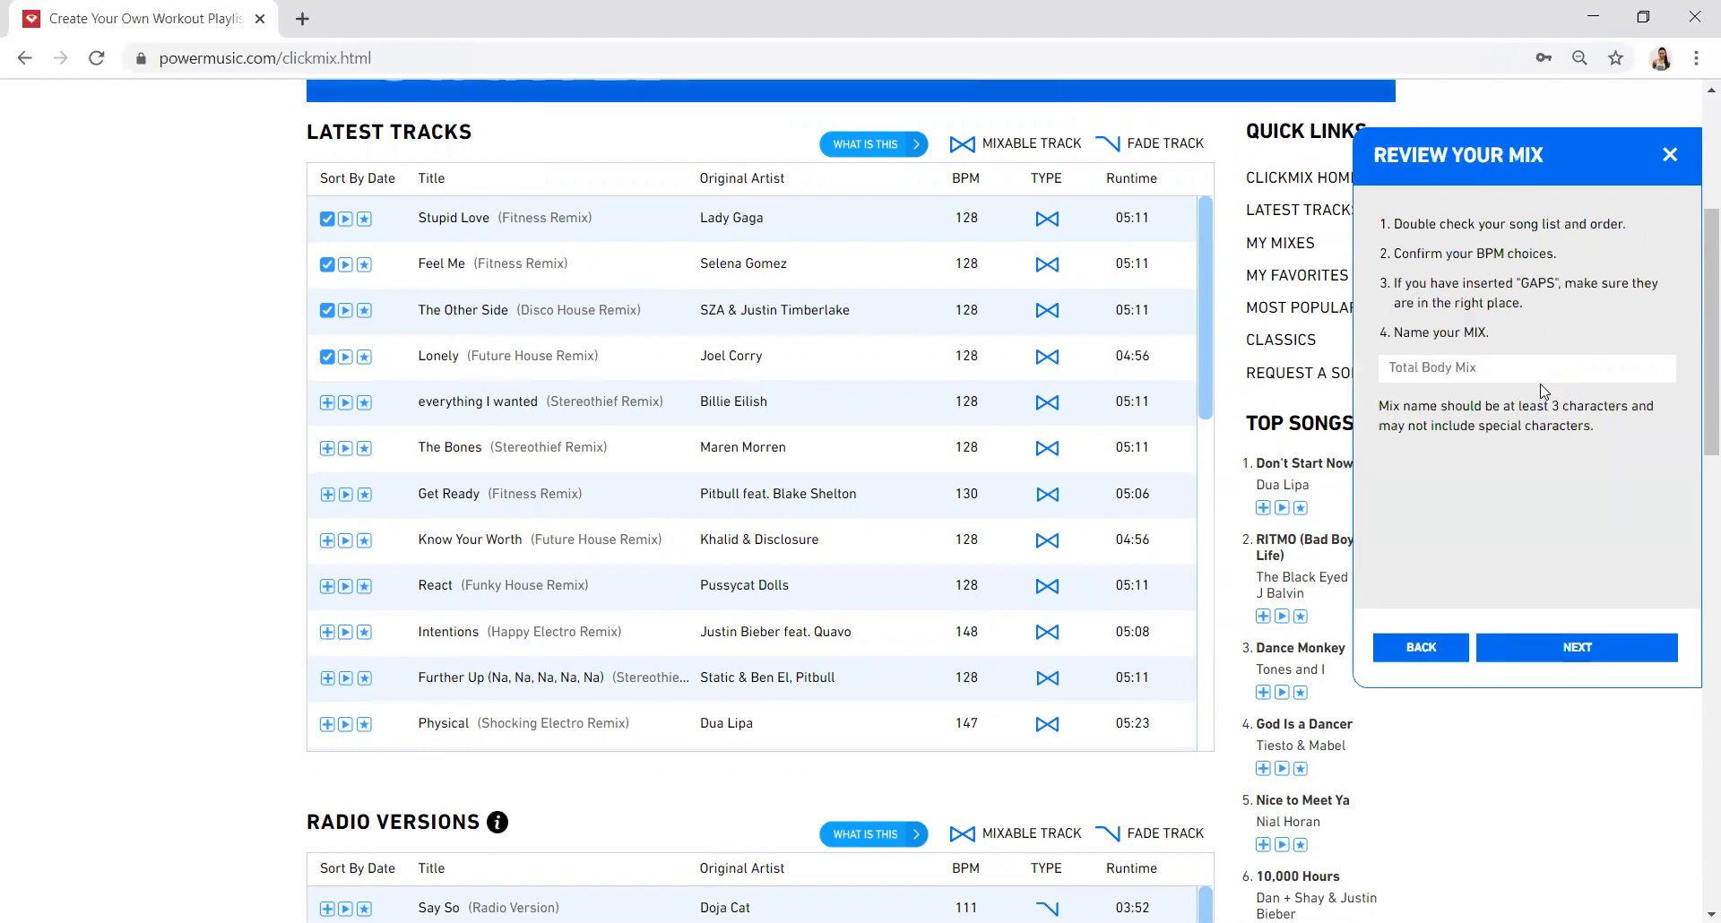
mouse_move(1551, 429)
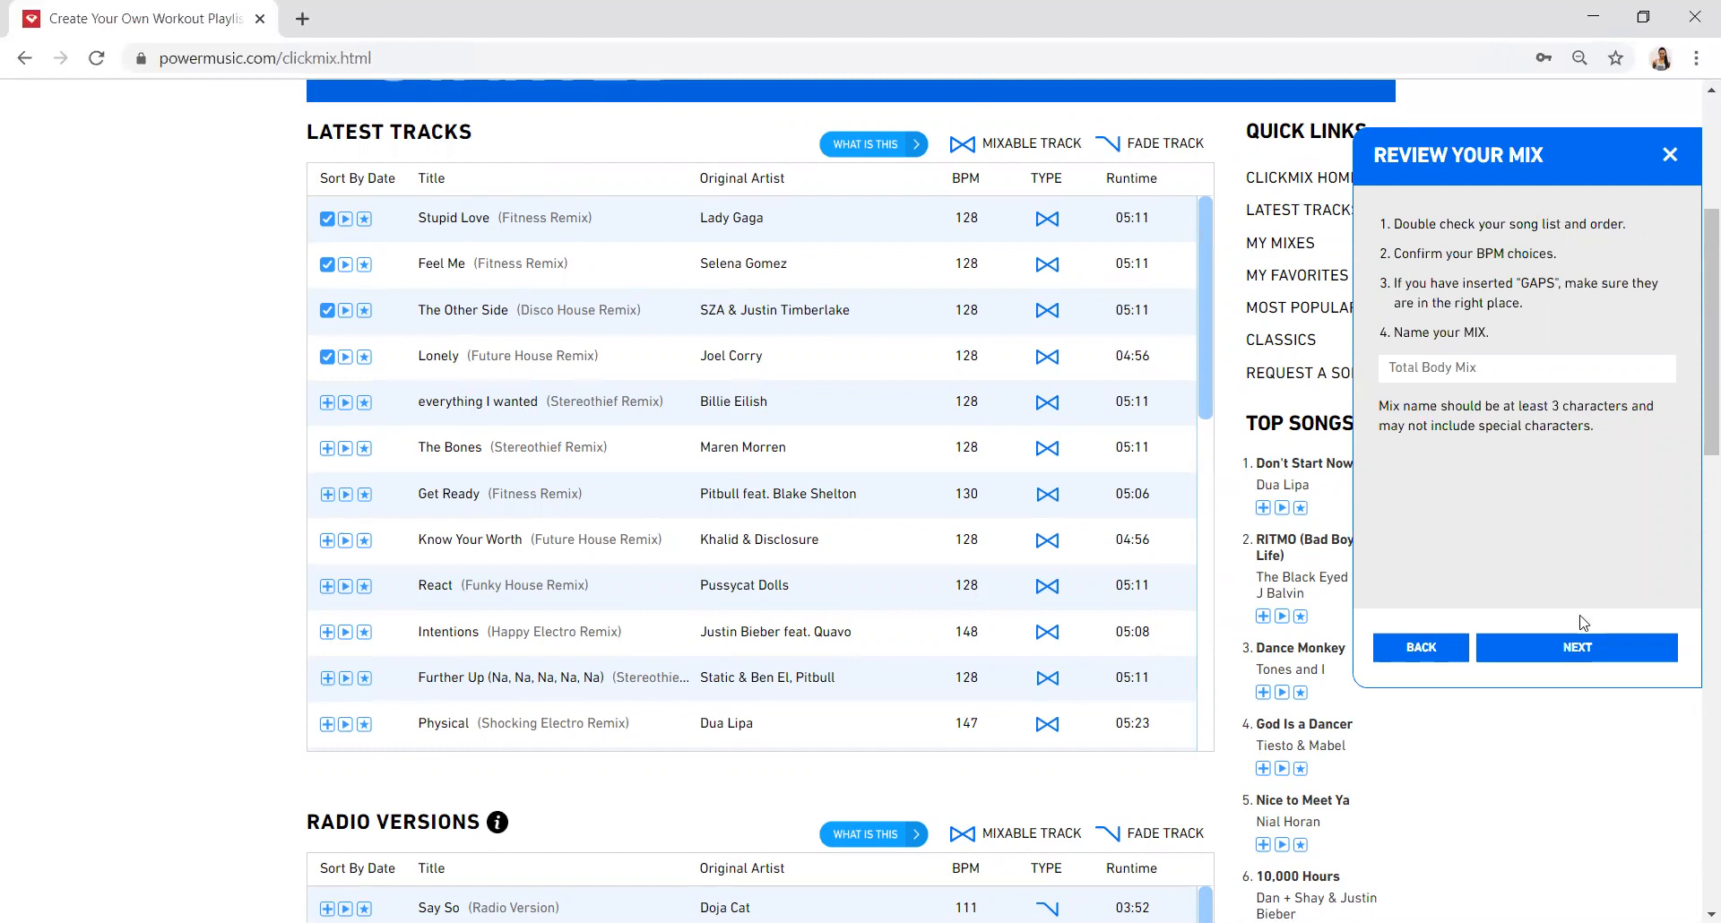
left_click(1576, 647)
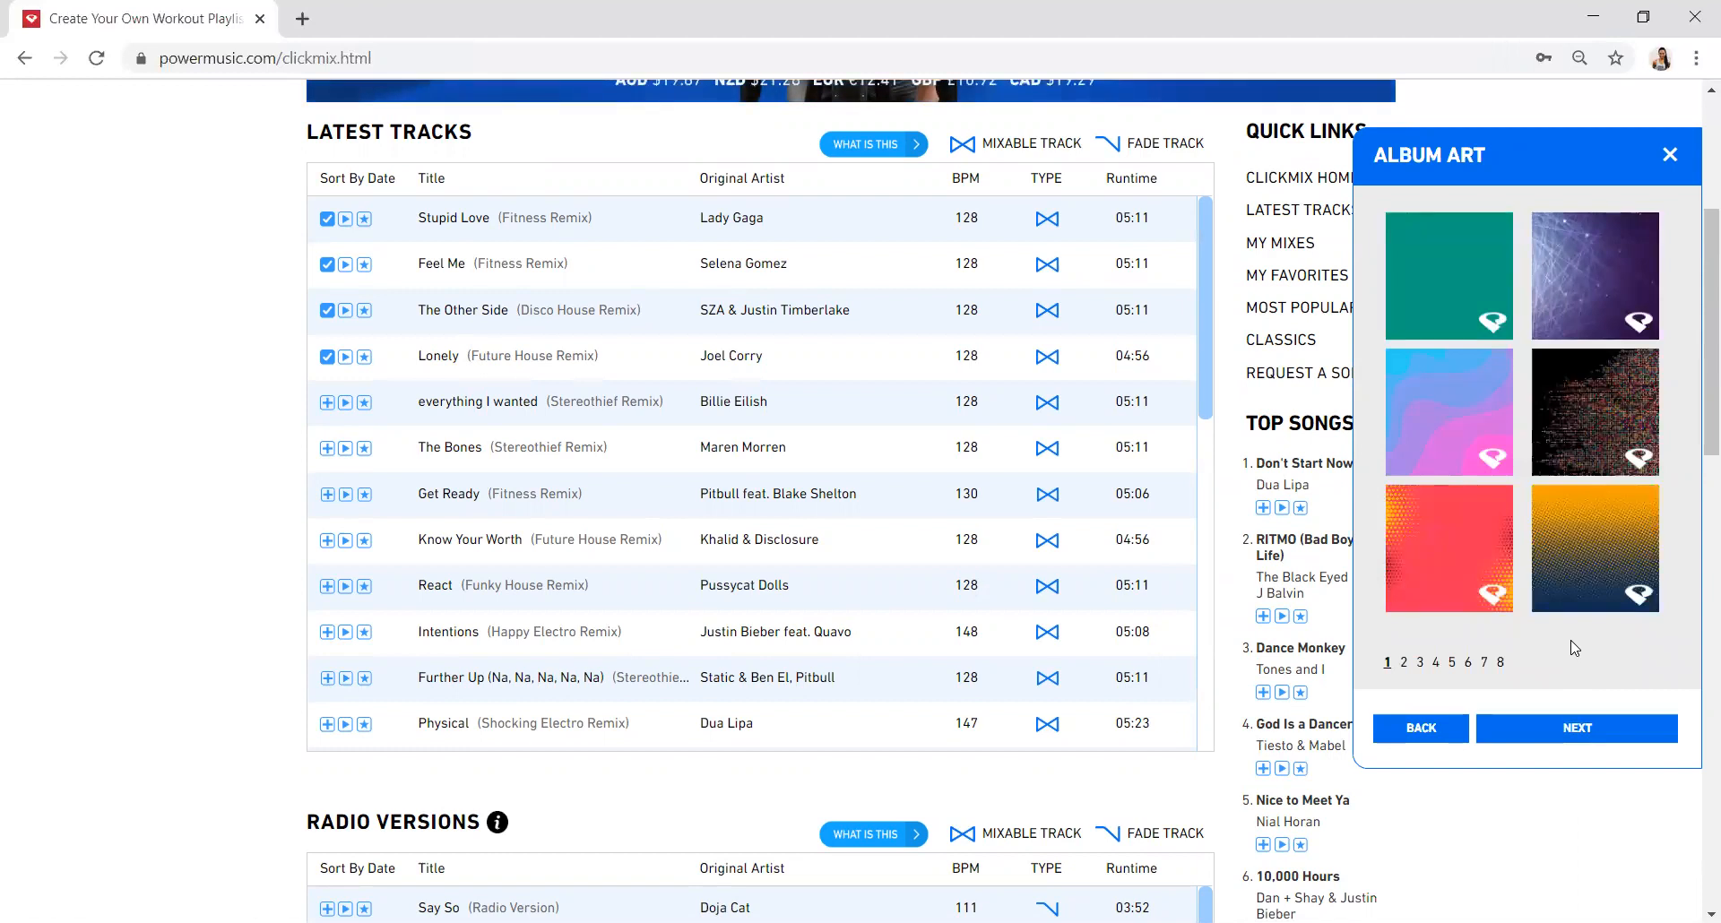
mouse_move(1471, 411)
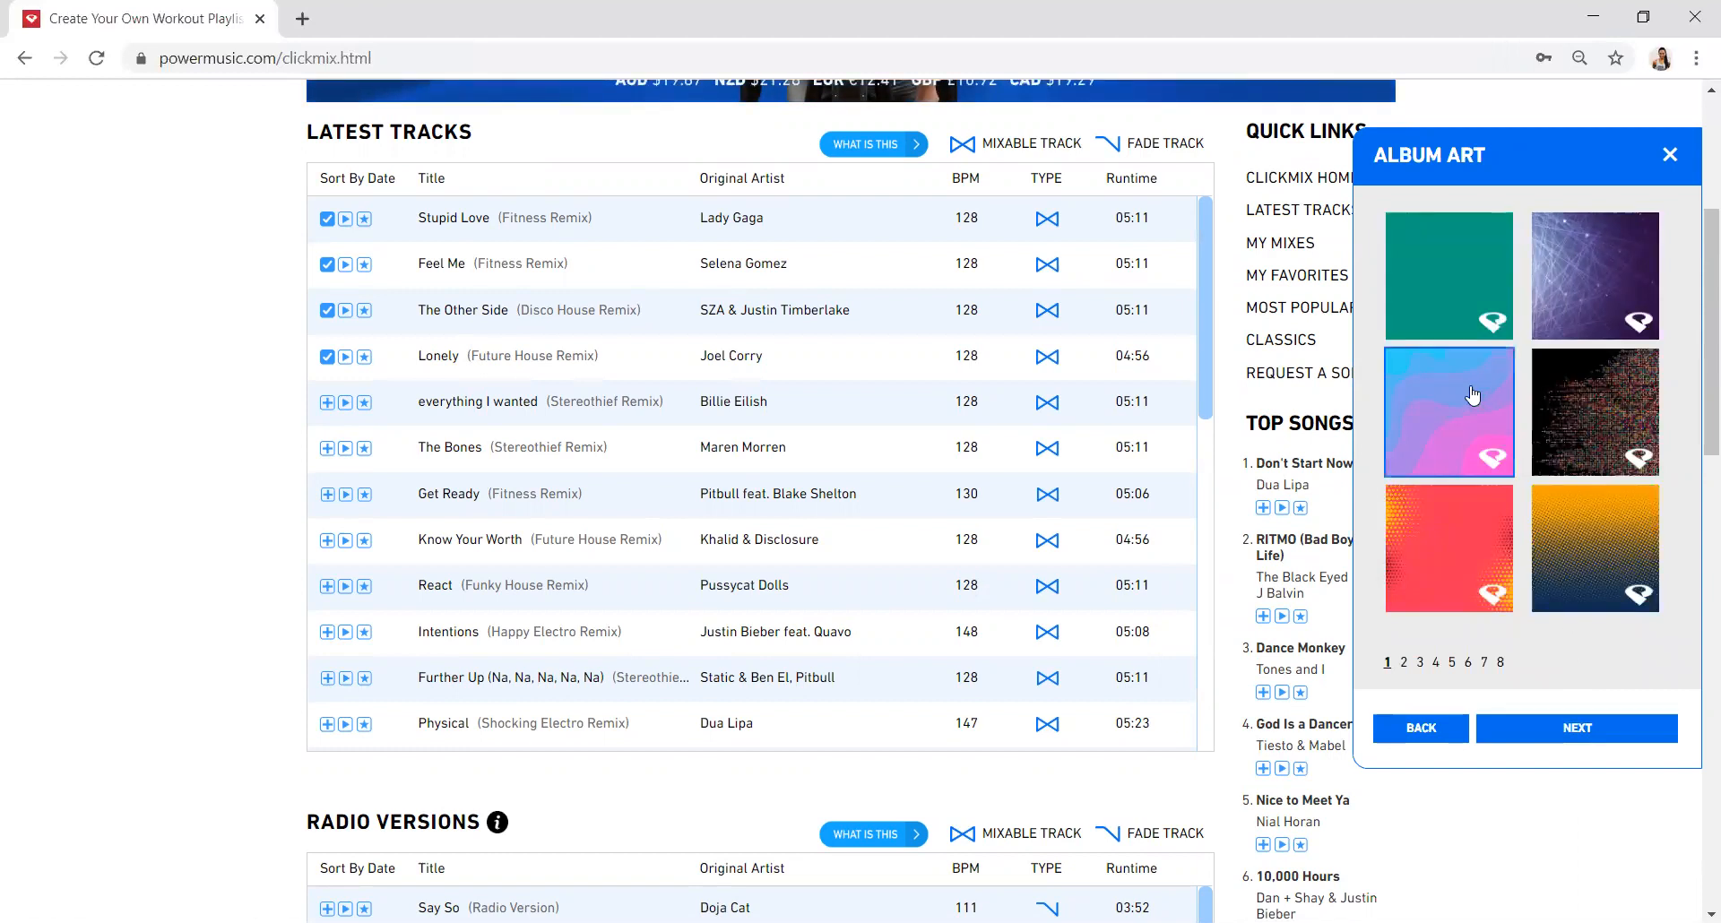
Pick the blue-and-pink album art so Total Body Mix starts generating.
left_click(1576, 727)
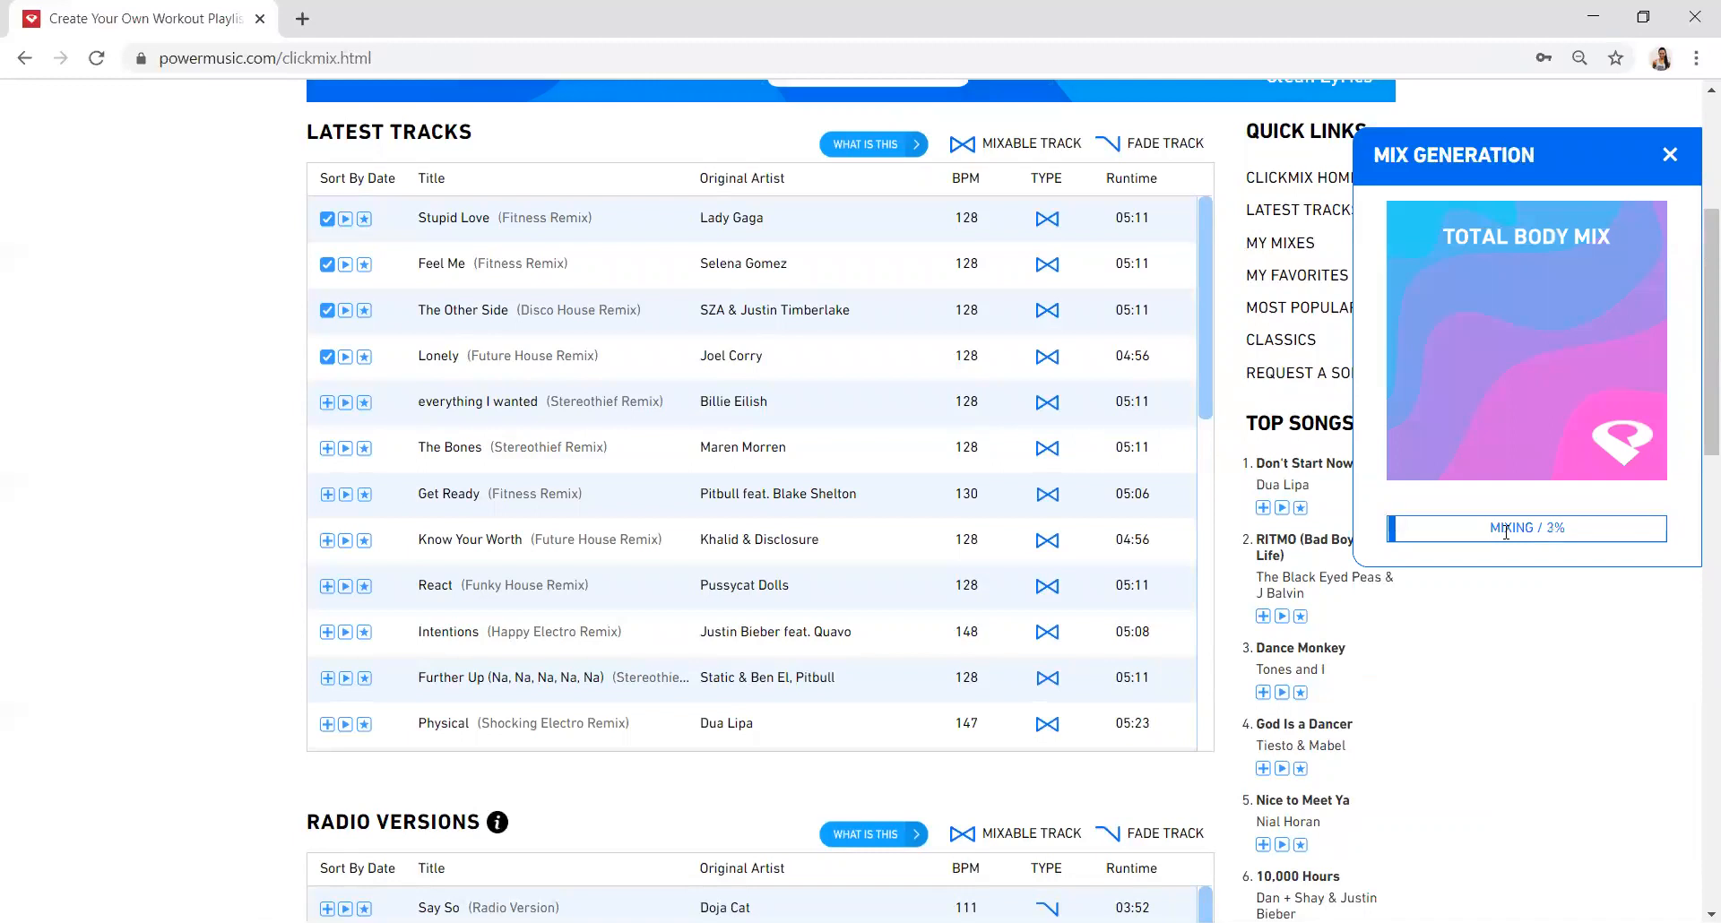
mouse_move(1484, 605)
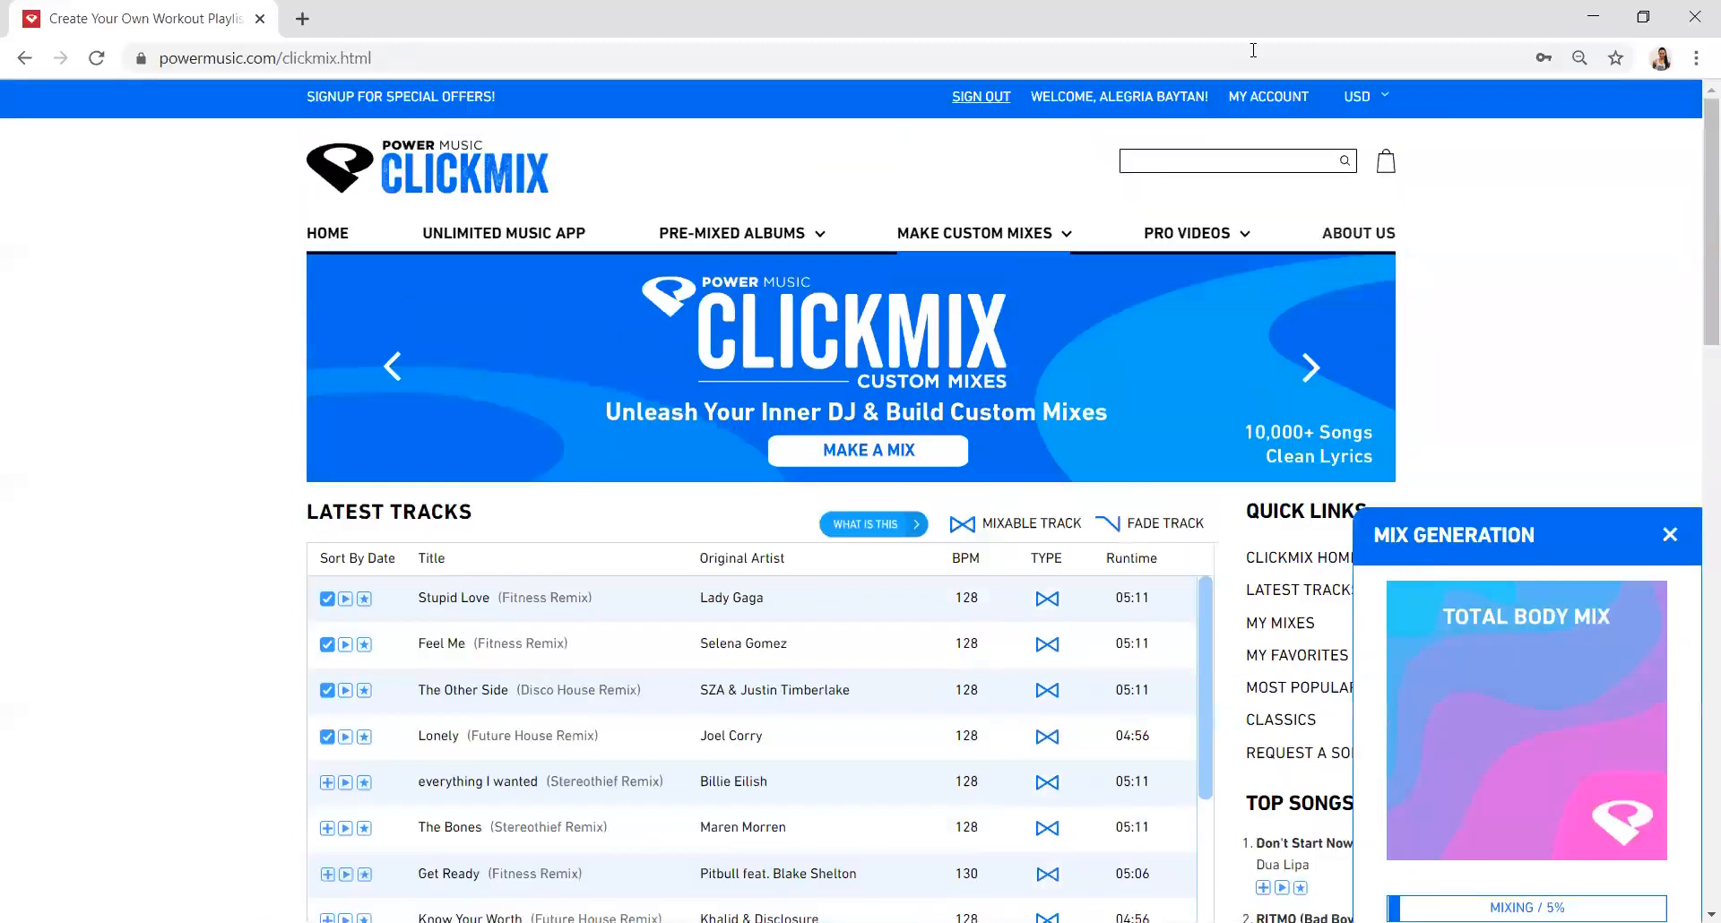
left_click(1267, 97)
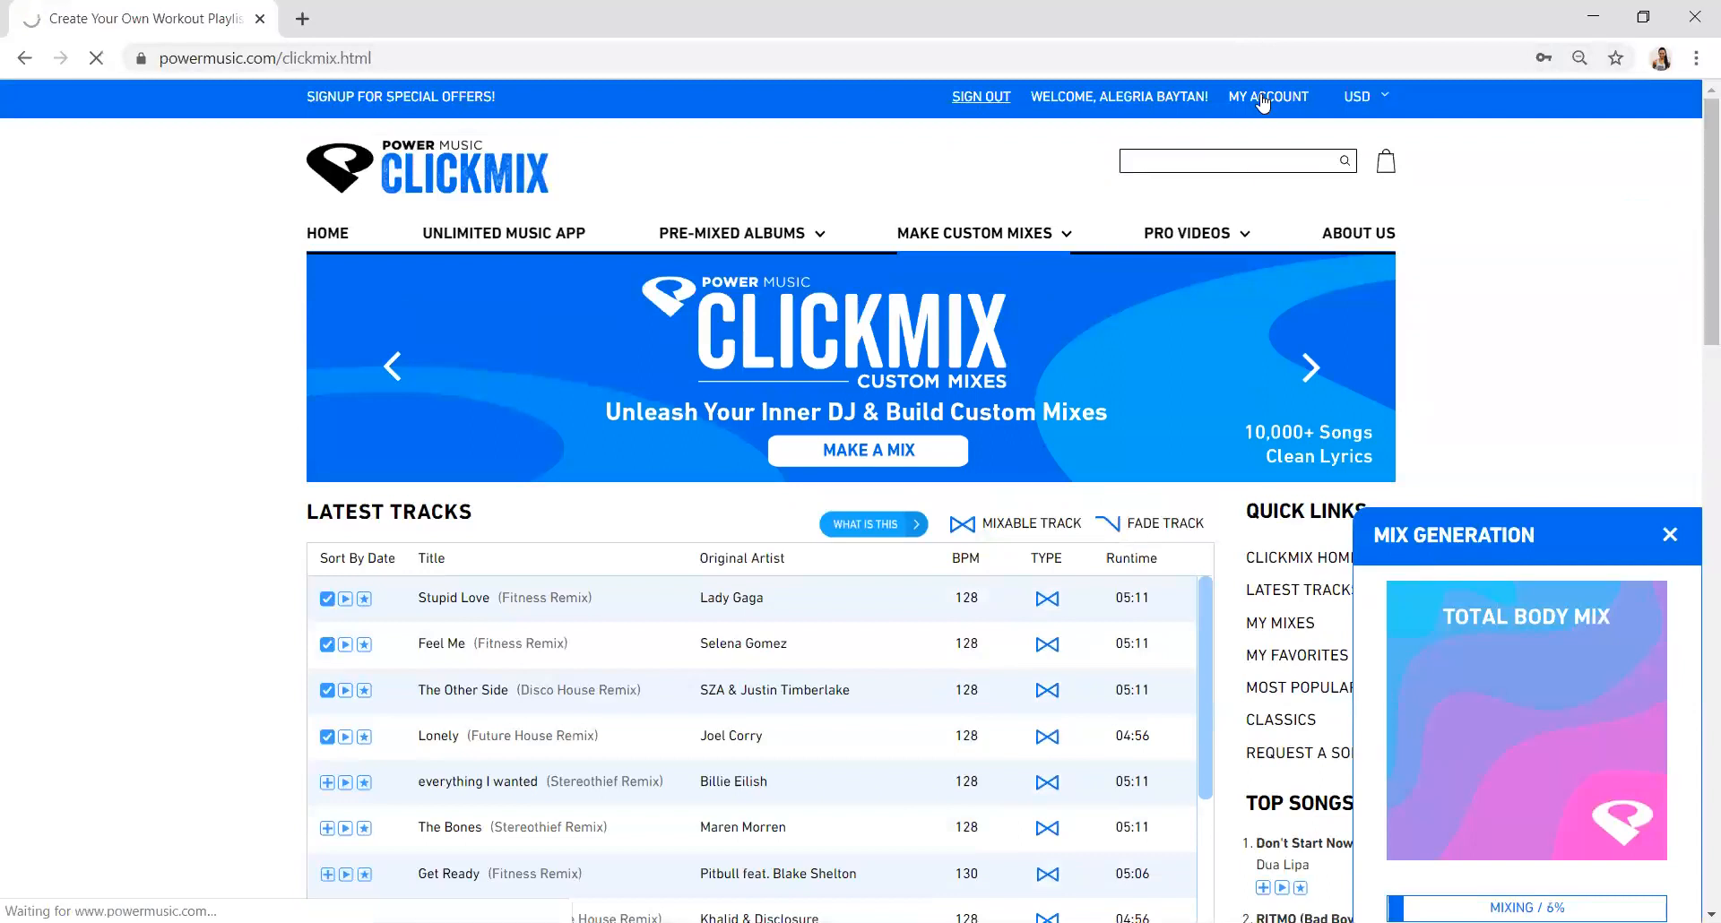
Scroll Digital Products to the ClickMixes table showing Total Body Mix generating.
left_click(1268, 96)
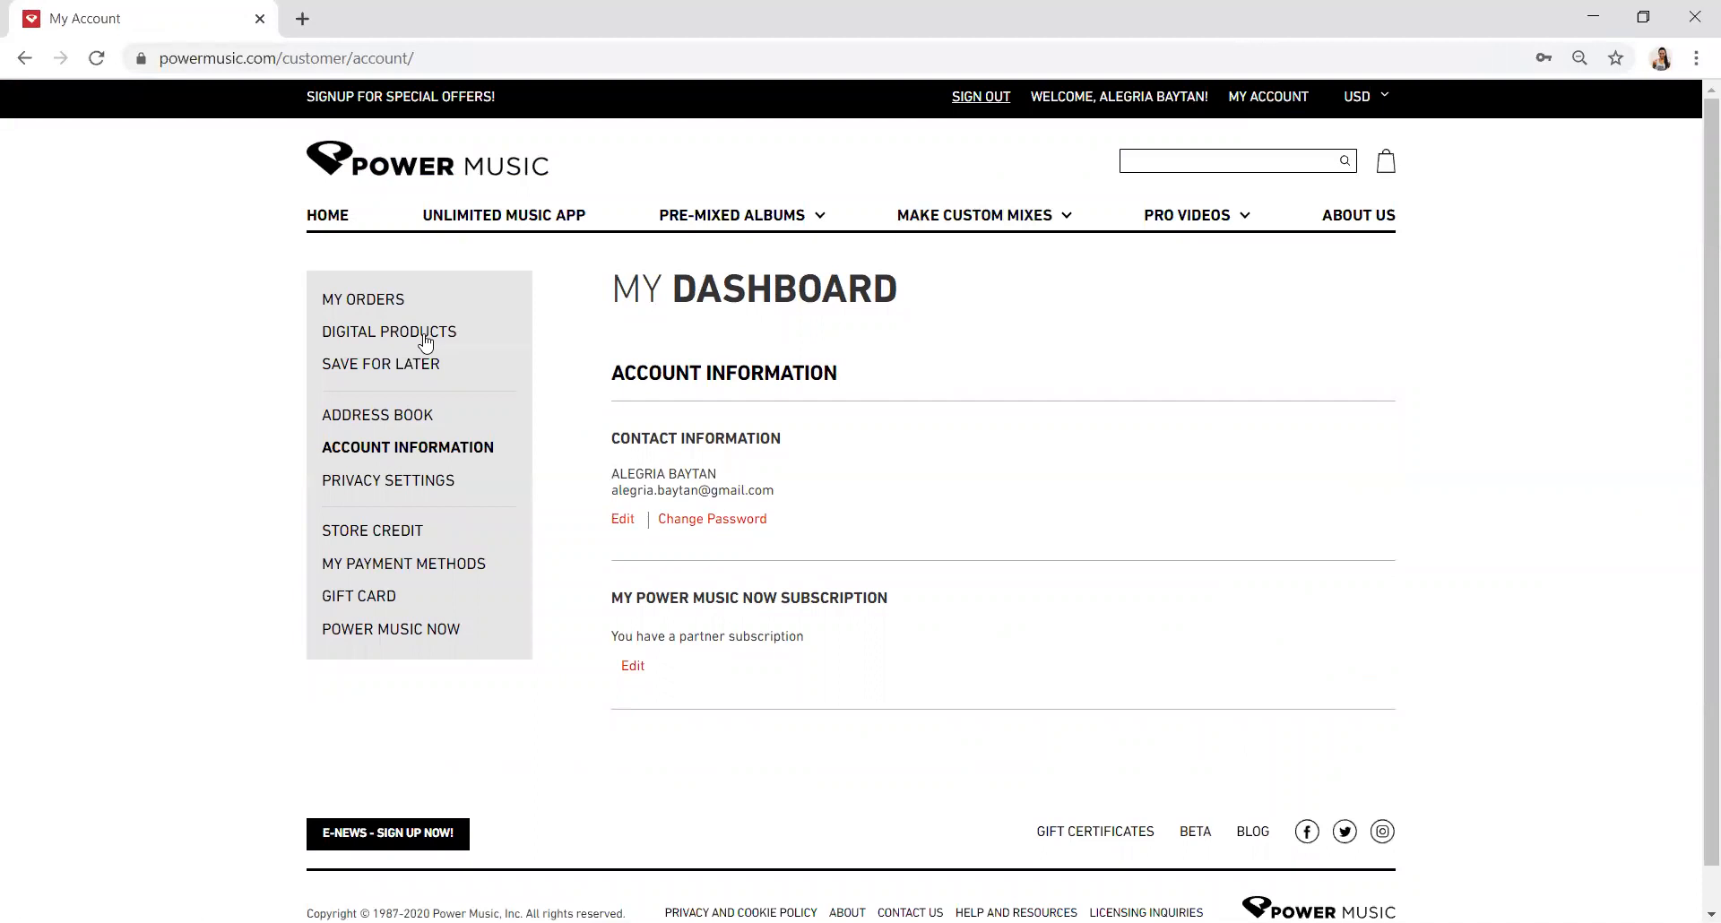
left_click(389, 332)
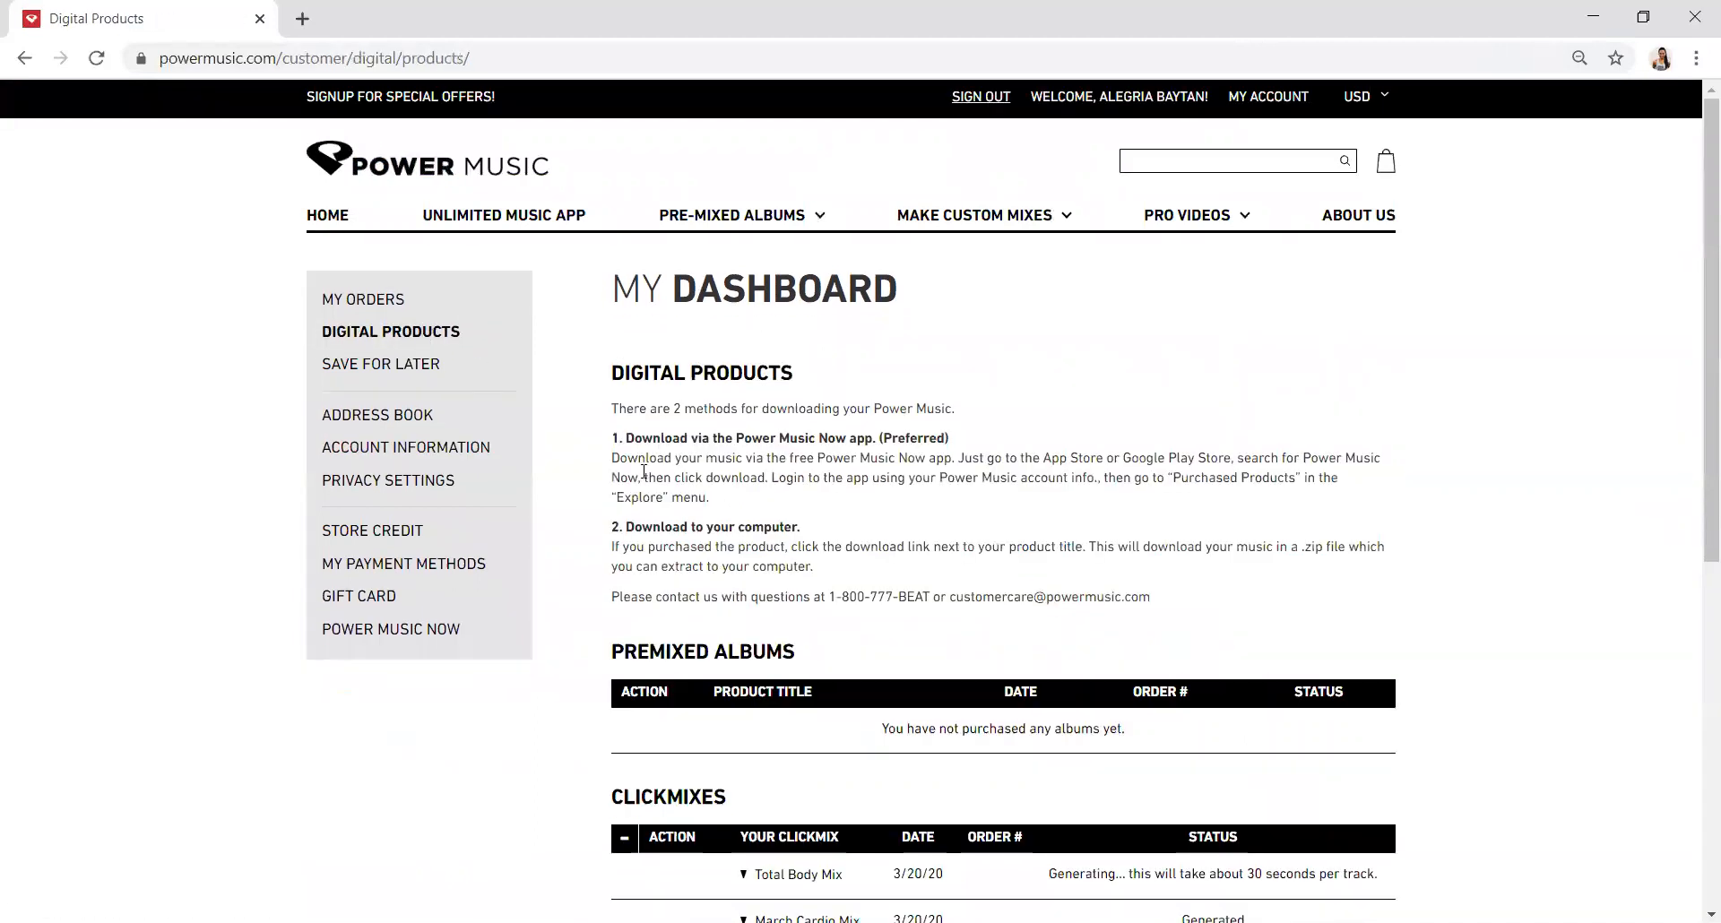
scroll("down", 3)
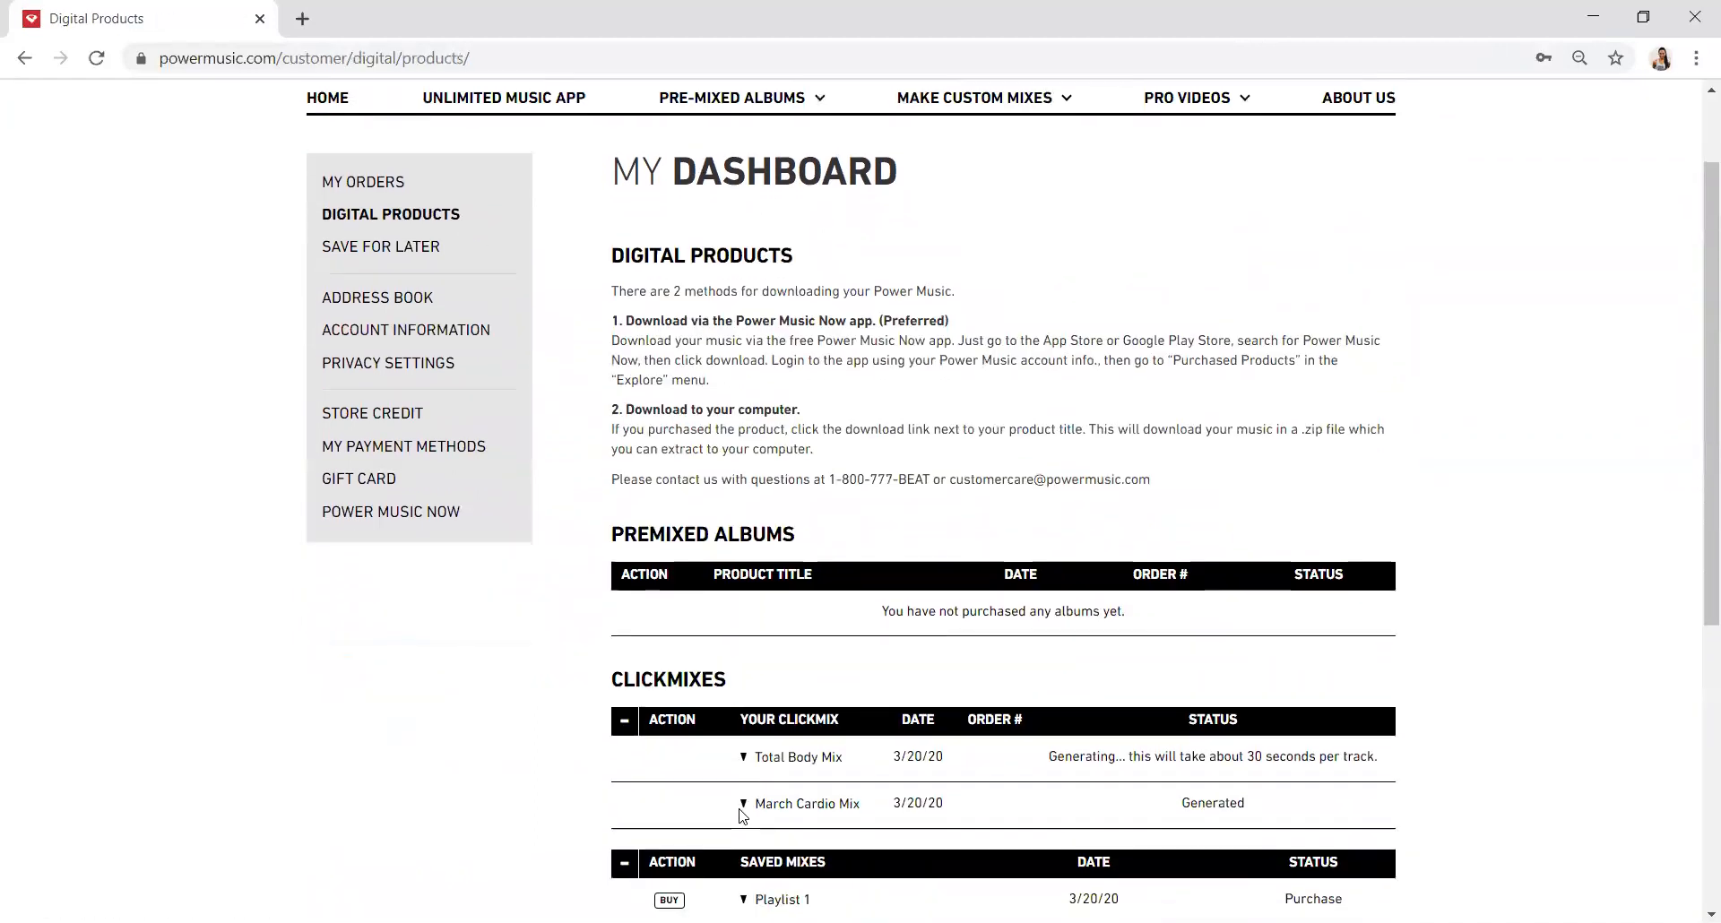
scroll("down", 3)
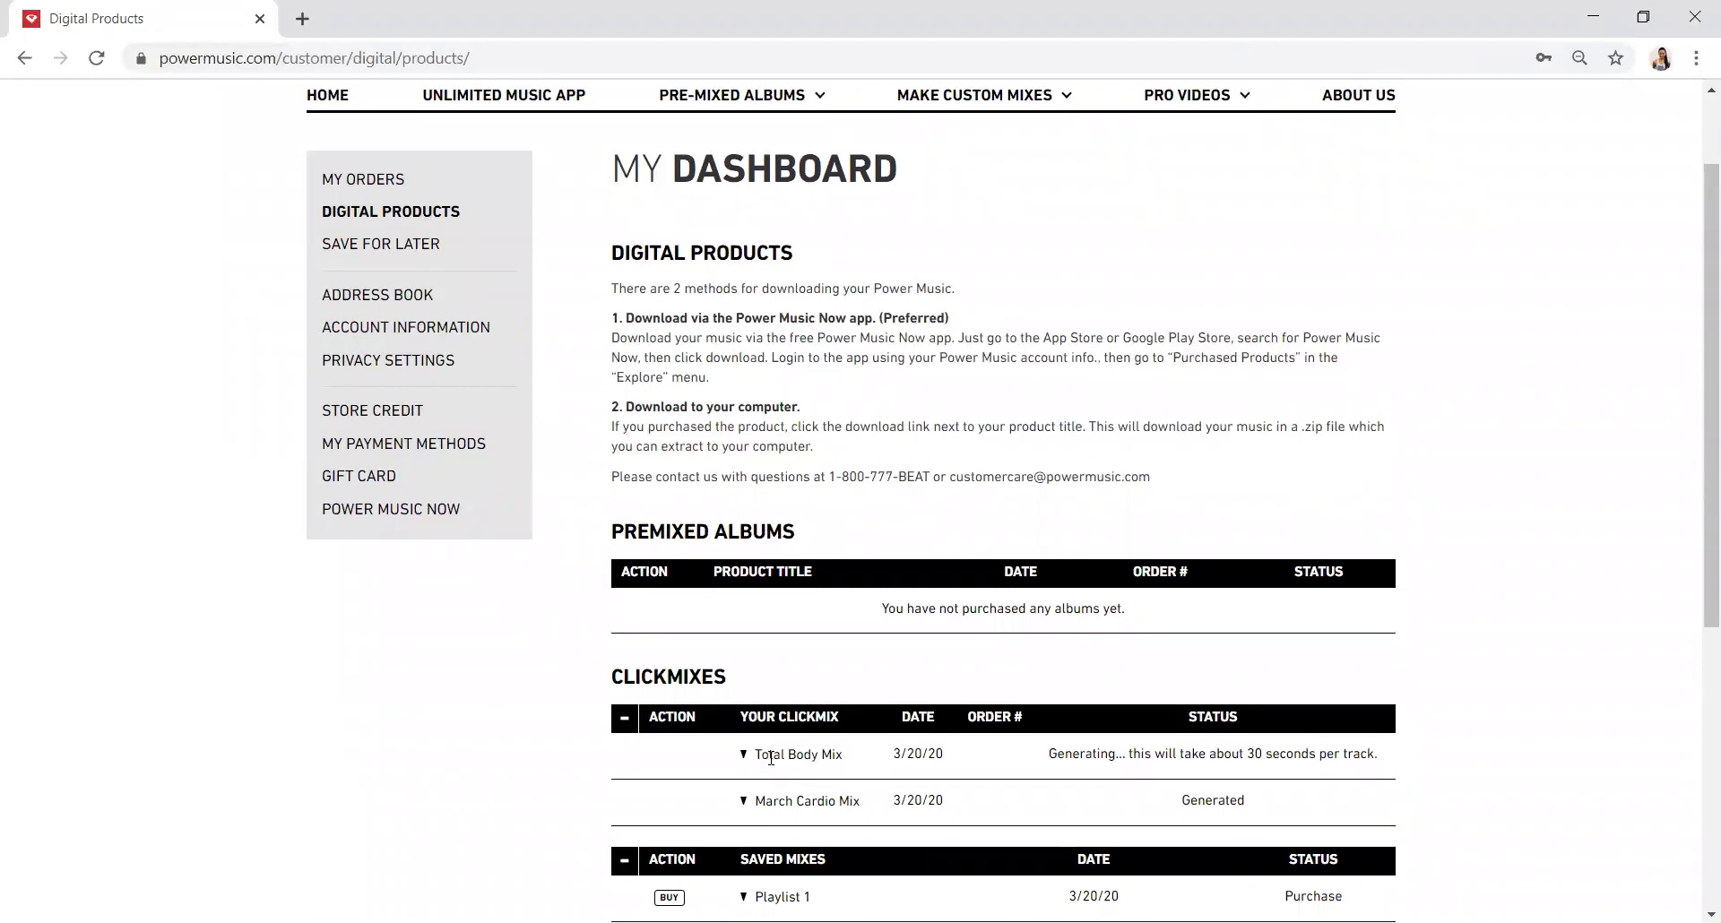